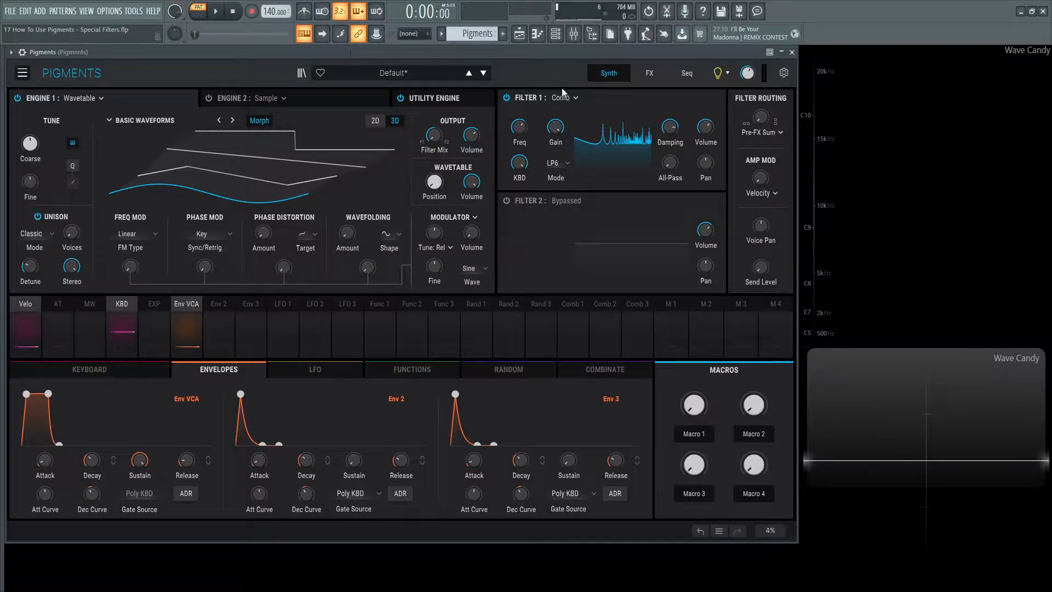
- Reset to the Default patch and make Filter 1 a Comb filter in Feedback mode
click(563, 98)
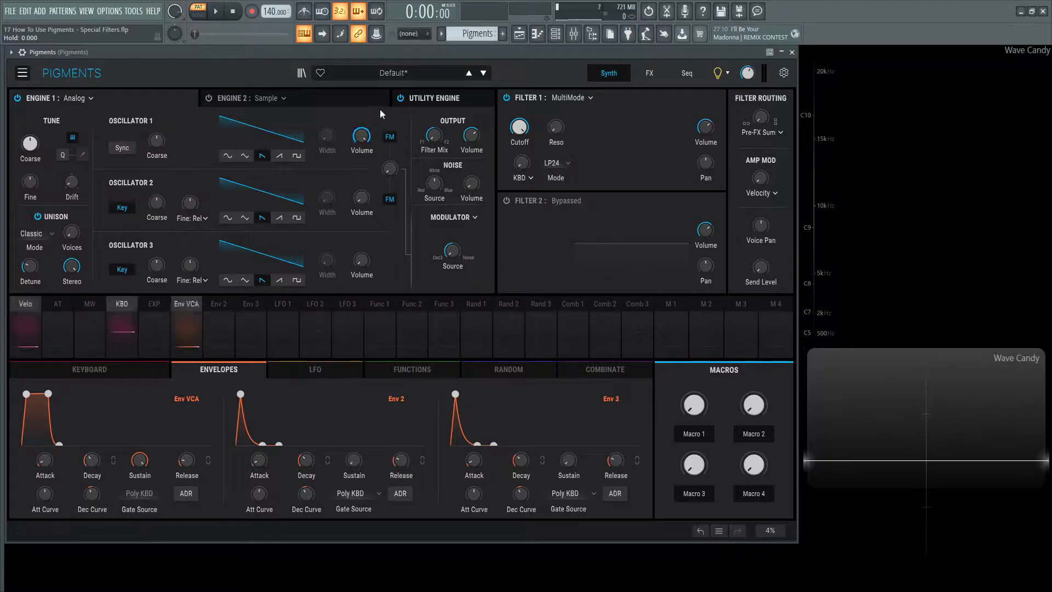
mouse_move(571, 98)
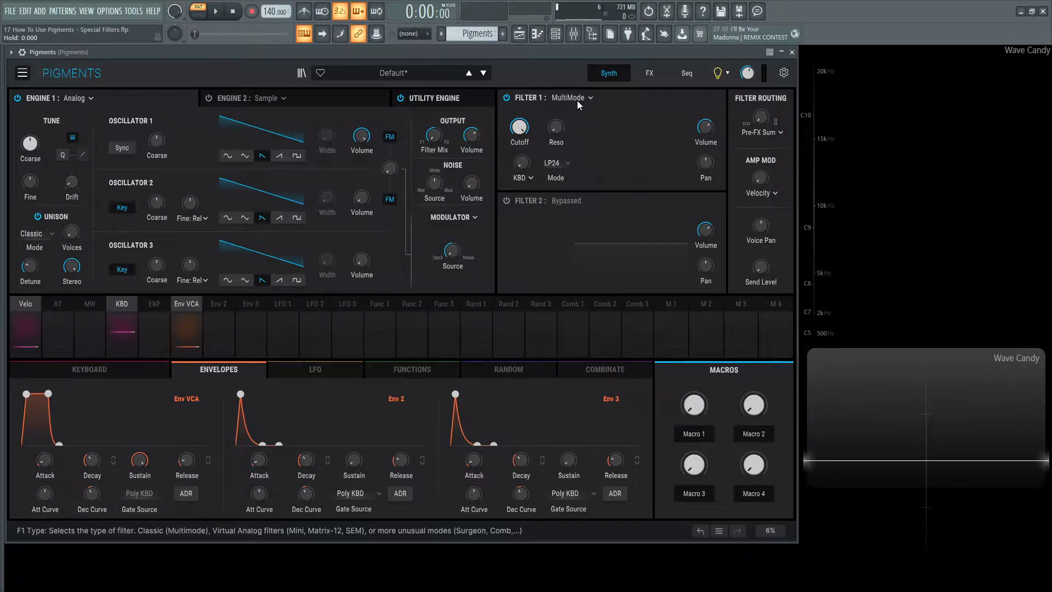
click(570, 98)
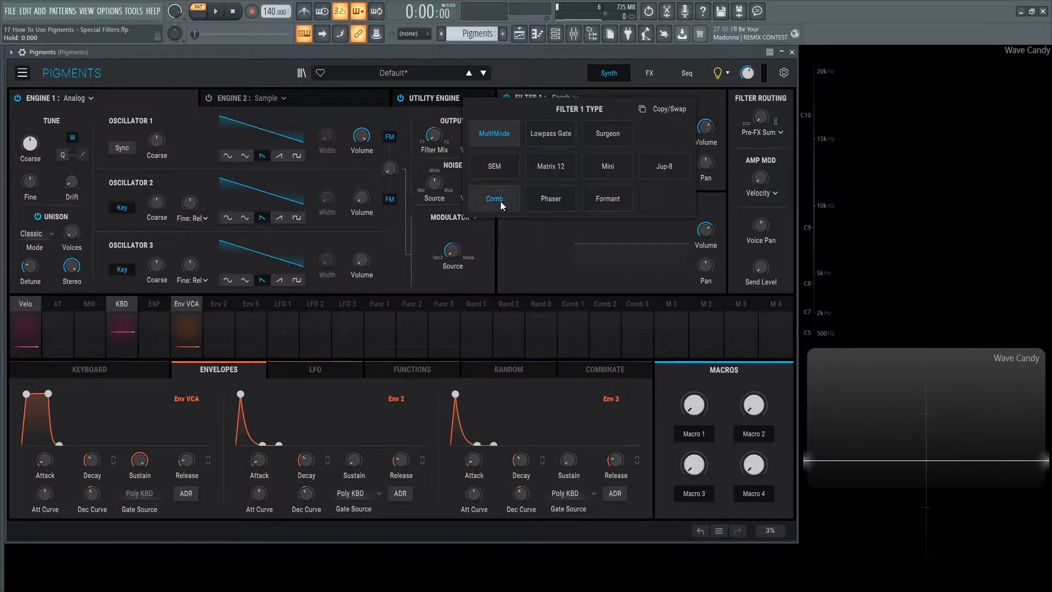
click(494, 198)
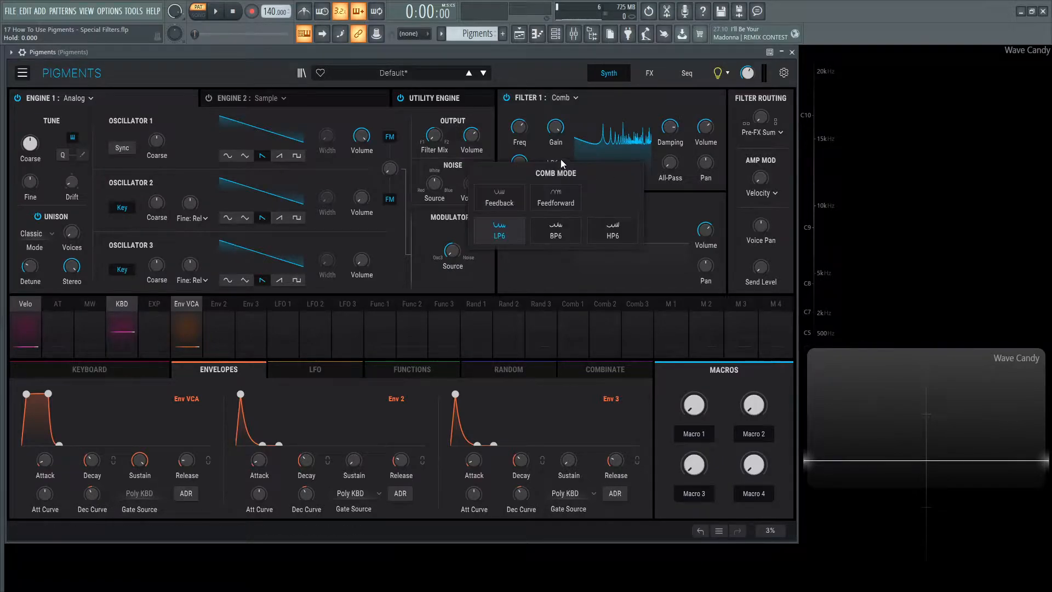
click(498, 198)
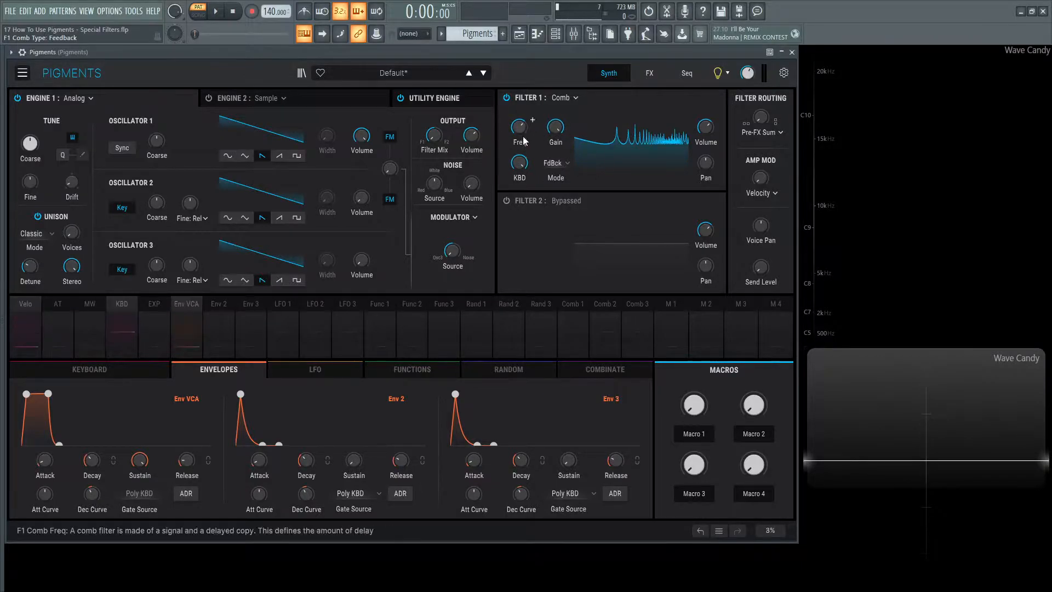
- Set the comb frequency near 103 Hz, gain to about 0.665 and key tracking to 1.00
drag(518, 127, 519, 117)
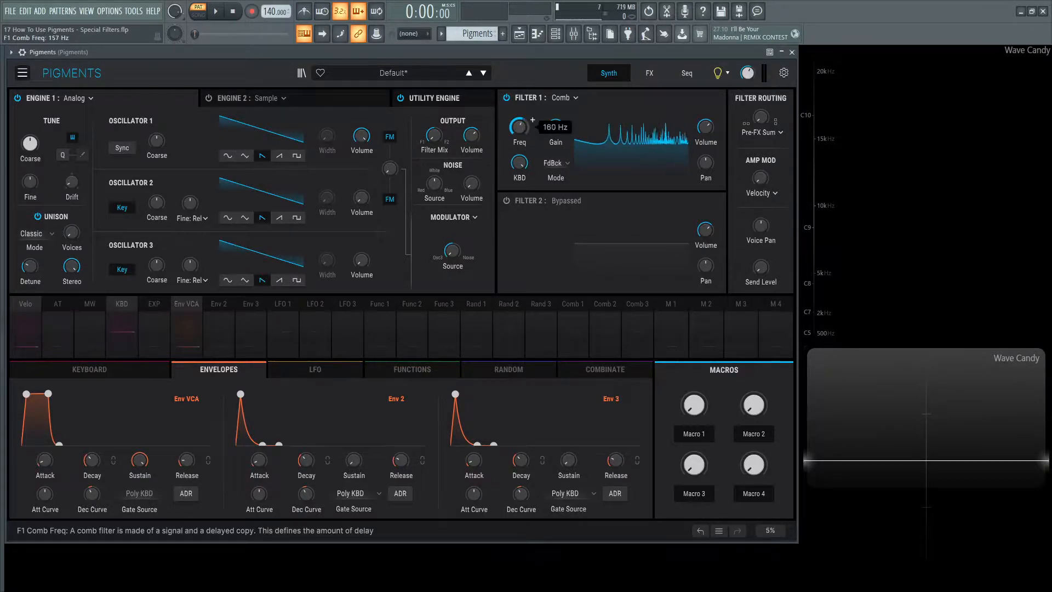
drag(519, 127, 519, 141)
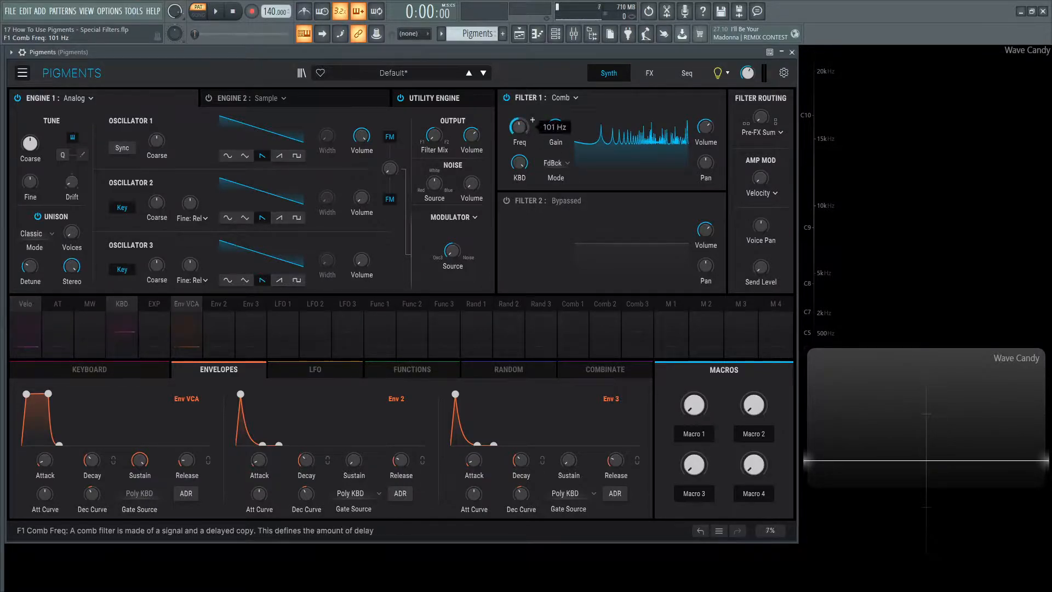
drag(518, 127, 518, 154)
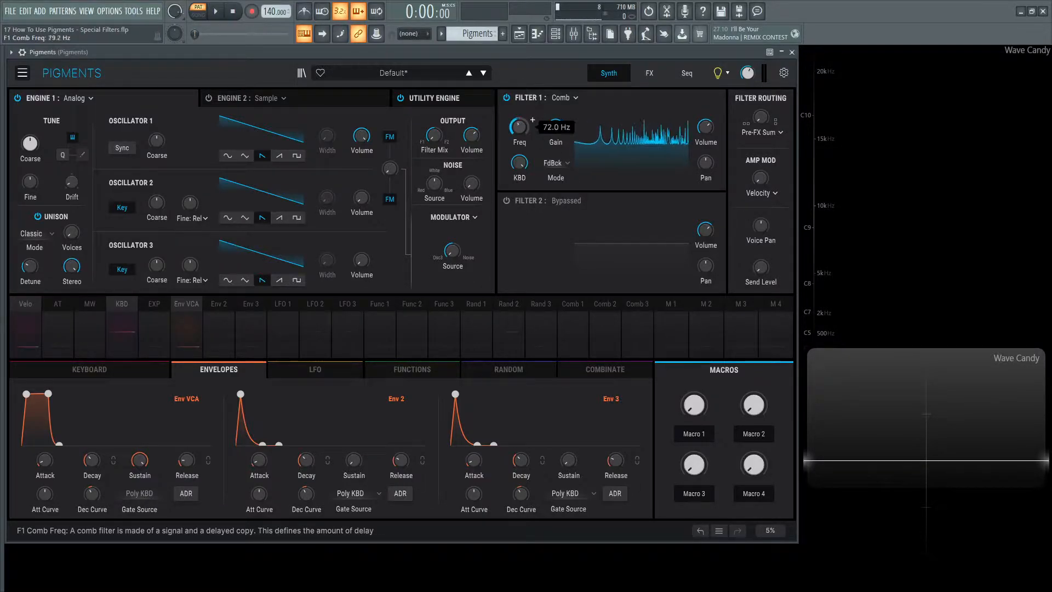
drag(518, 126, 518, 111)
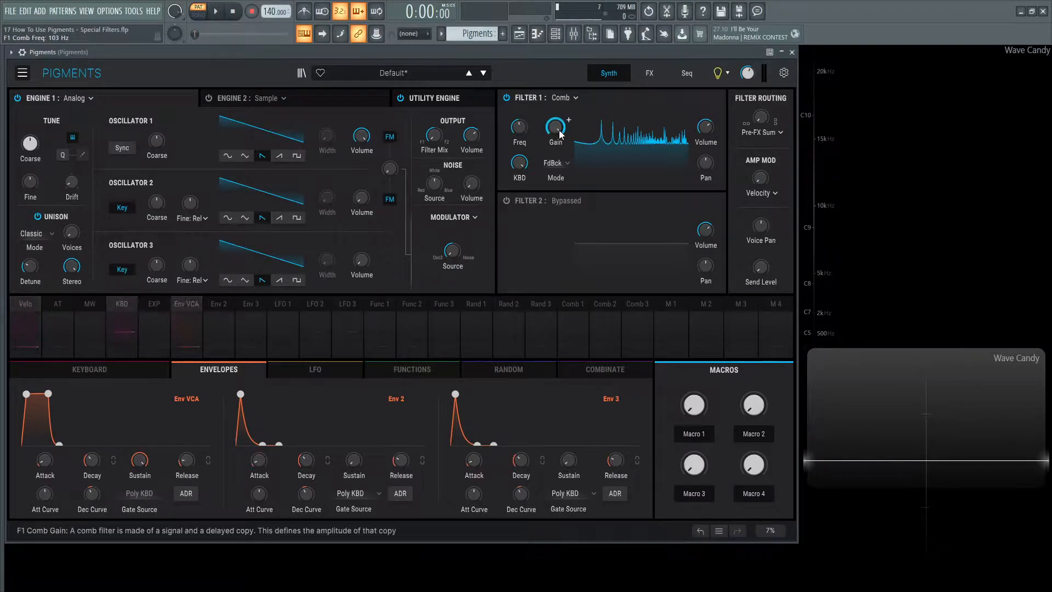
drag(557, 127, 556, 141)
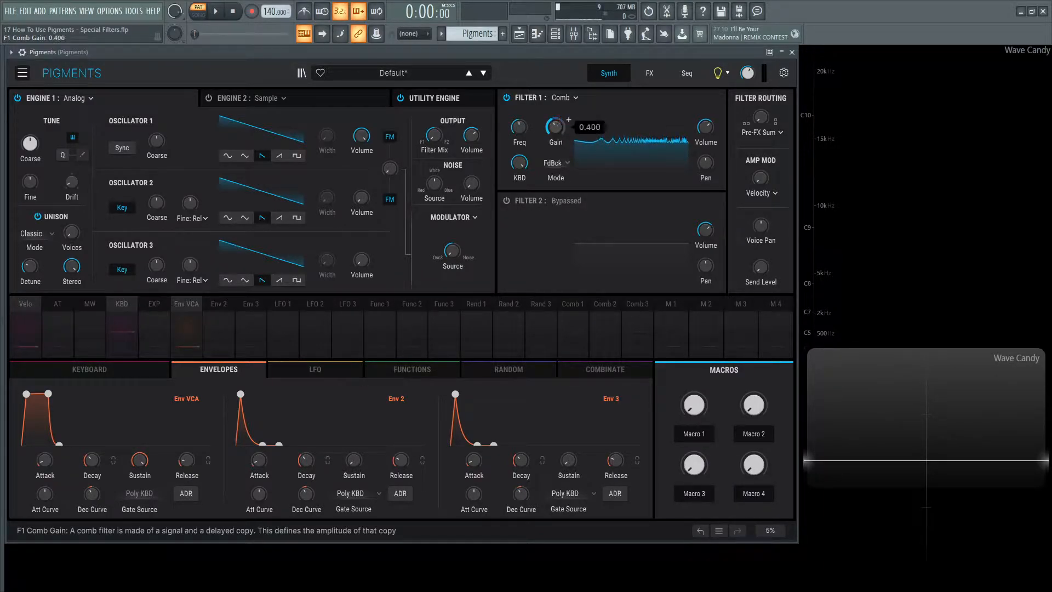
drag(553, 127, 553, 107)
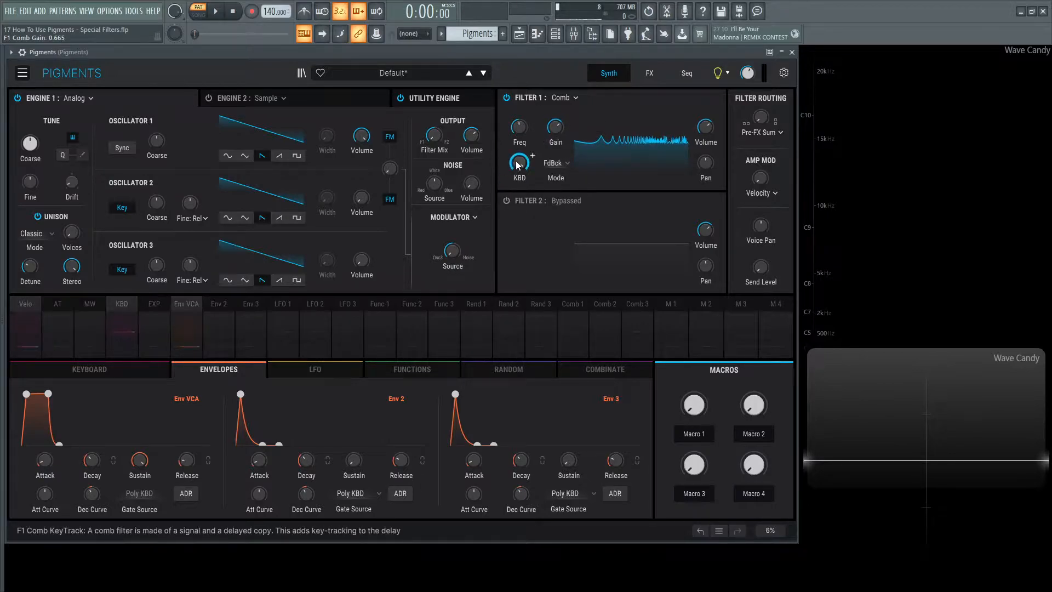
drag(518, 163, 518, 142)
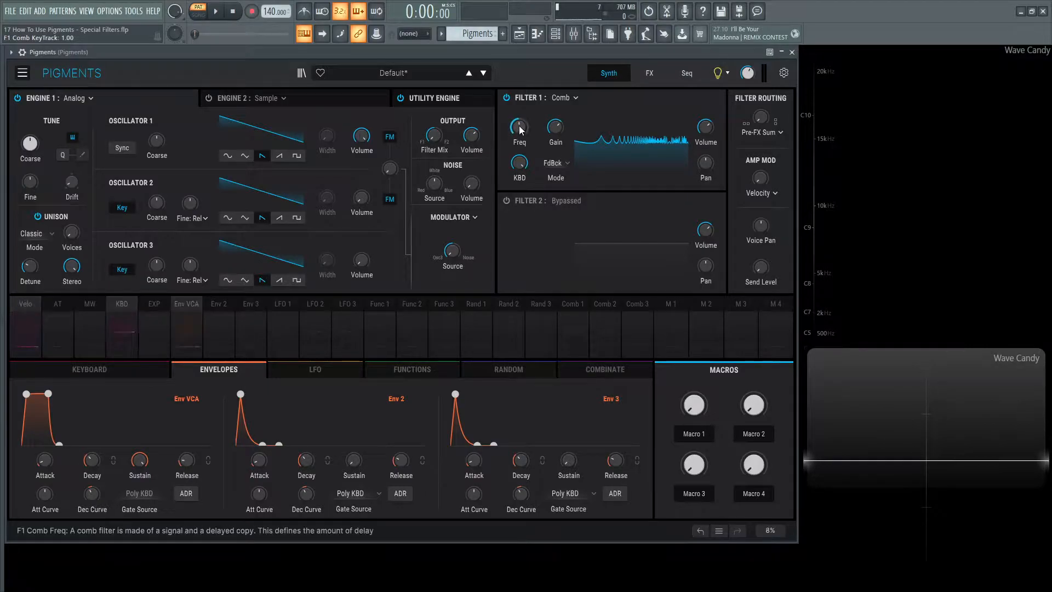
- Sweep the comb filter frequency up and down while notes play
drag(518, 127, 518, 108)
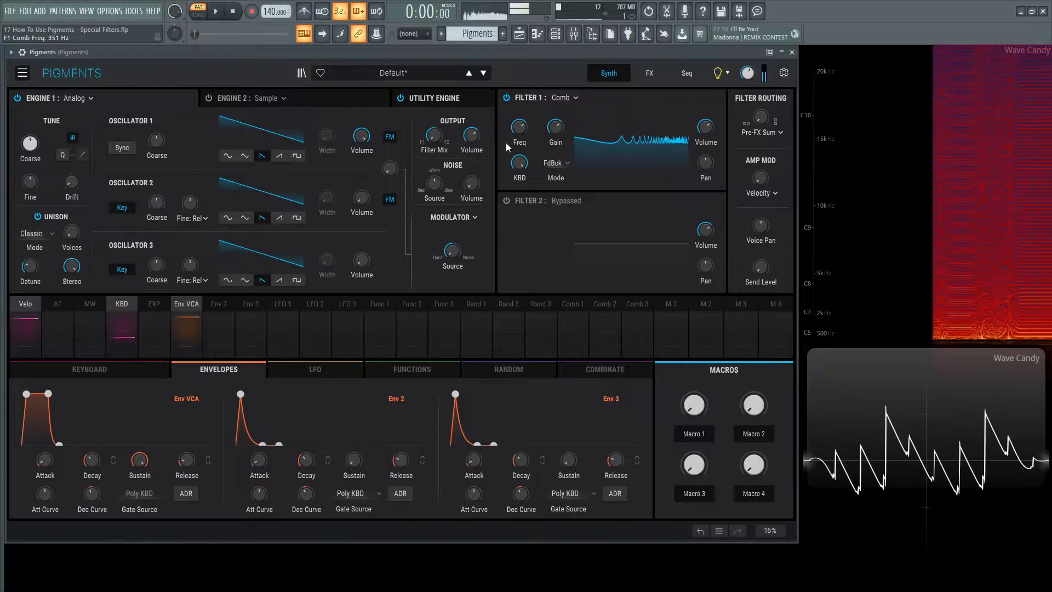
drag(519, 126, 518, 141)
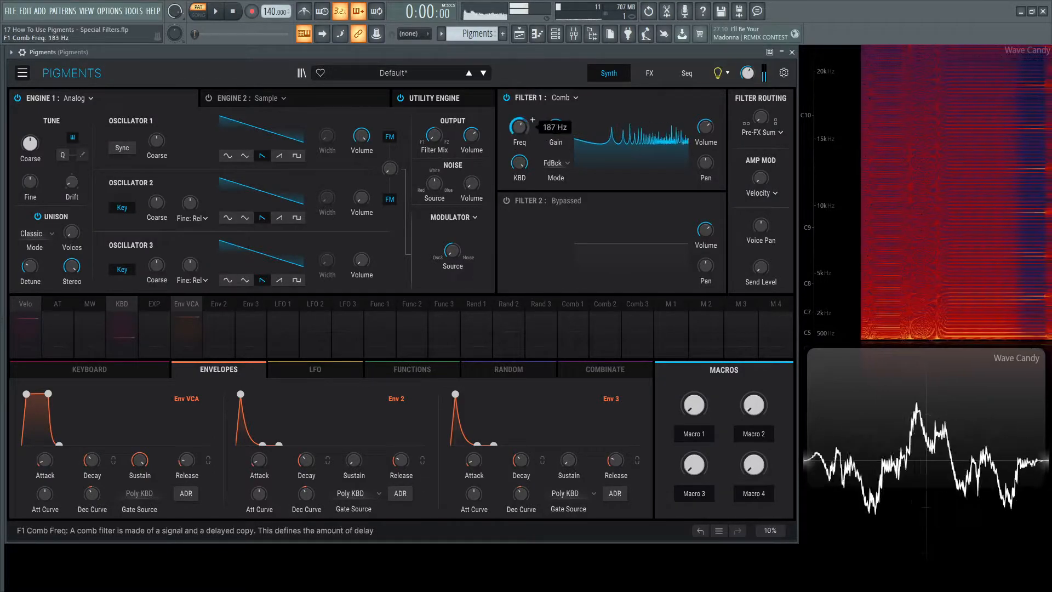
drag(517, 126, 517, 154)
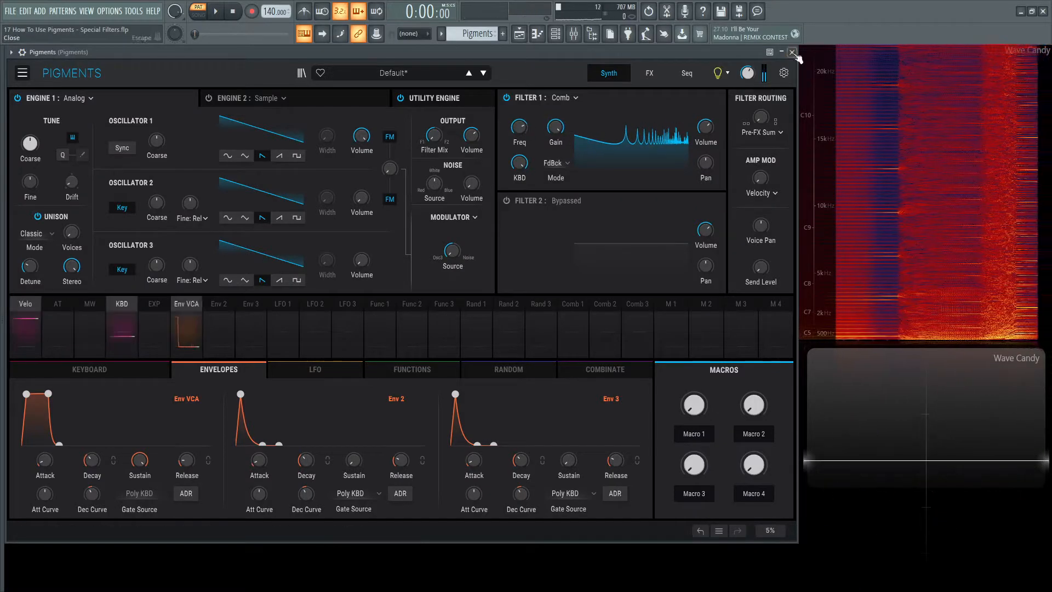
drag(518, 126, 518, 124)
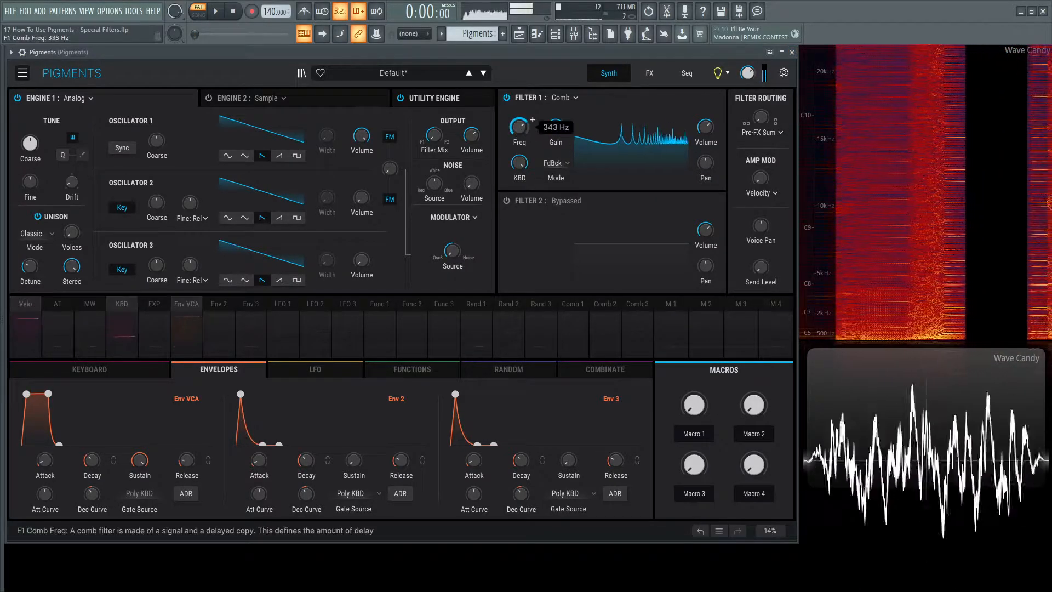
drag(518, 126, 518, 161)
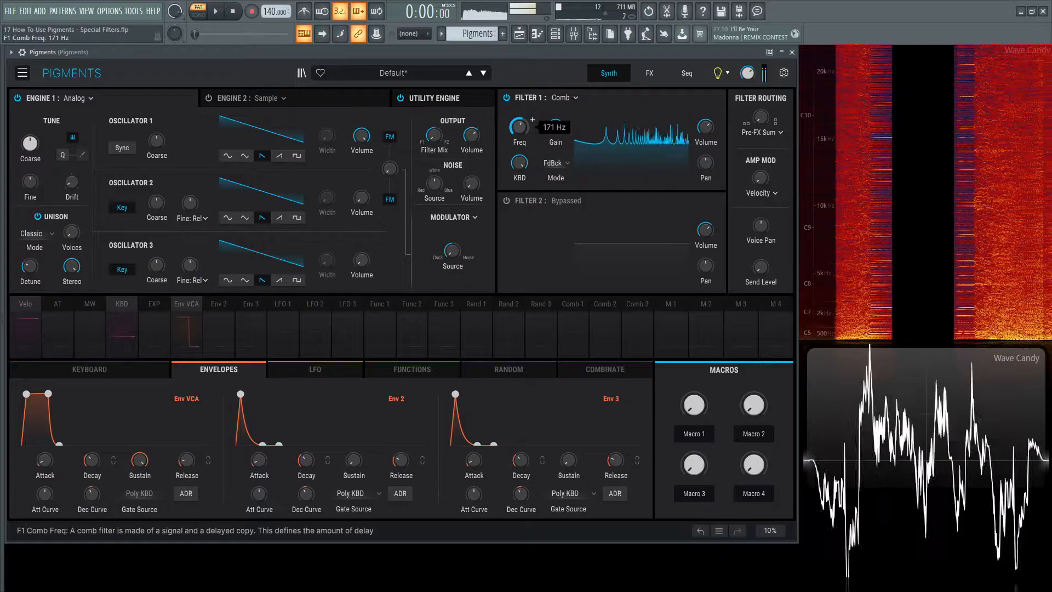
drag(519, 127, 518, 114)
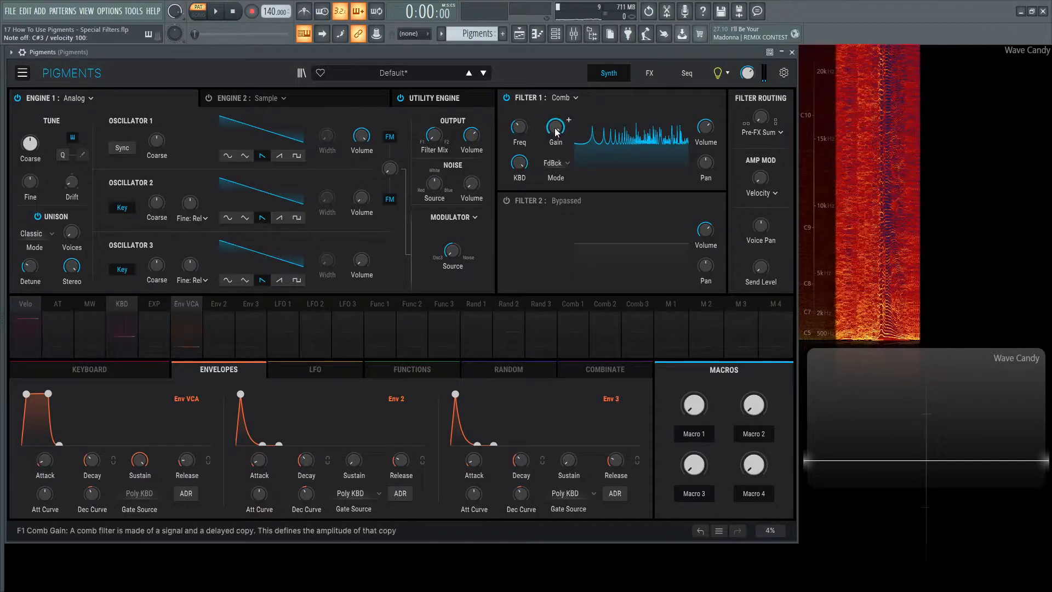
- Tweak gain and unison voices, then sweep the comb frequency again, ending very low near 59 Hz
drag(71, 231, 71, 228)
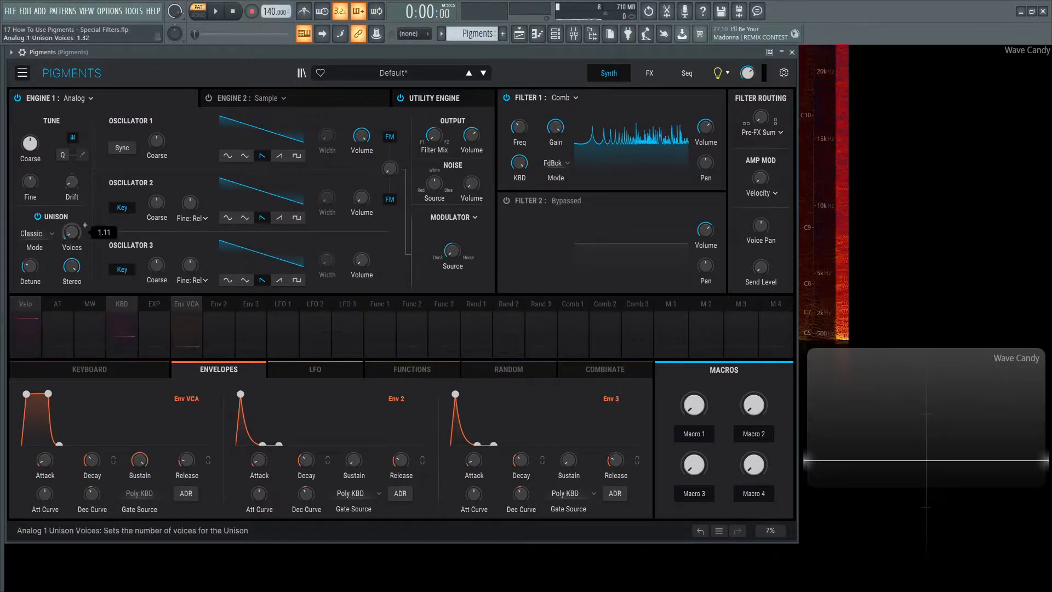
drag(518, 127, 519, 117)
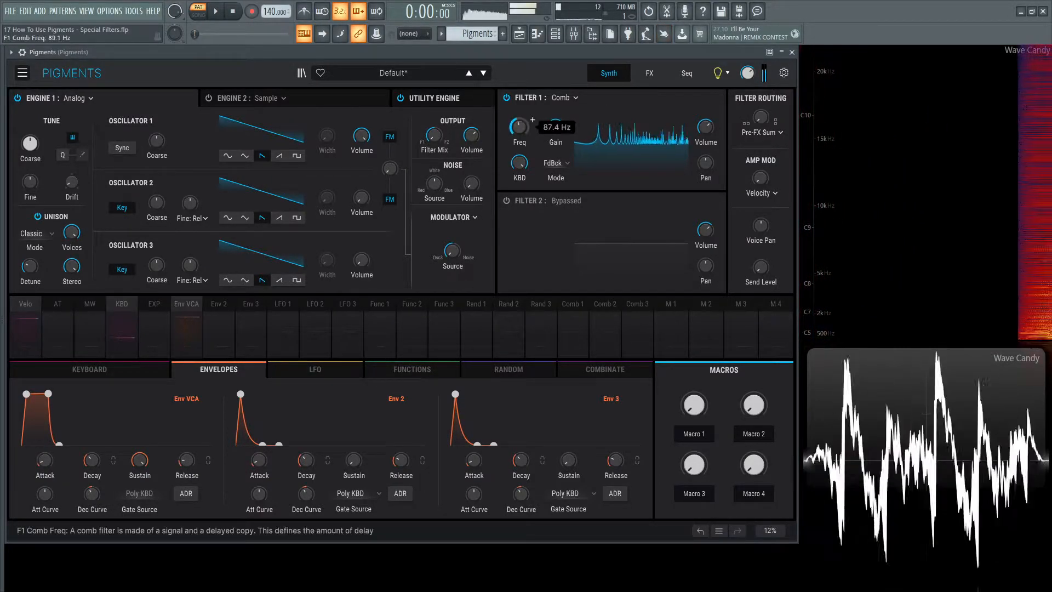
drag(518, 127, 518, 114)
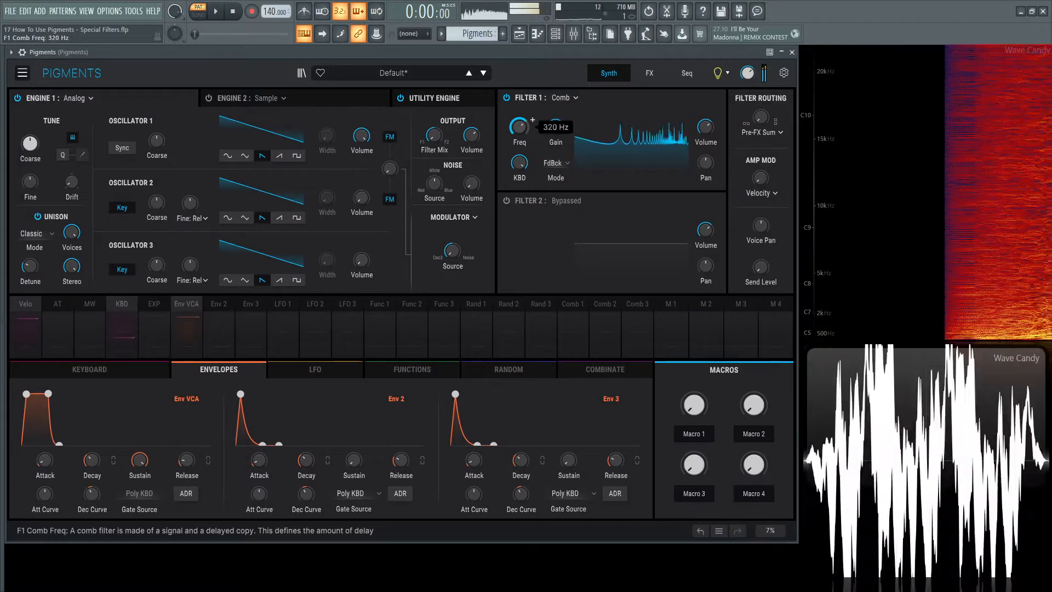
drag(518, 128, 518, 155)
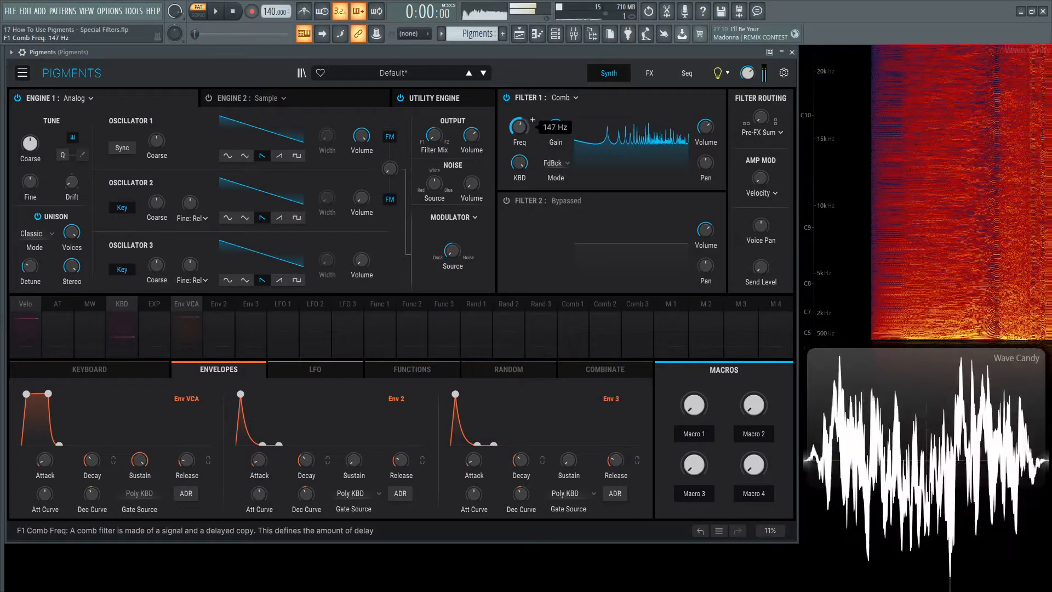
drag(517, 127, 517, 108)
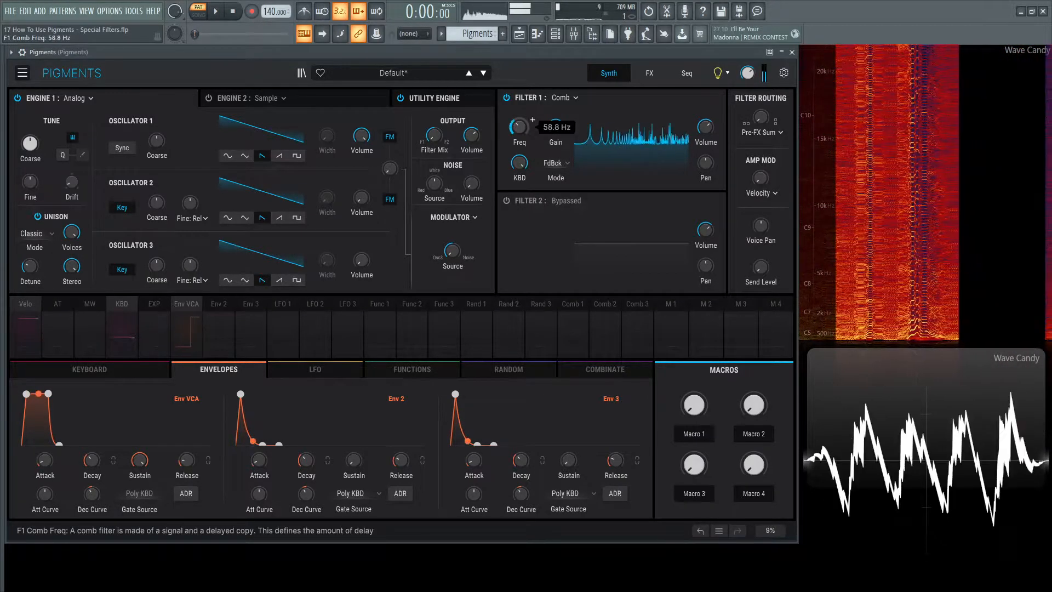
drag(517, 127, 517, 108)
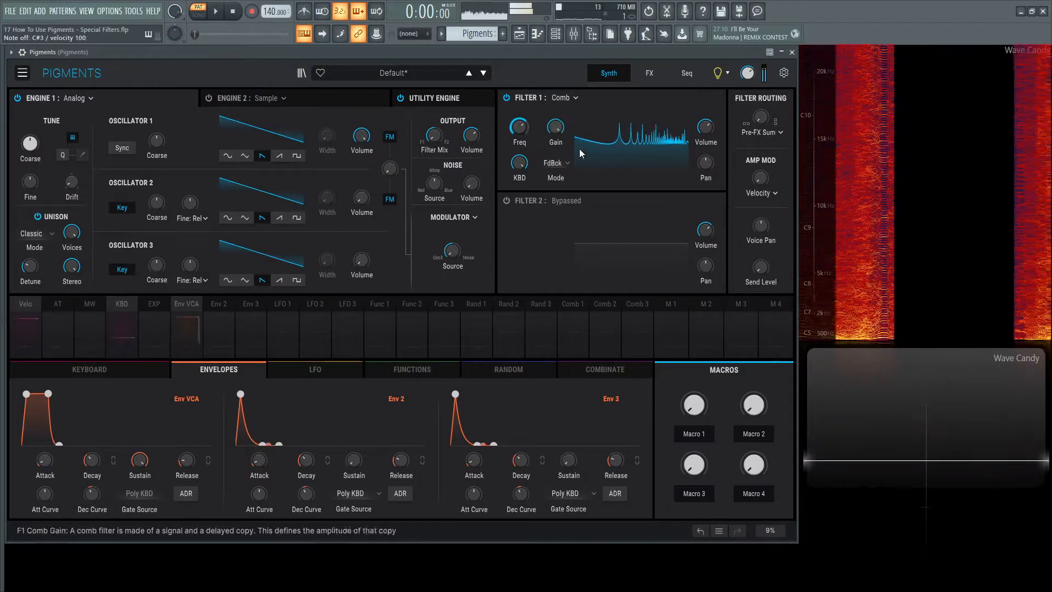
- Switch the comb to Feedforward mode and sweep its frequency between roughly 48 and 474 Hz
click(556, 162)
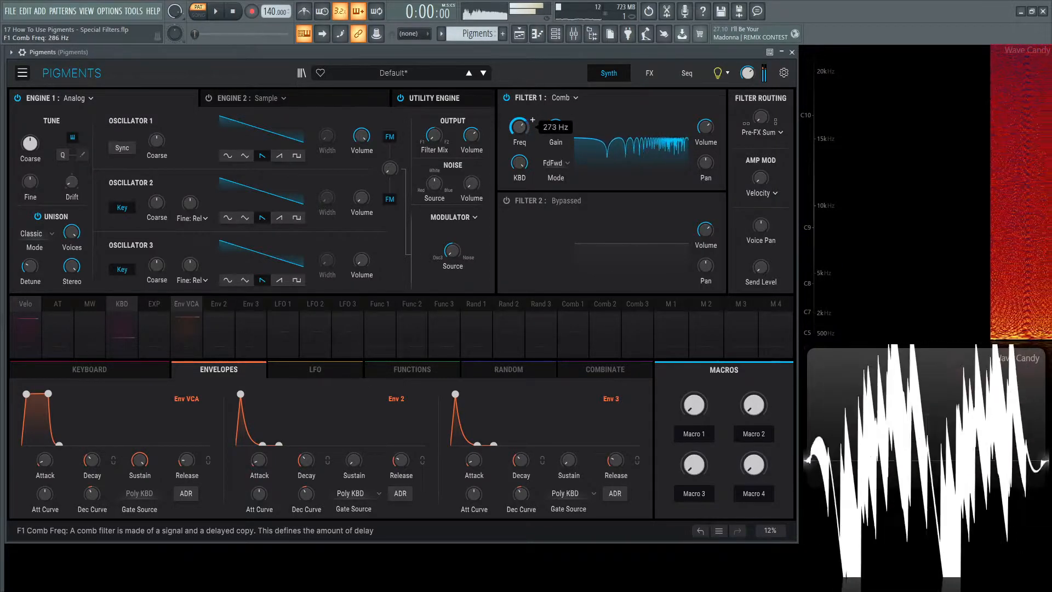
drag(518, 126, 519, 154)
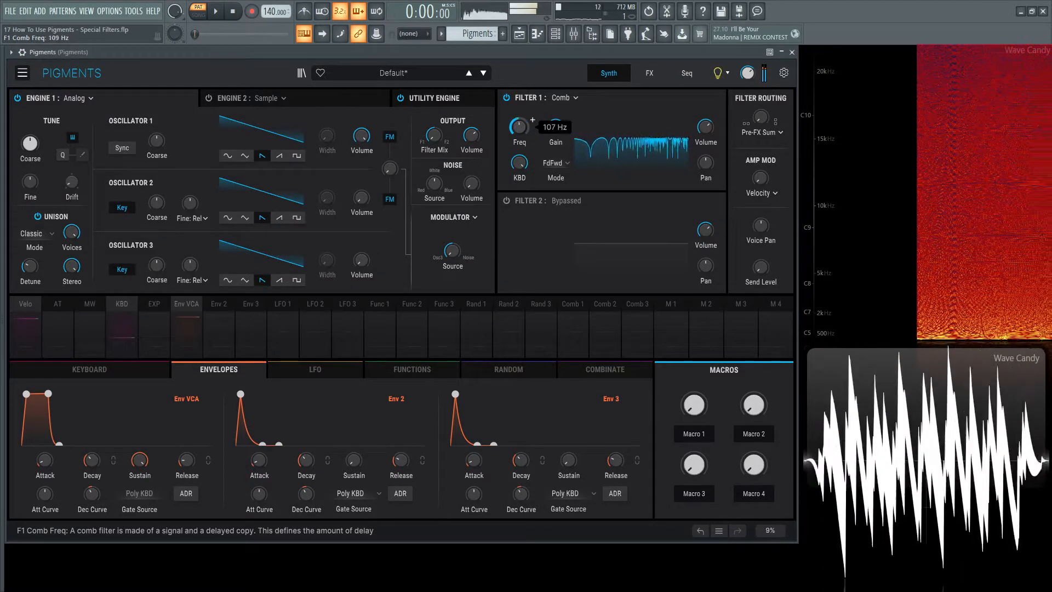
drag(518, 126, 520, 114)
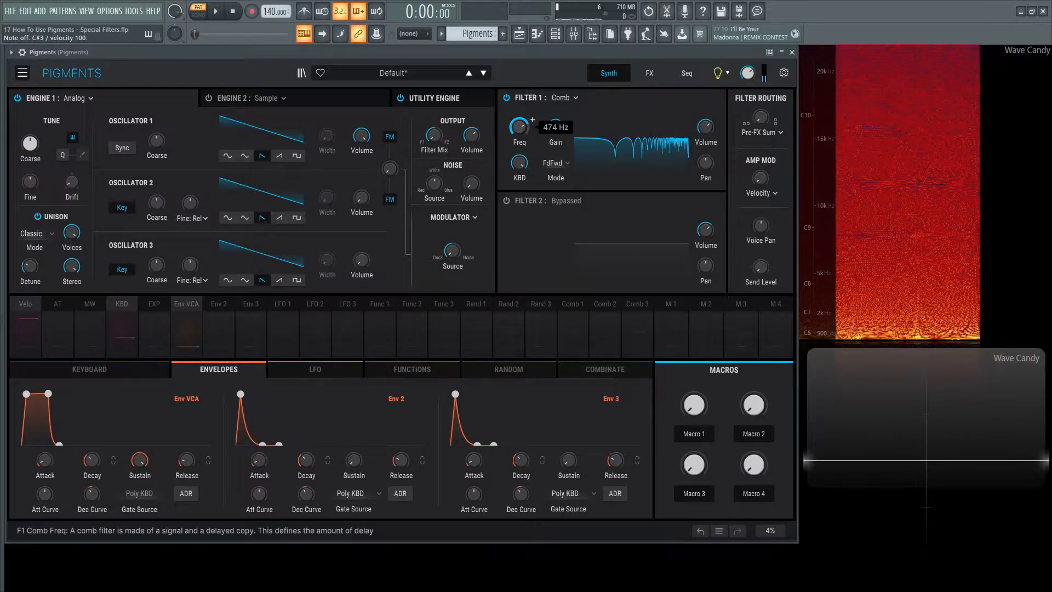
drag(518, 126, 518, 114)
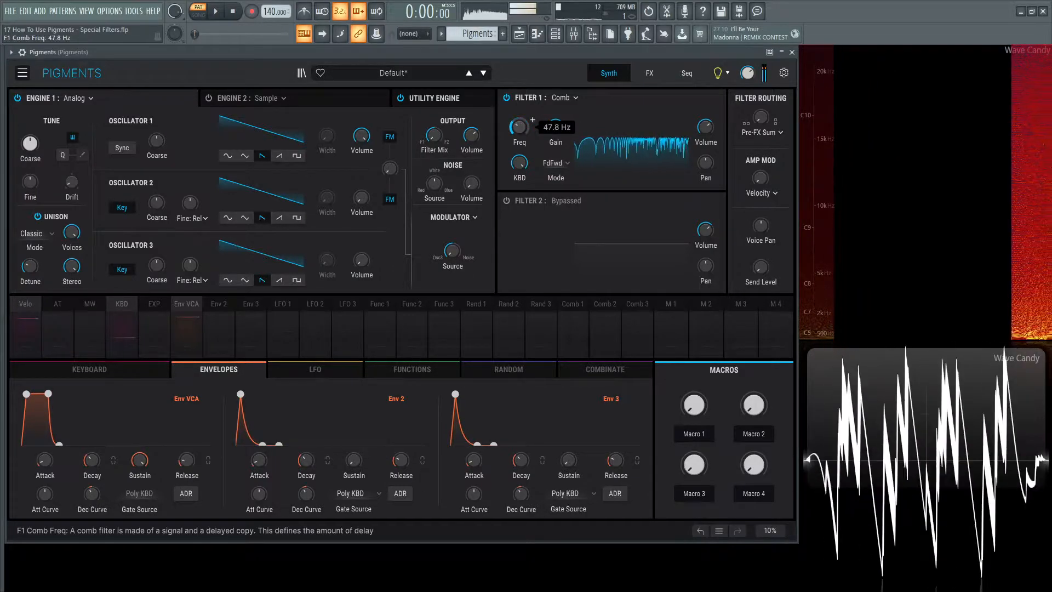
drag(517, 127, 517, 101)
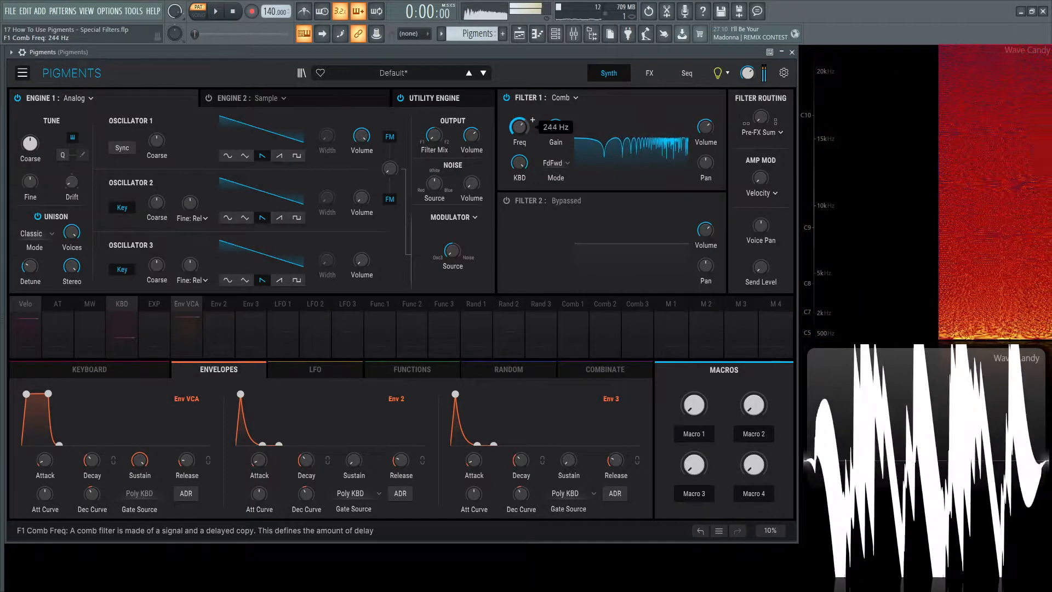
drag(519, 126, 518, 94)
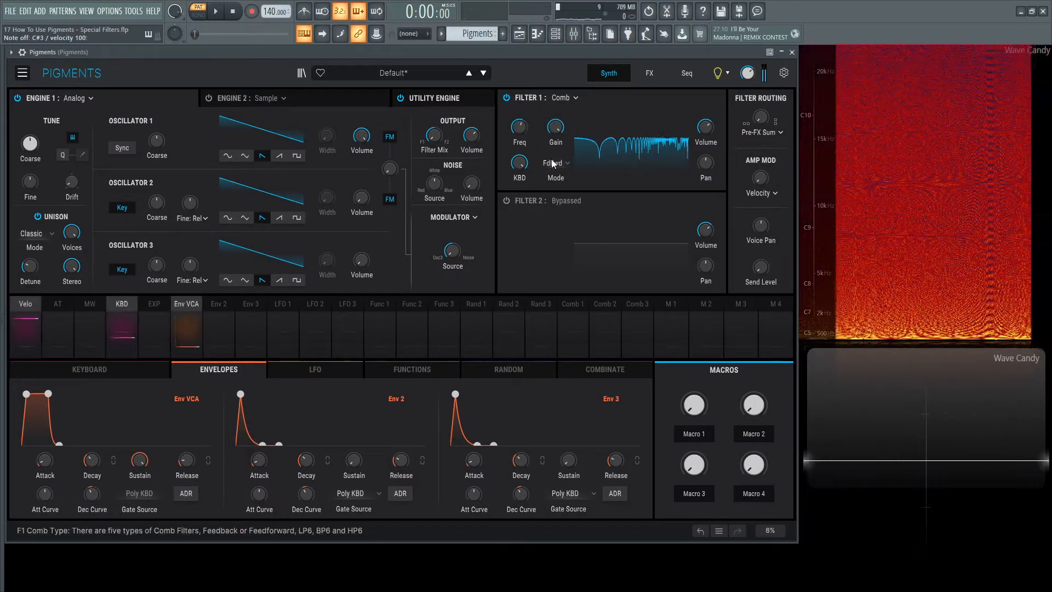
click(568, 163)
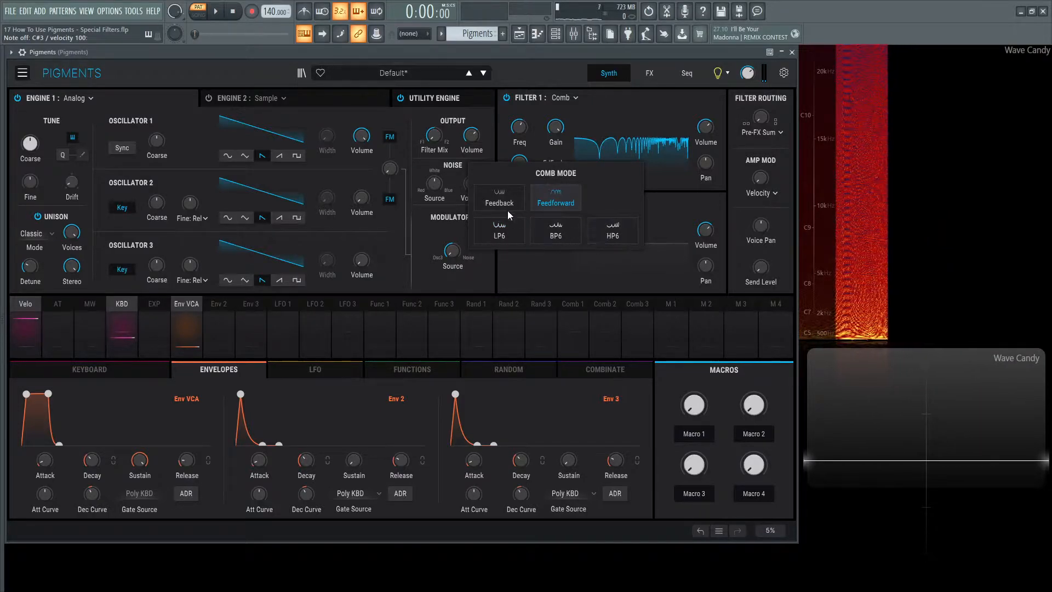
- Set the comb to LP6 mode, raise its frequency to about 1900 Hz and damping to about 9247 Hz
click(500, 229)
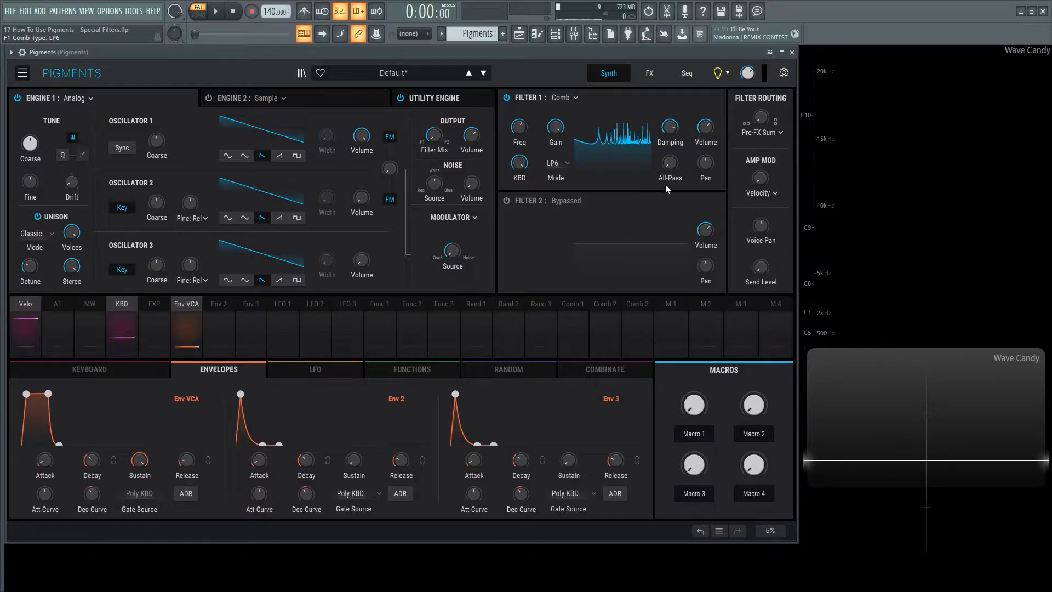
drag(555, 127, 554, 124)
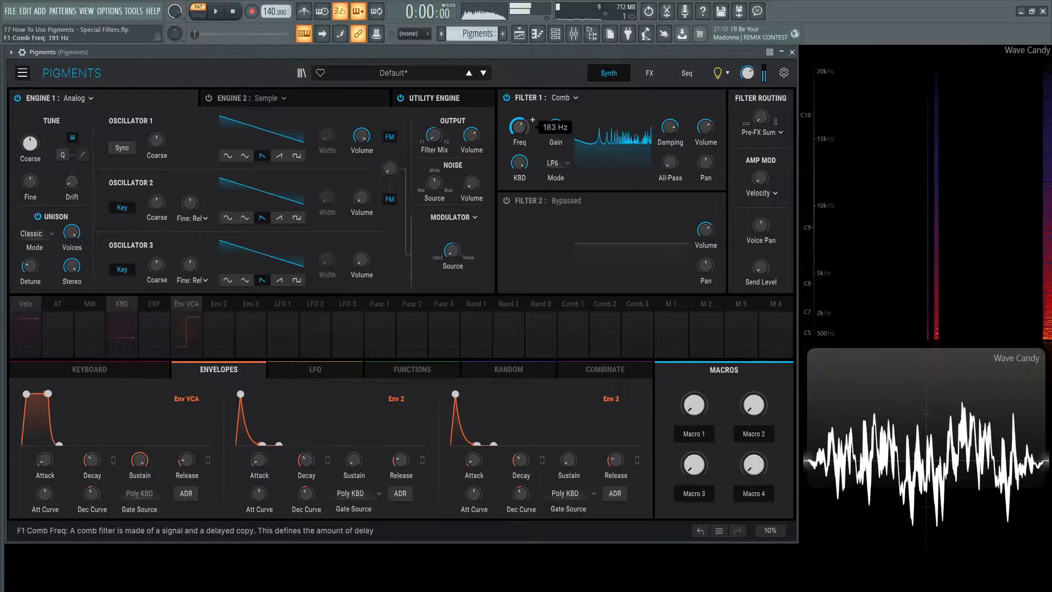
drag(517, 127, 517, 100)
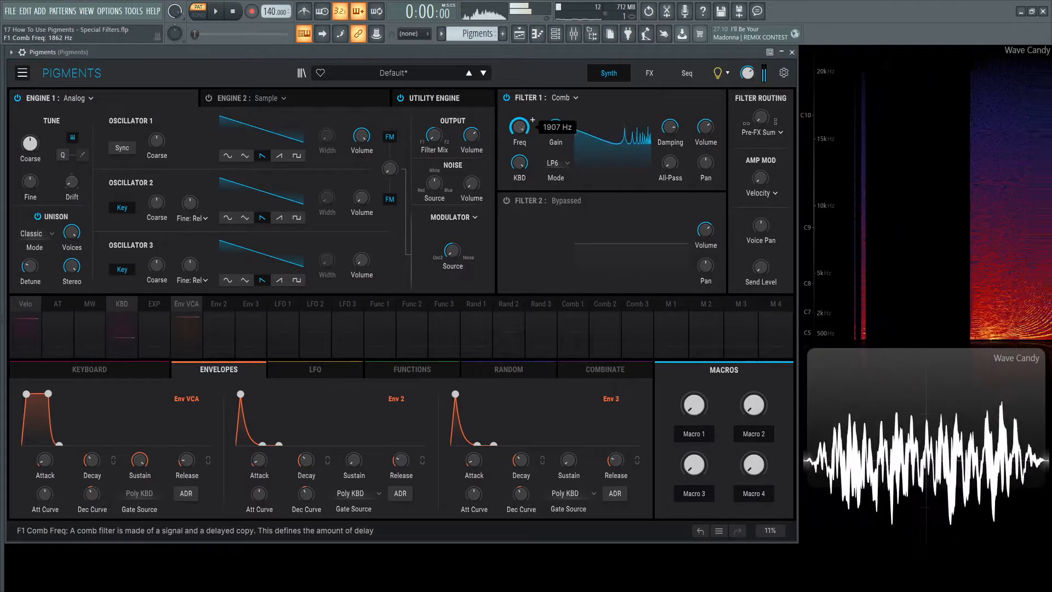
drag(519, 128, 518, 174)
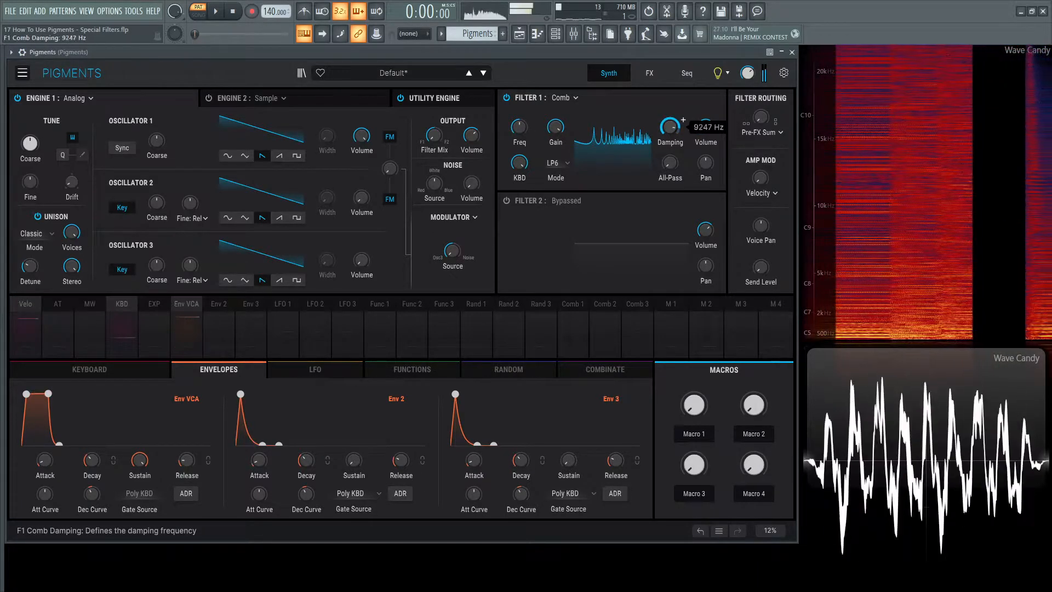
- Lower the comb damping to about 1955 Hz and zero the all-pass amount
drag(668, 126, 668, 148)
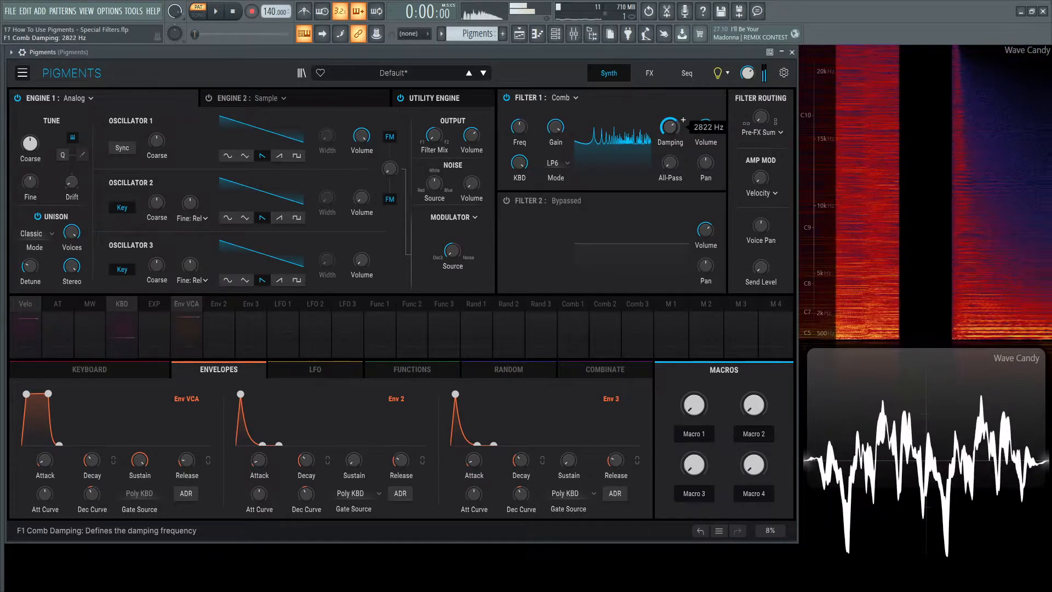
click(704, 126)
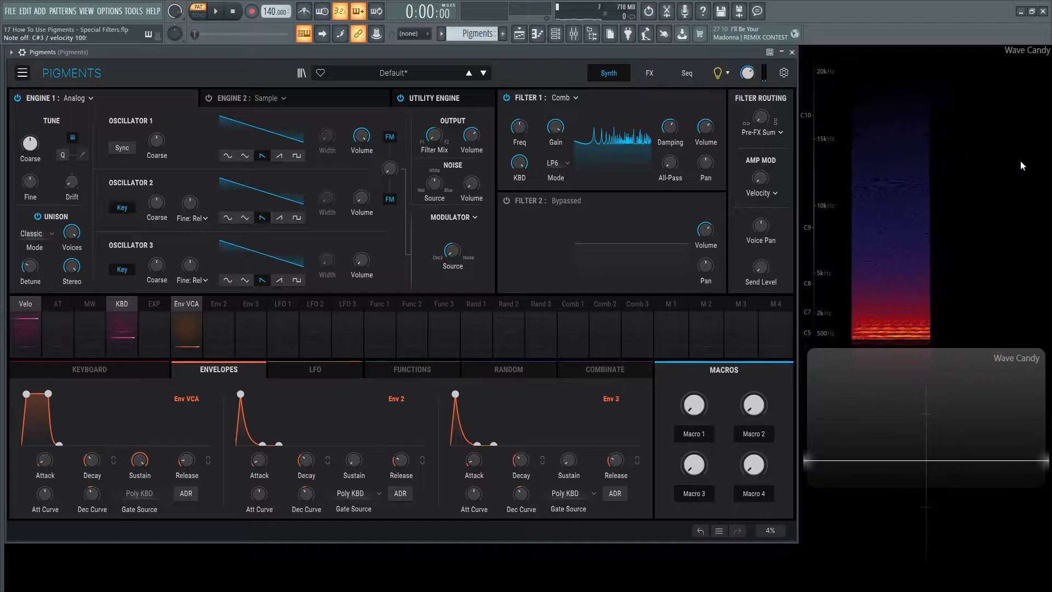
drag(670, 127, 670, 114)
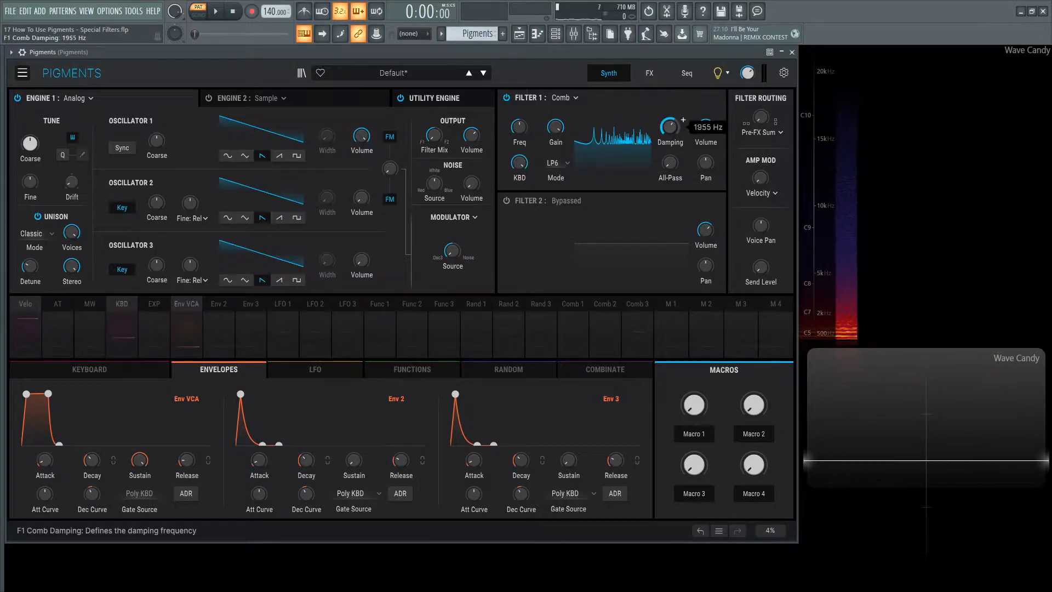
drag(670, 126, 669, 107)
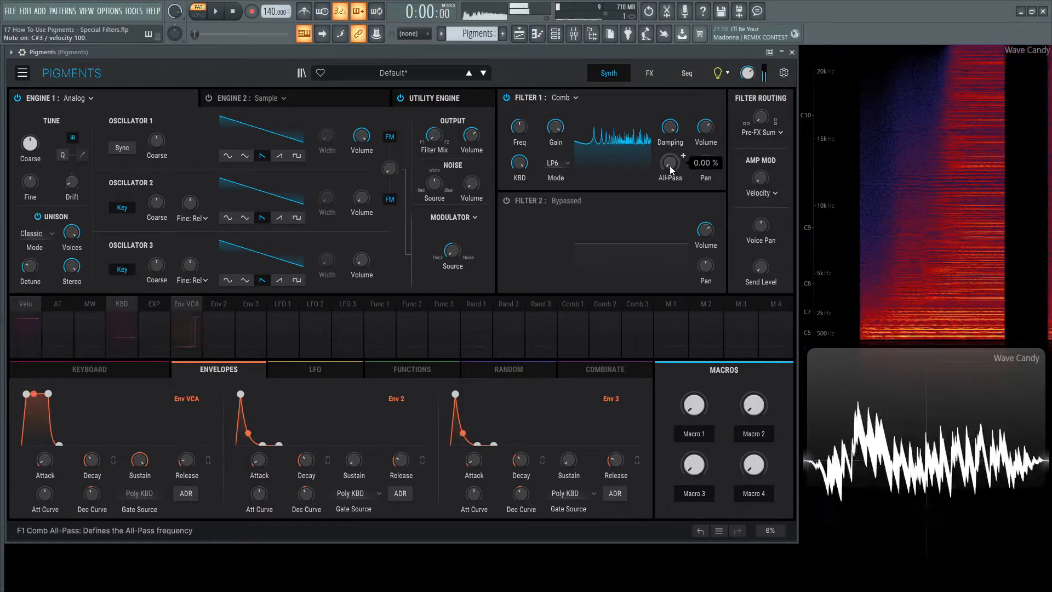
- Sweep the all-pass amount up near maximum and back down to about 34%
drag(667, 162, 668, 141)
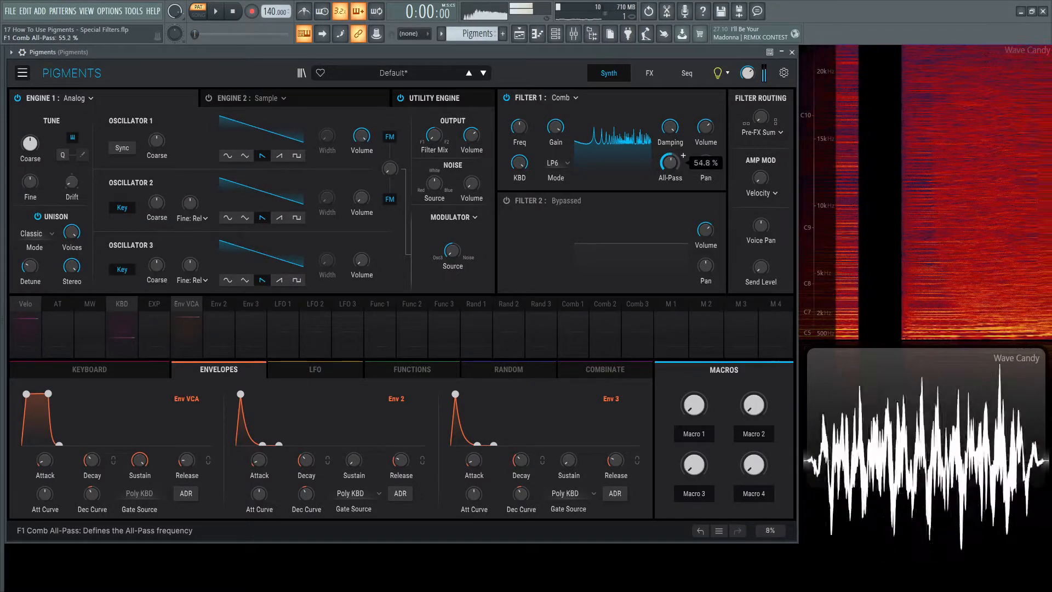
drag(668, 161, 668, 151)
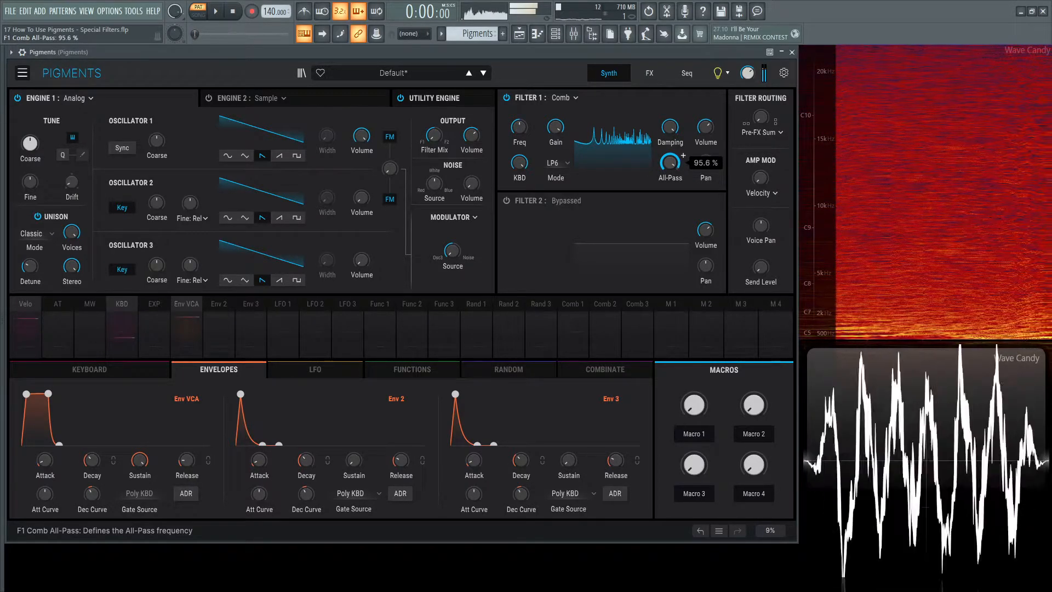
drag(669, 162, 669, 181)
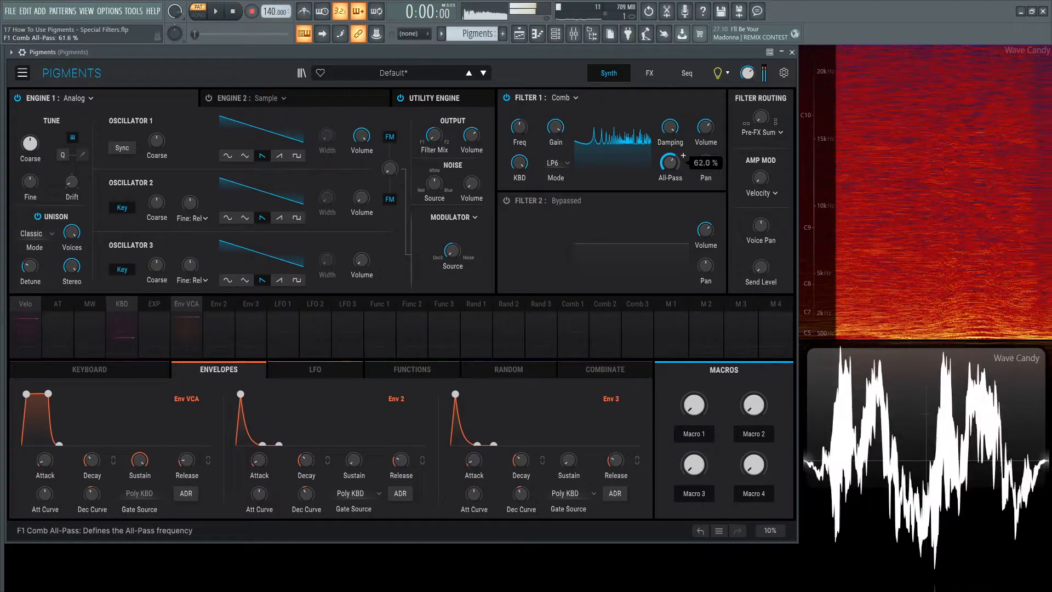
drag(669, 162, 668, 180)
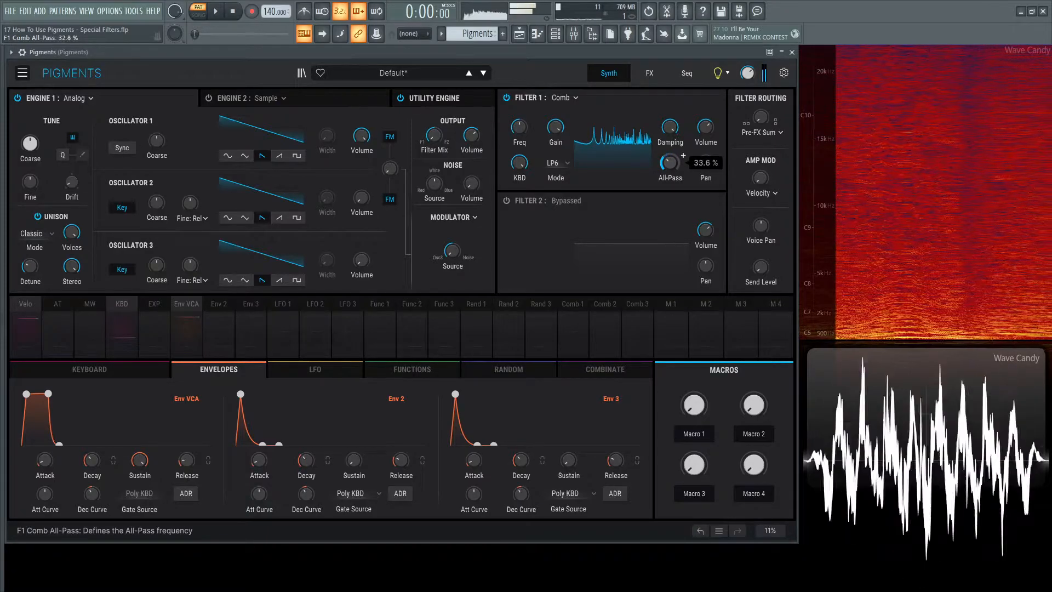
click(554, 163)
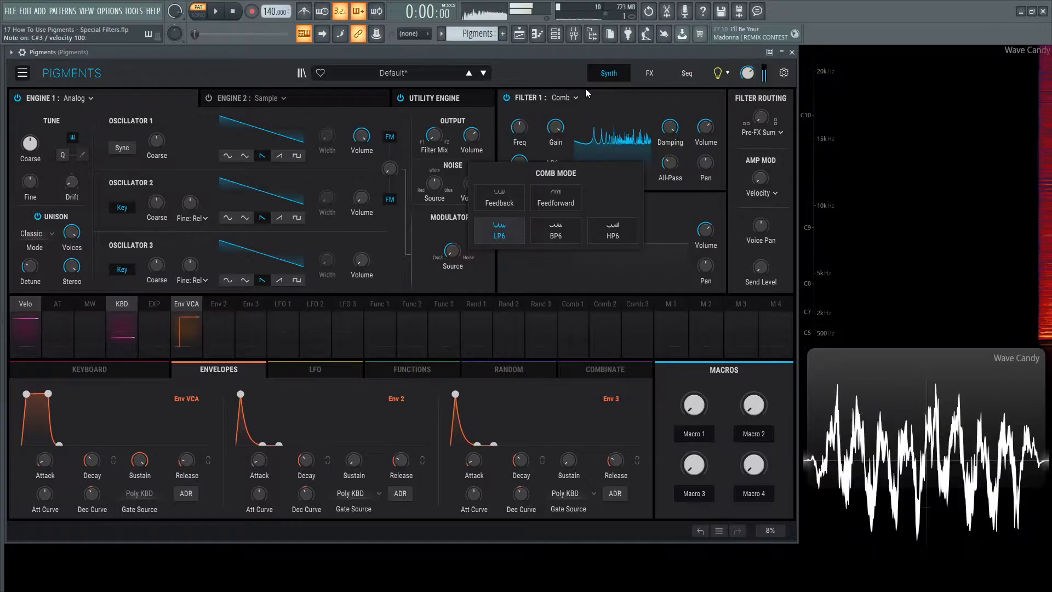
- Set the comb to BP6 mode with damping near 572 Hz and all-pass around 70%
click(555, 230)
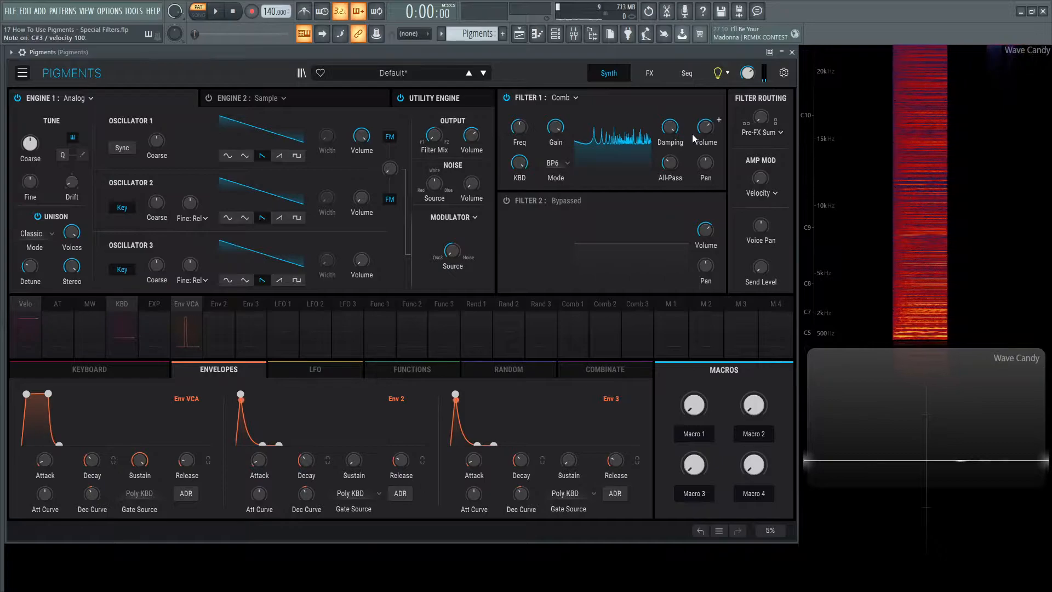
drag(668, 126, 669, 117)
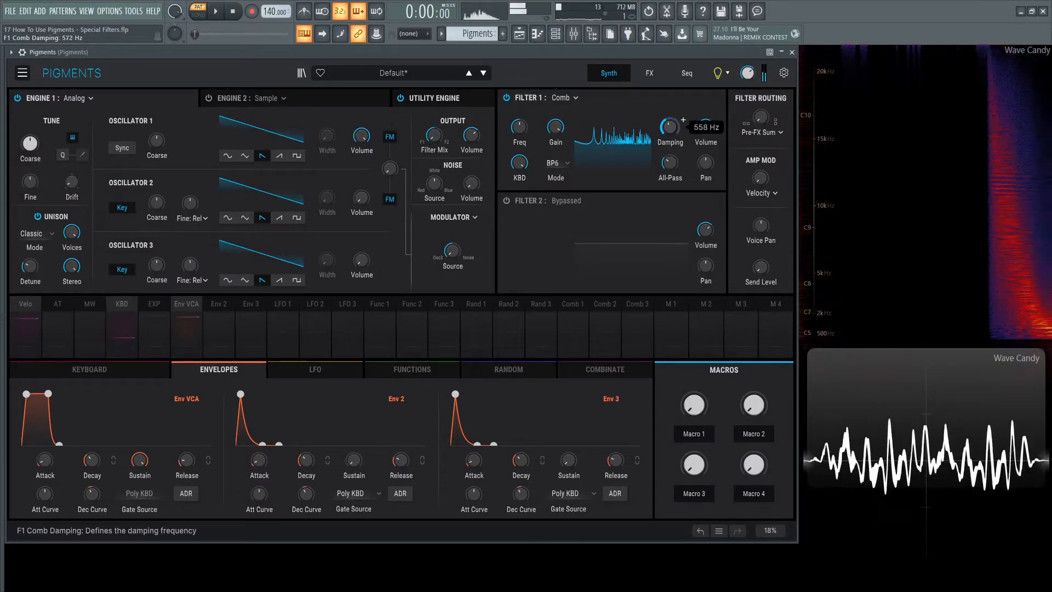
drag(668, 125, 669, 101)
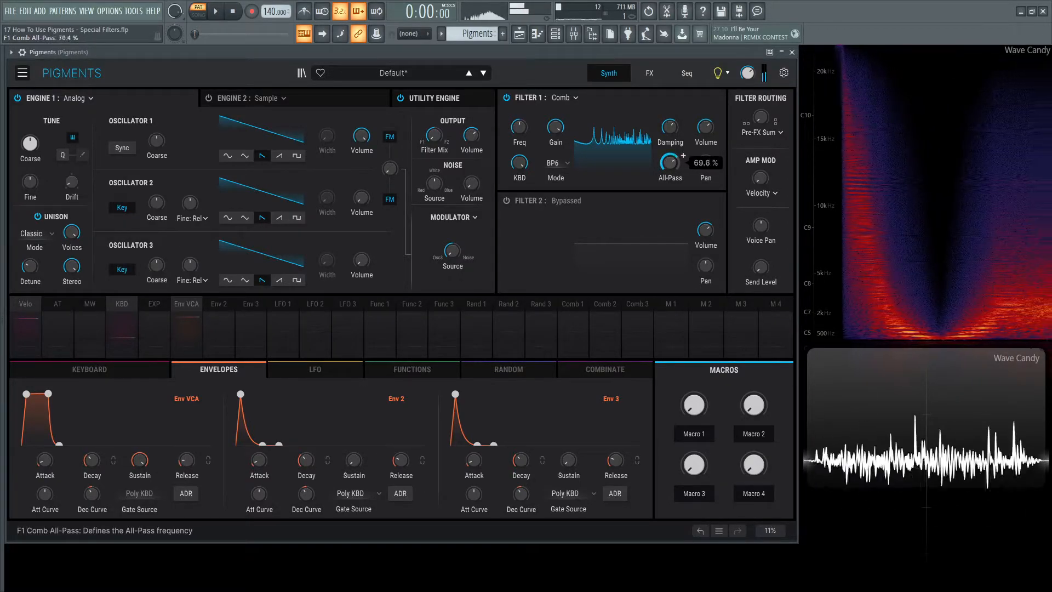
drag(669, 161, 670, 151)
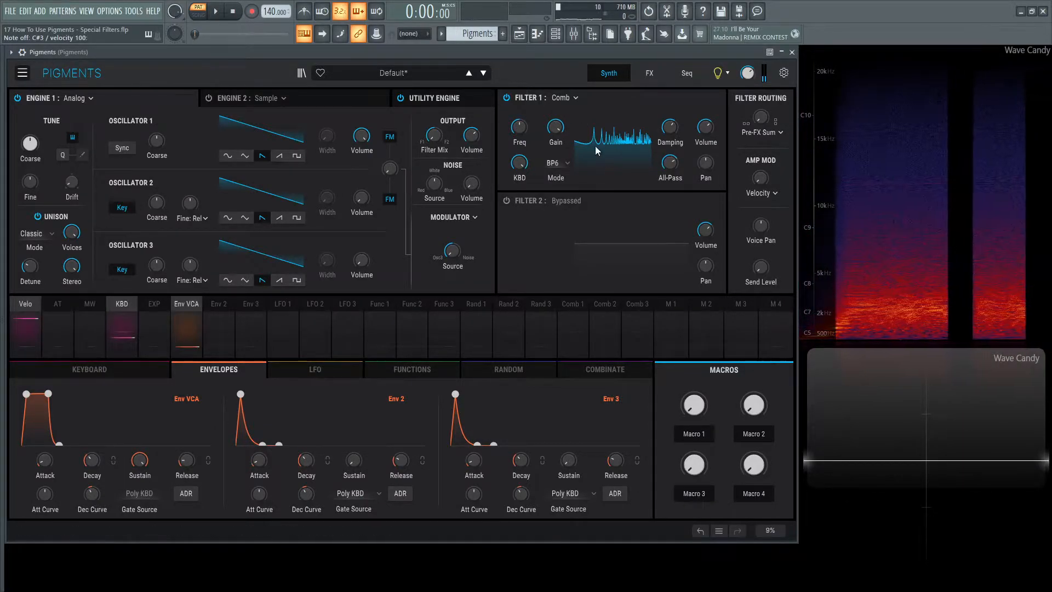
- Switch the comb to HP6 mode and bring its damping down to 10 Hz
click(555, 164)
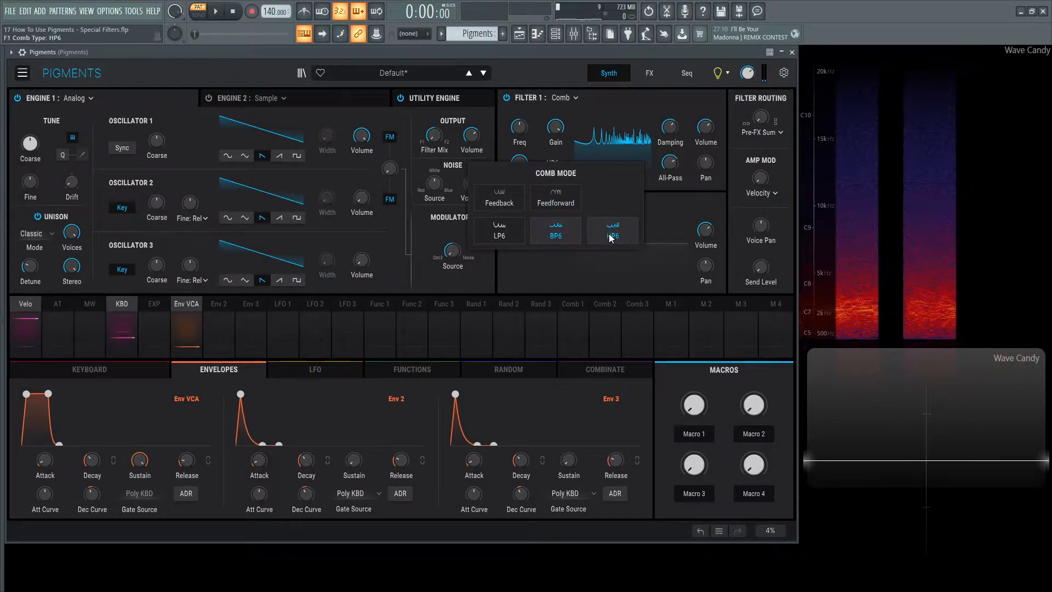
click(610, 229)
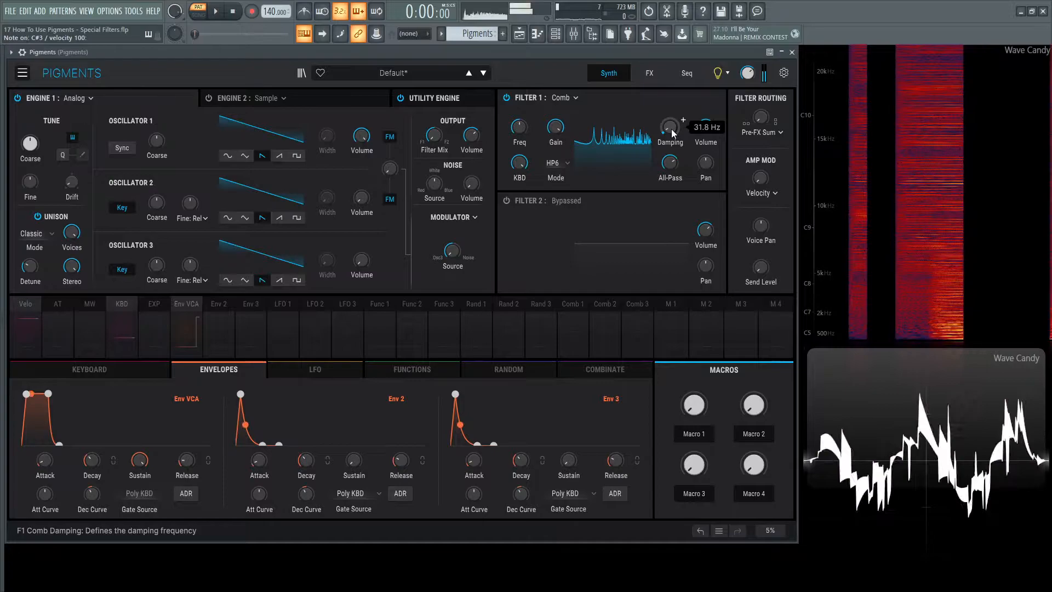
drag(670, 127, 669, 101)
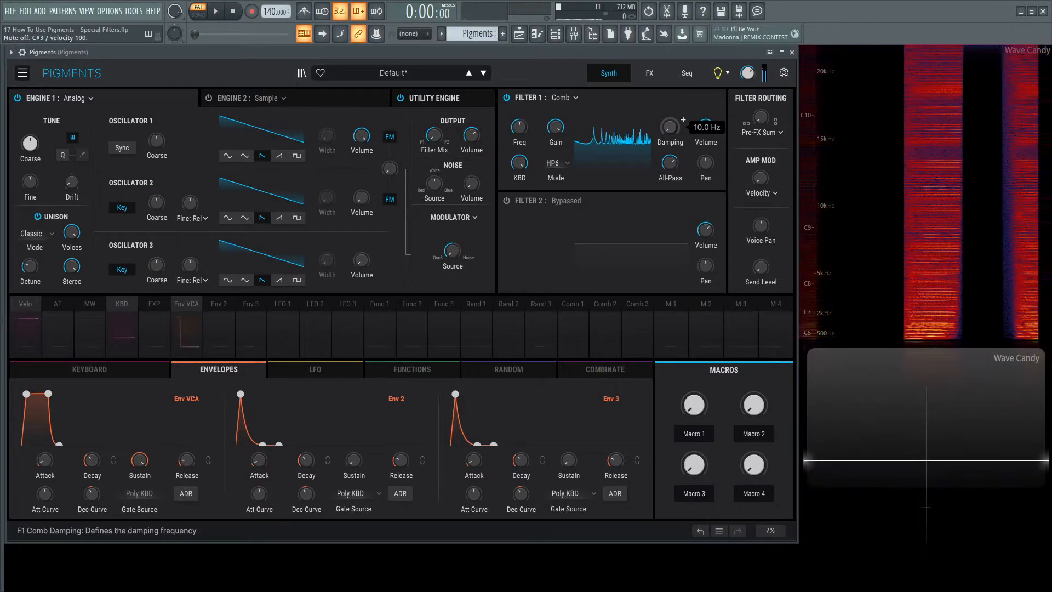
drag(668, 127, 668, 101)
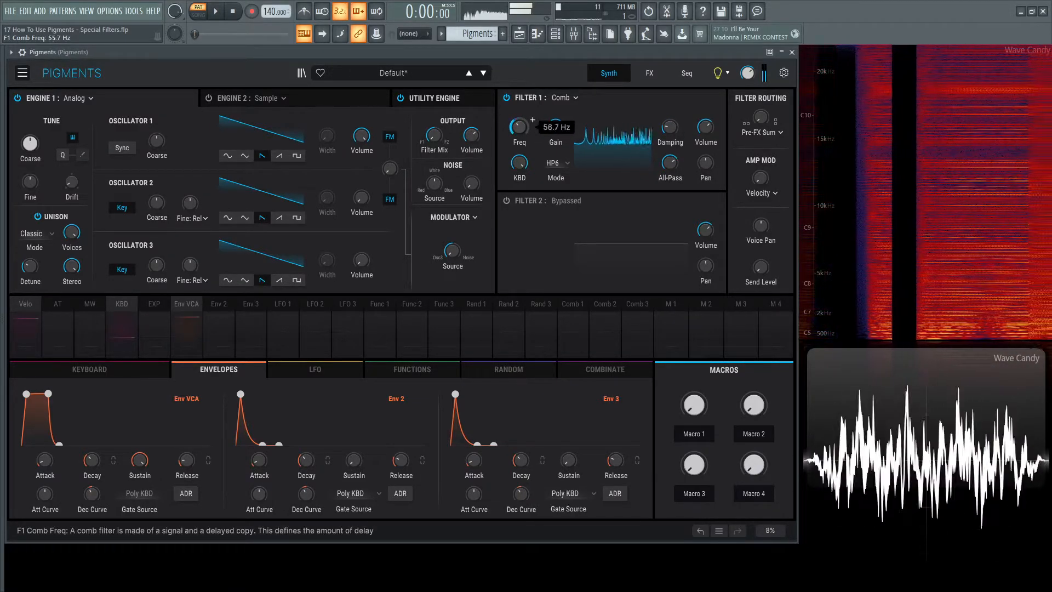
- Sweep the comb frequency from about 57 Hz up through 121 Hz to 2000 Hz
drag(517, 127, 517, 114)
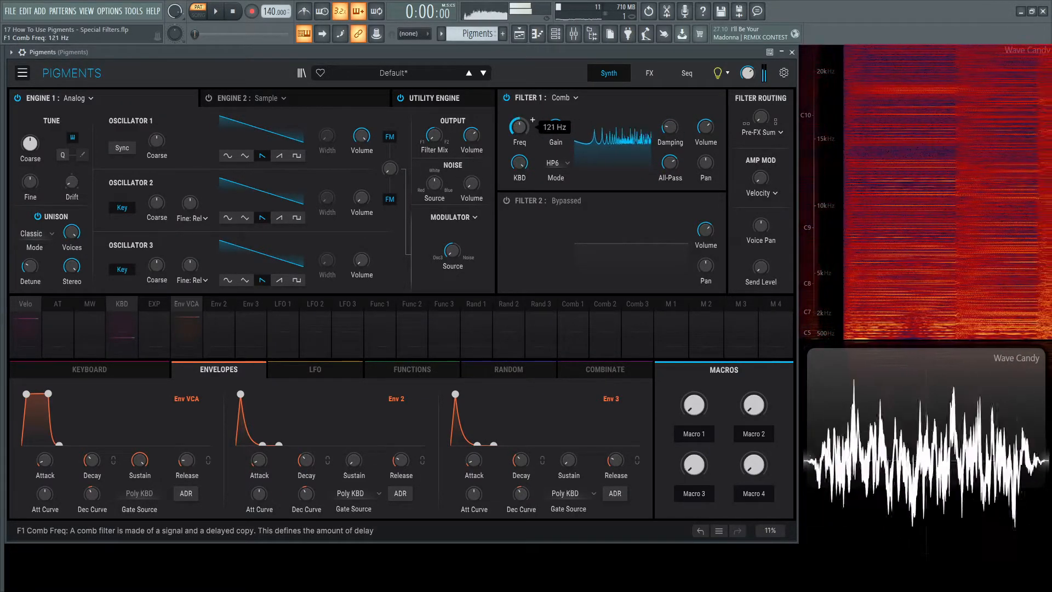
drag(518, 127, 518, 101)
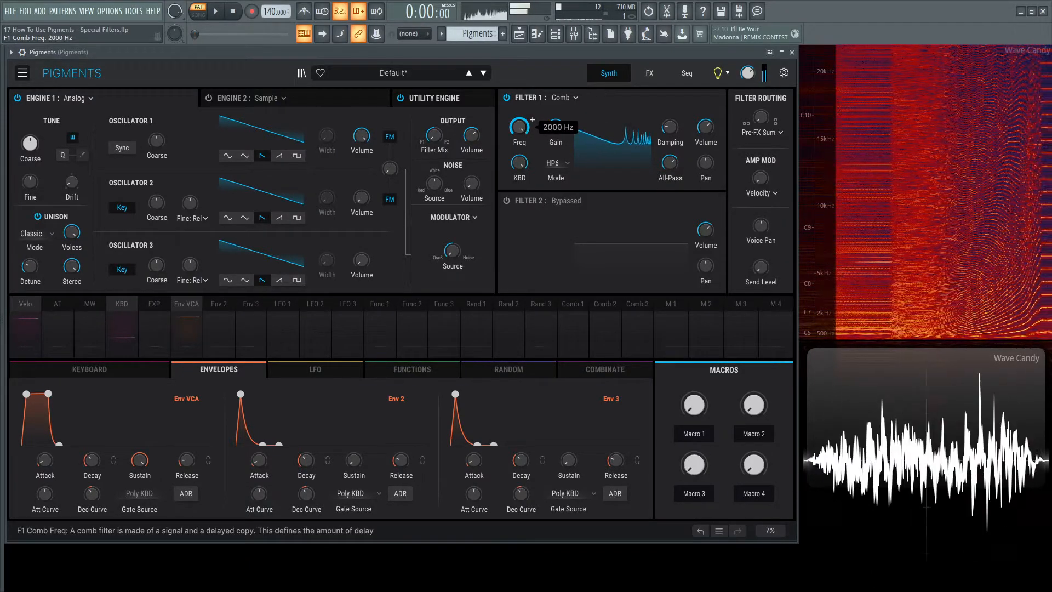
drag(518, 129, 518, 155)
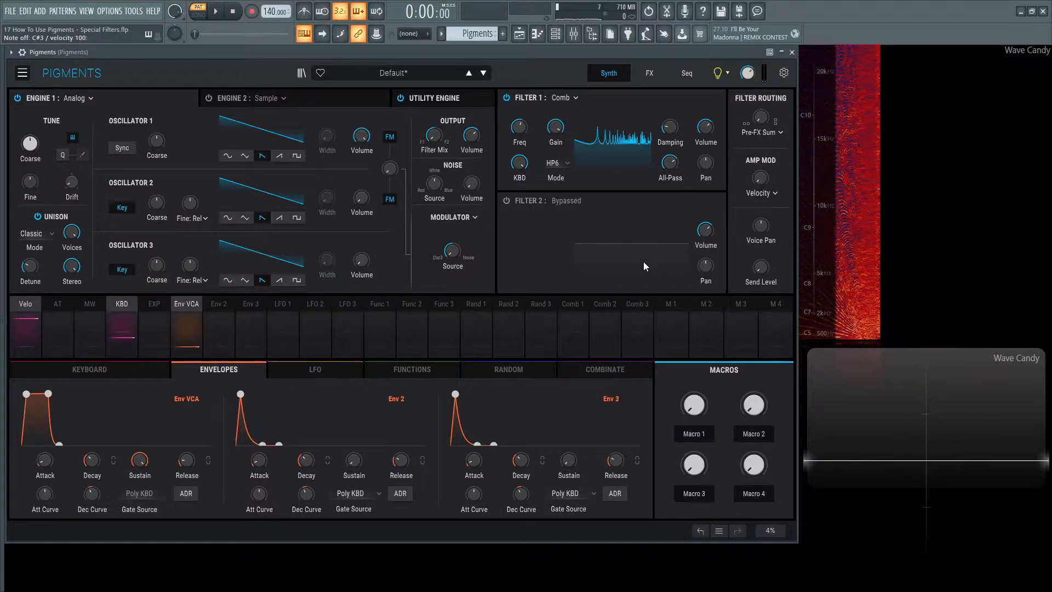
- Change Filter 1 to a Phaser, nudge its feedback and raise it to 12 poles
click(565, 97)
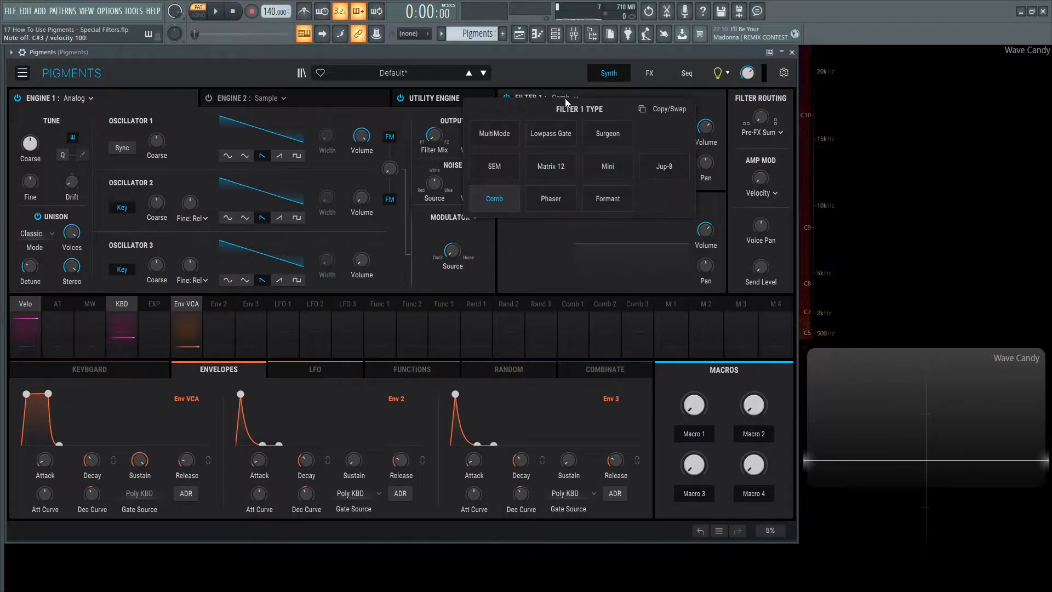
click(550, 198)
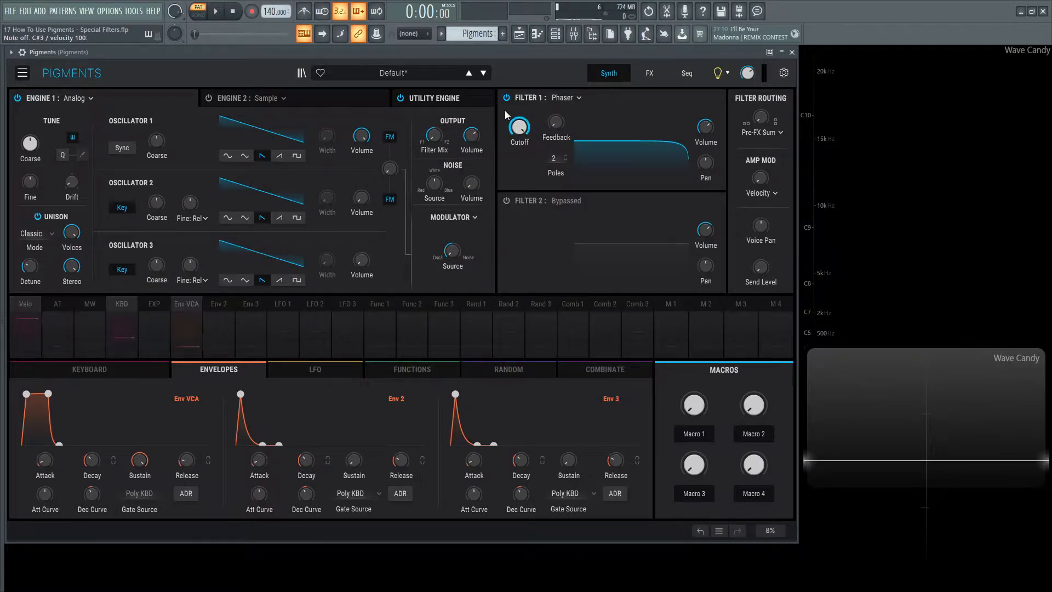
drag(554, 121, 554, 111)
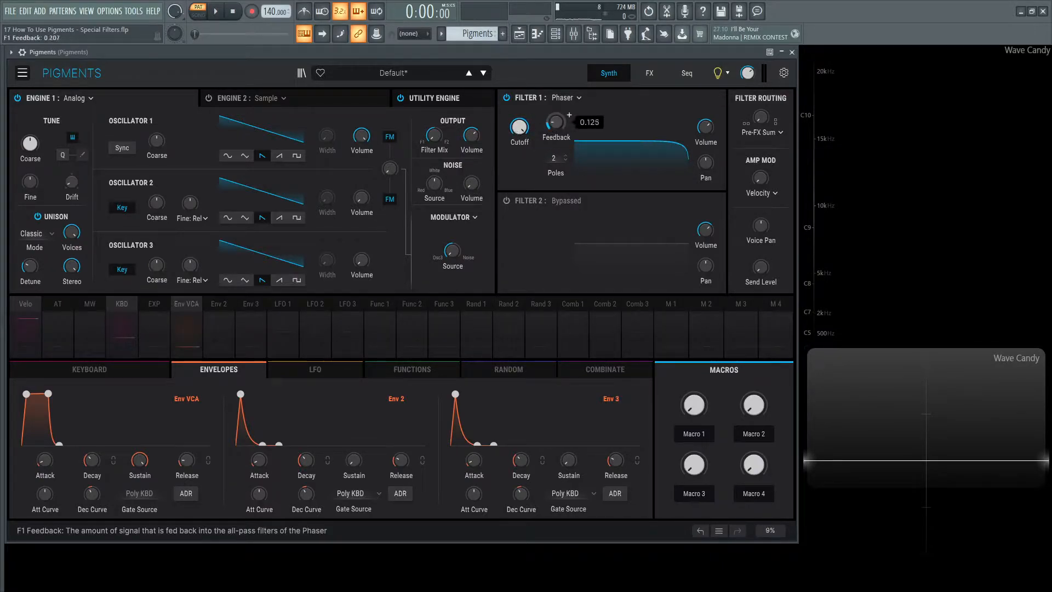
drag(519, 130, 519, 121)
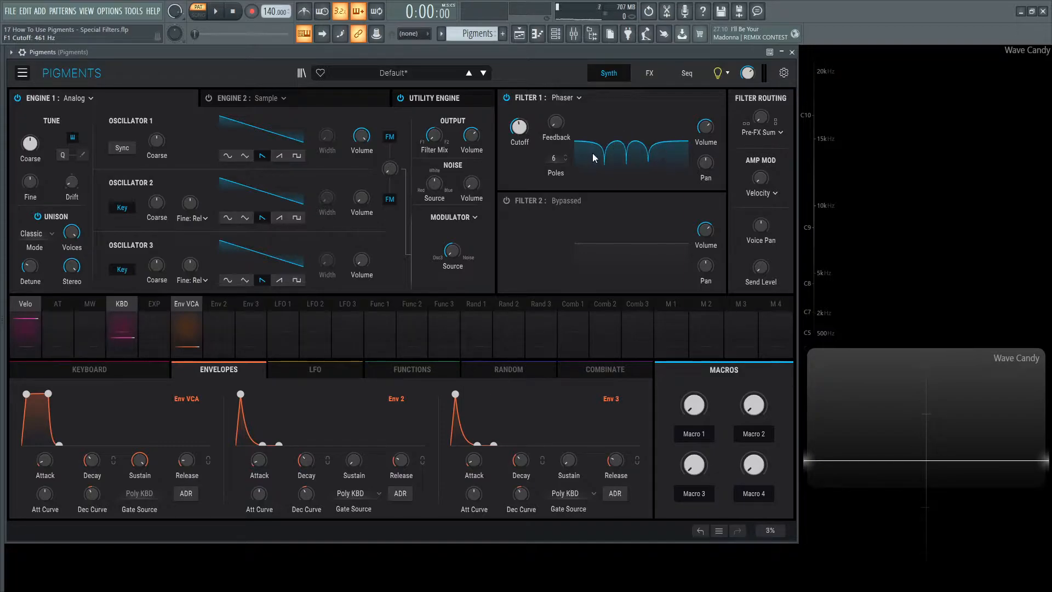
drag(555, 158, 555, 145)
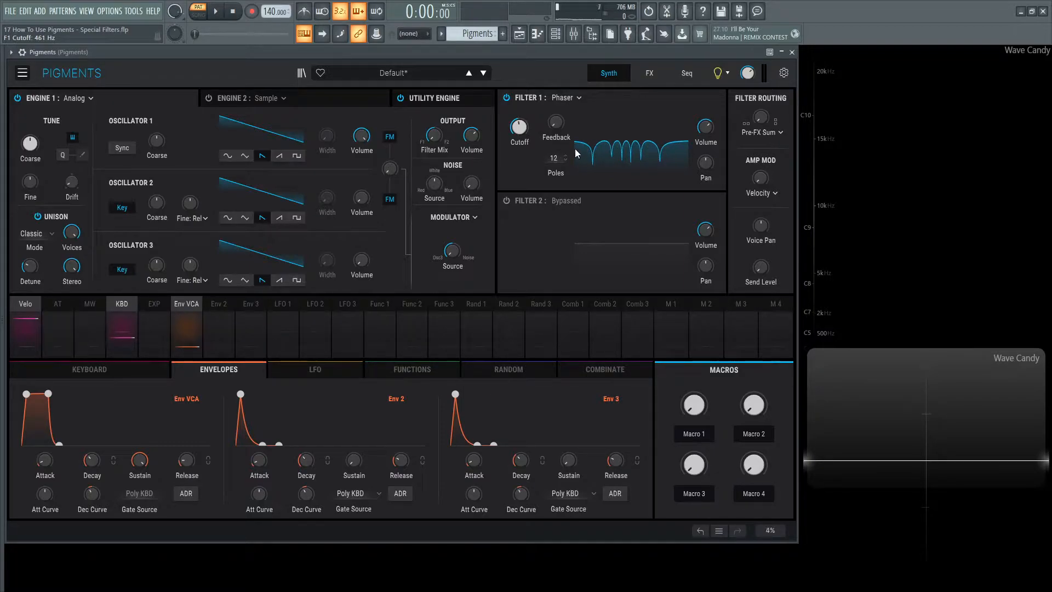
- Sweep the phaser cutoff up to about 2186 Hz and back down to around 516 Hz
drag(518, 127, 518, 107)
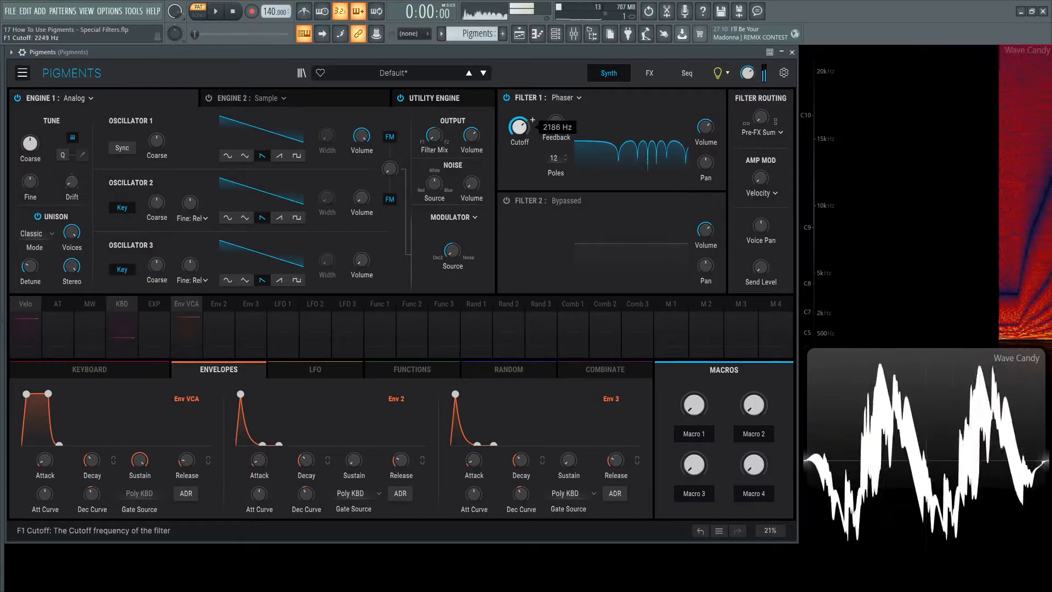
drag(518, 127, 518, 142)
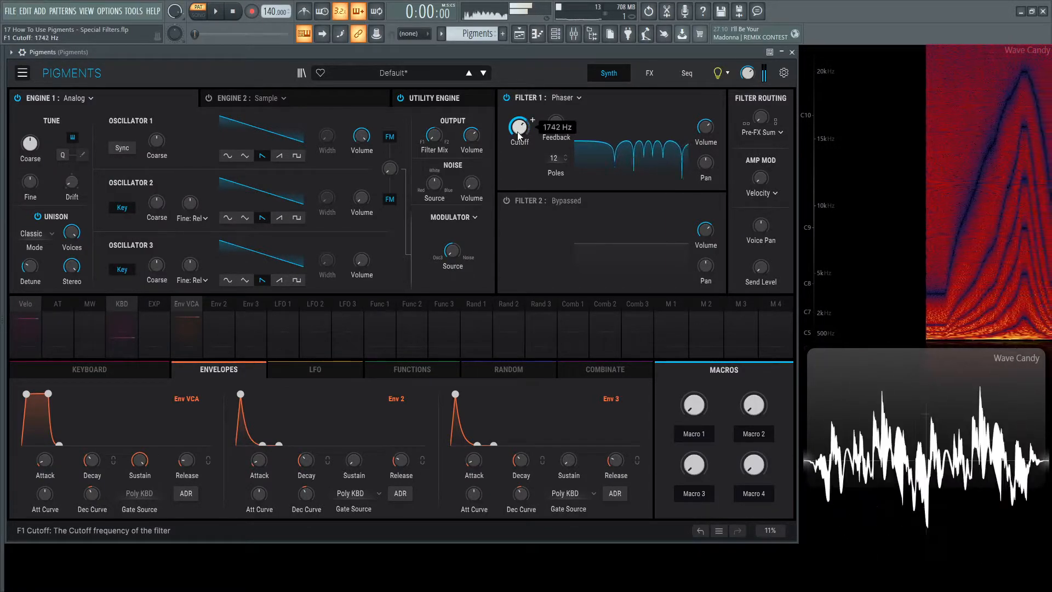
drag(518, 127, 518, 134)
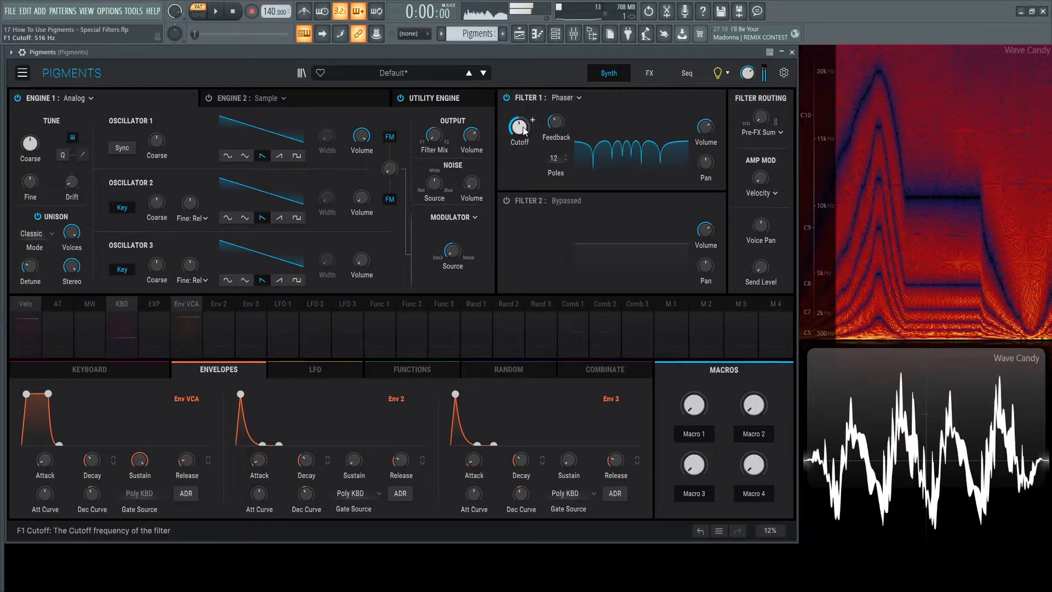
- Raise the phaser feedback to about 0.9 and sweep the cutoff up and back down
drag(556, 126, 555, 120)
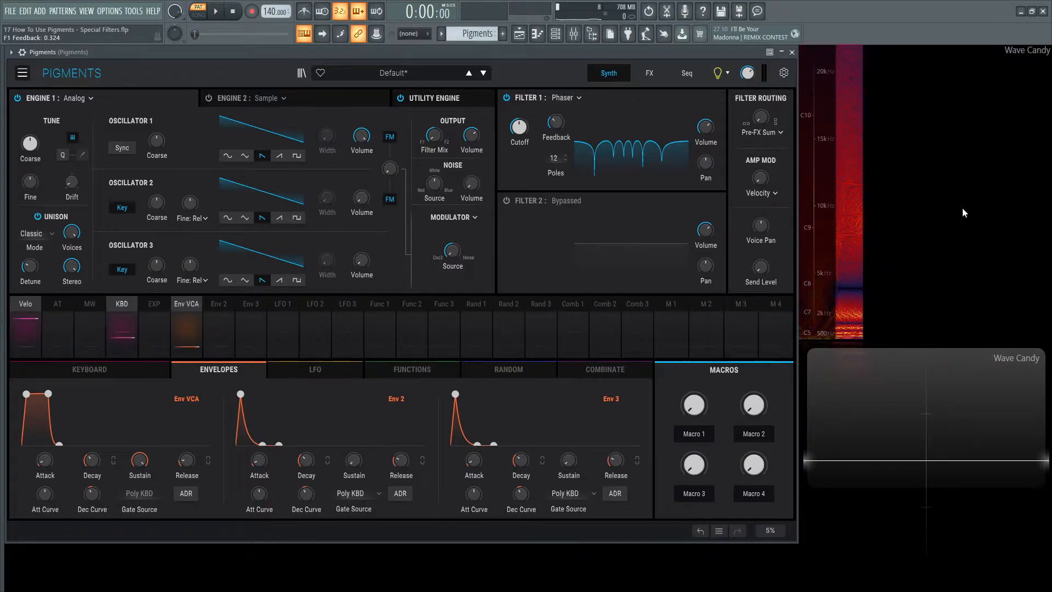
mouse_move(518, 128)
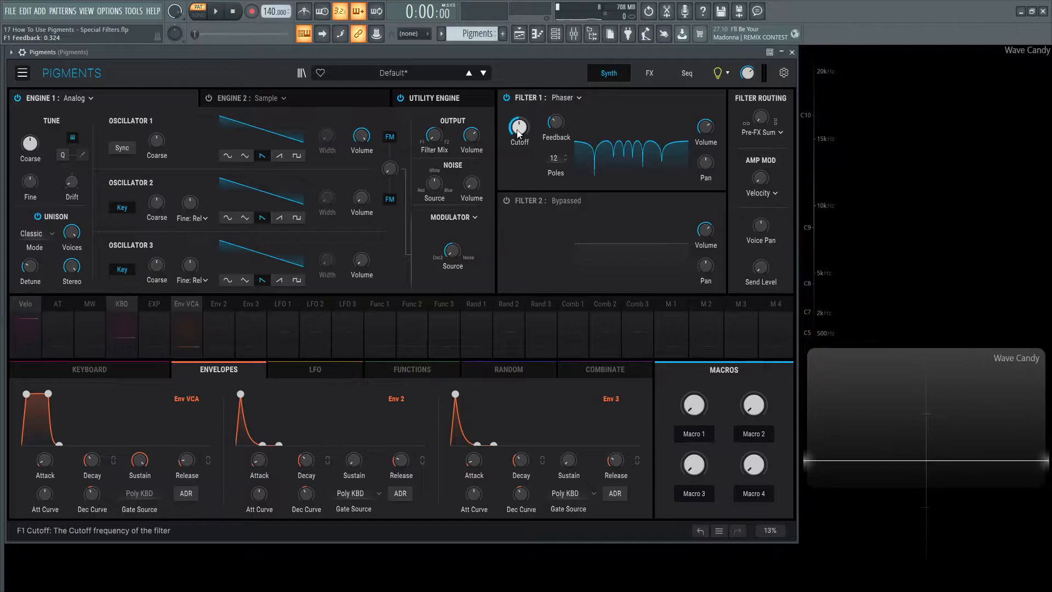
drag(556, 123, 555, 117)
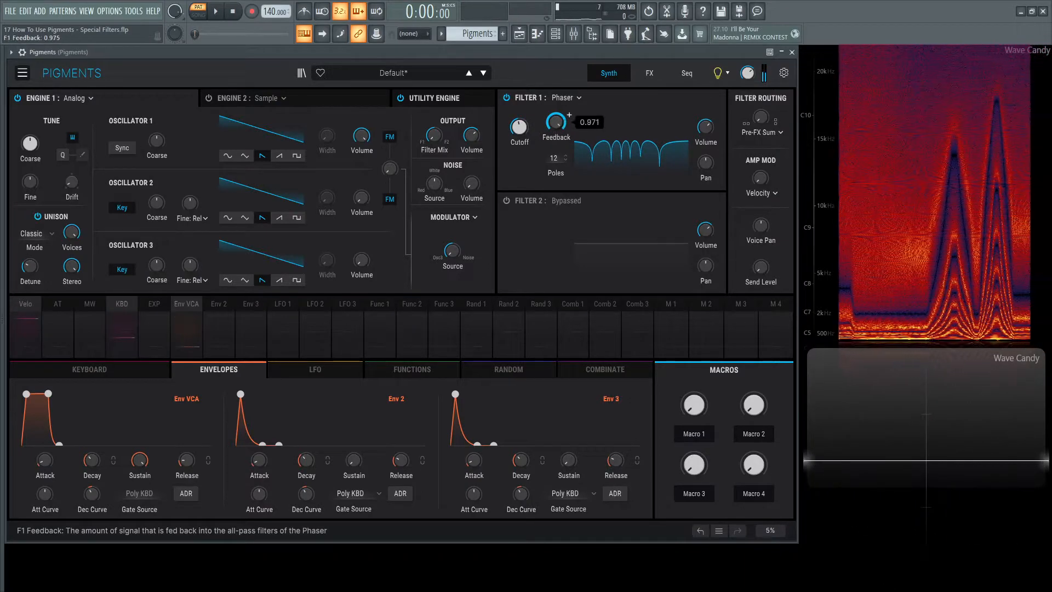
click(518, 126)
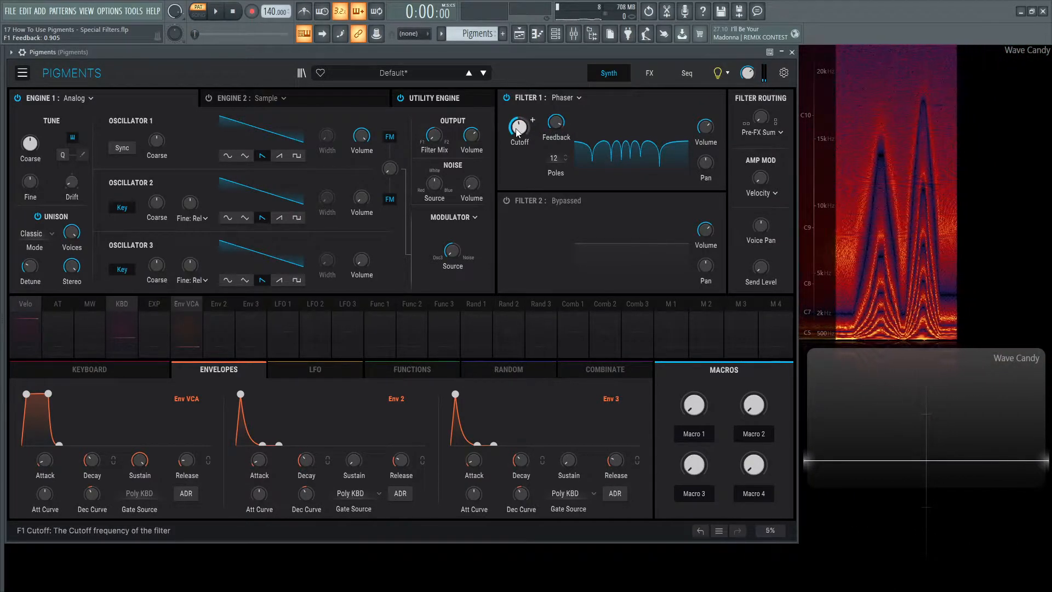
drag(518, 126, 518, 122)
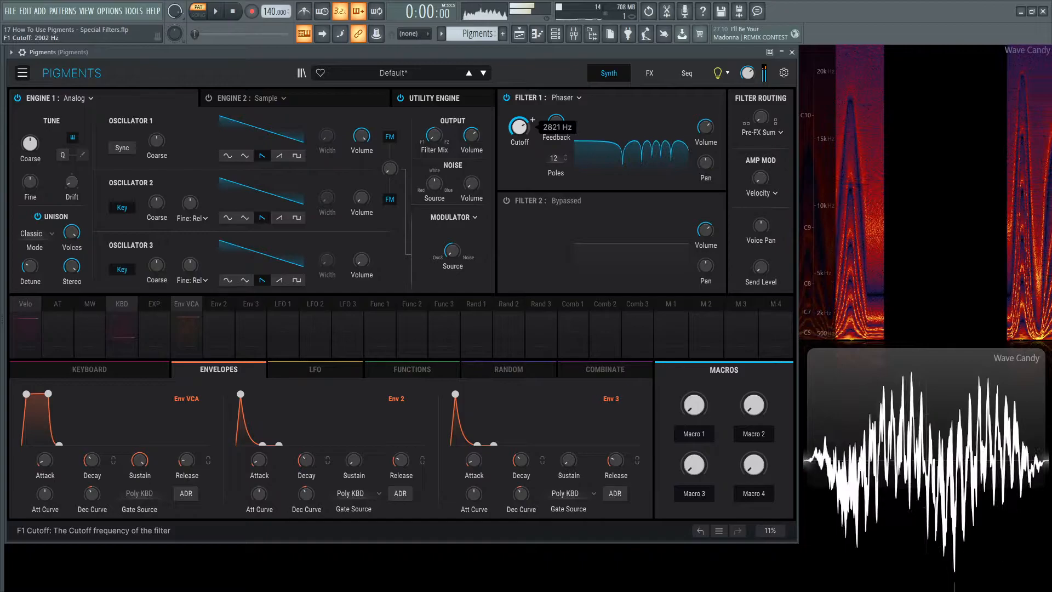
drag(518, 125, 520, 120)
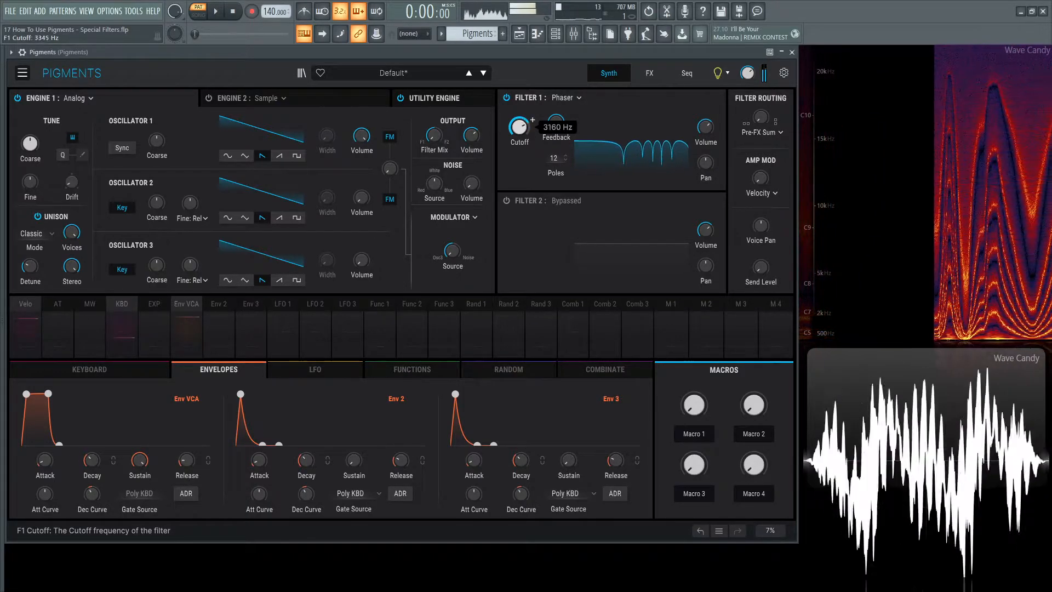
drag(518, 126, 518, 107)
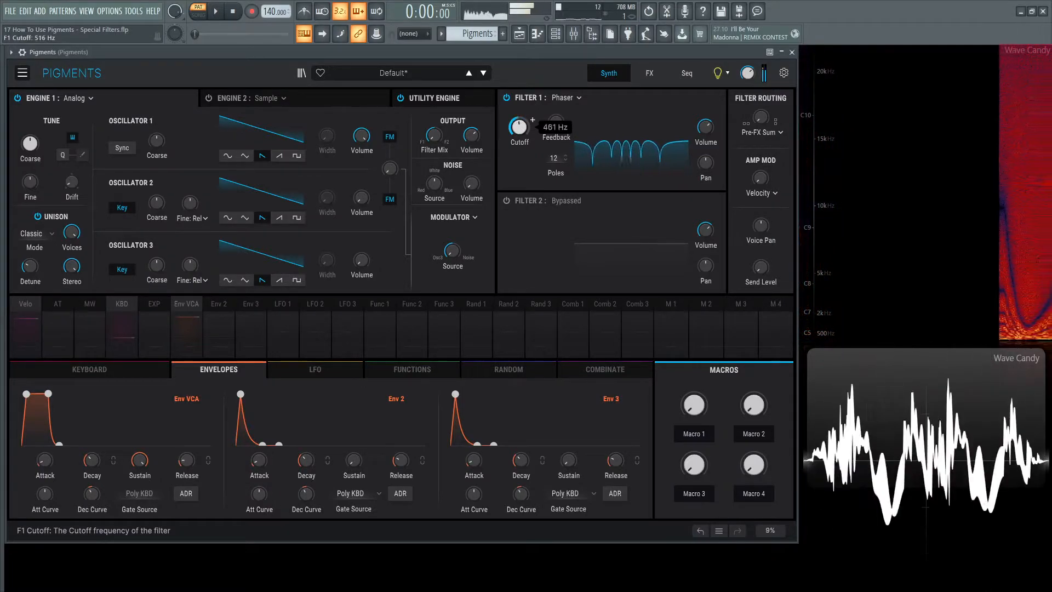
drag(519, 127, 518, 114)
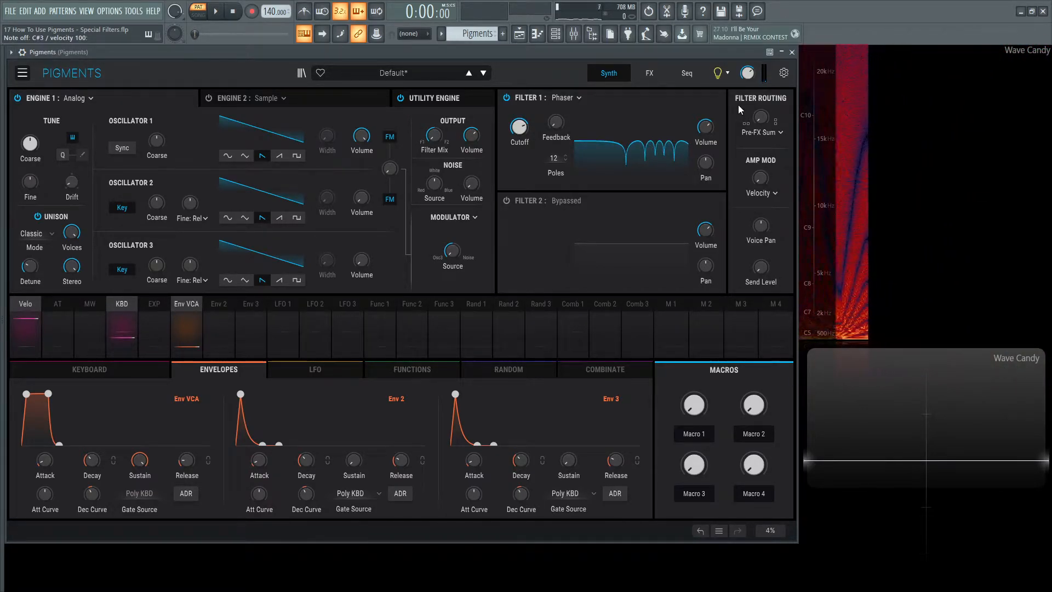
- Keep sweeping the phaser cutoff, reaching about 4 kHz and ending low near 222 Hz
drag(518, 127, 518, 121)
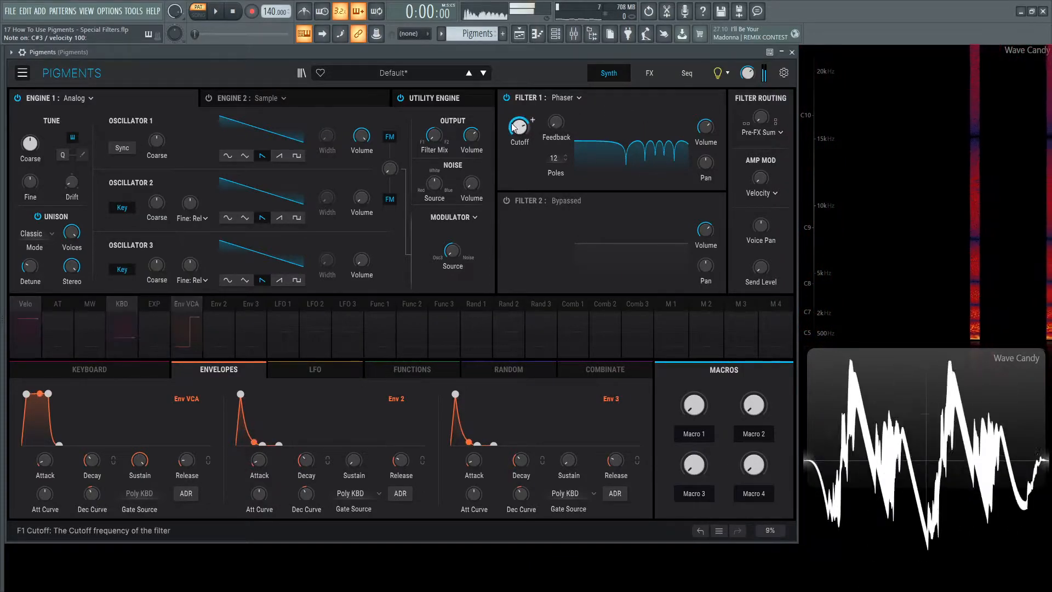
drag(518, 126, 524, 114)
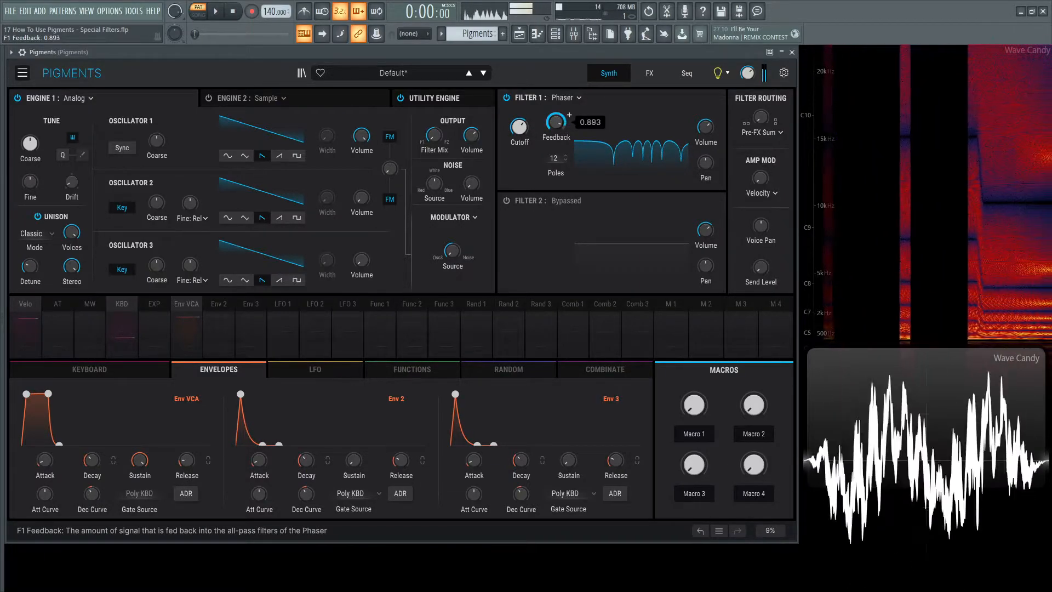
drag(517, 127, 517, 111)
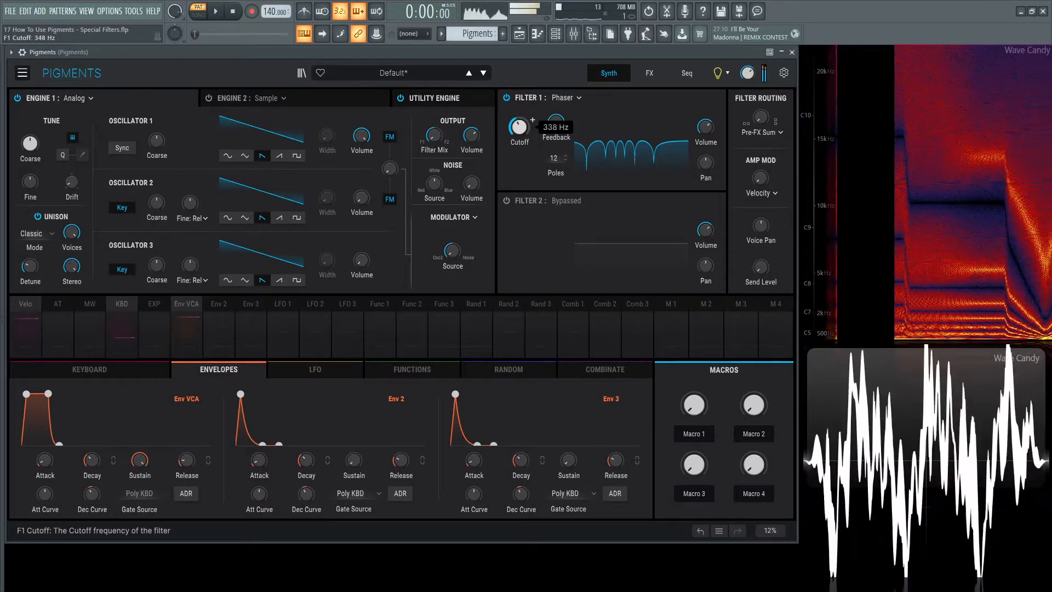
drag(518, 127, 518, 94)
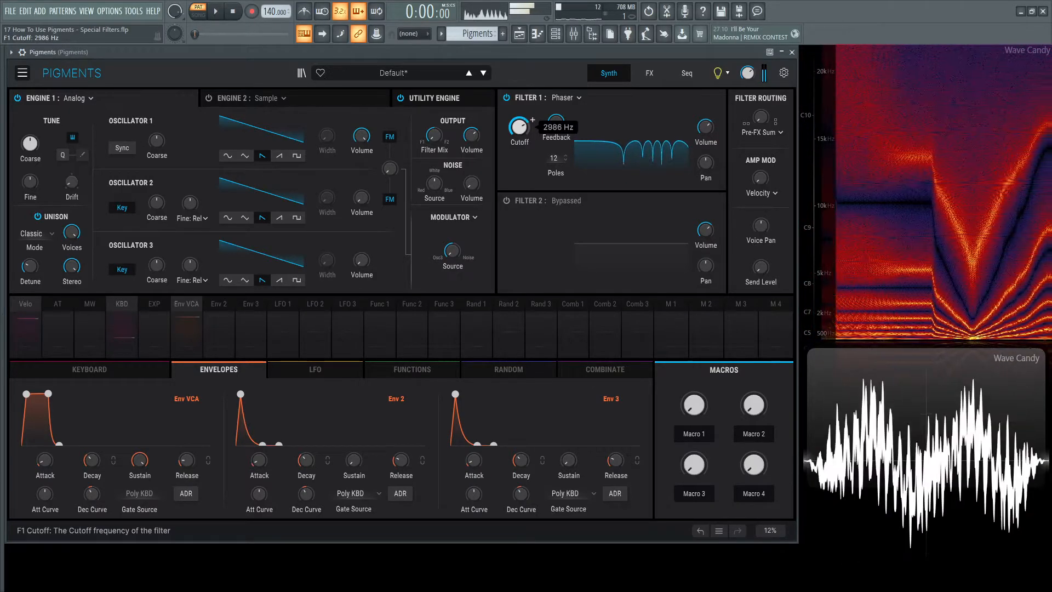
drag(518, 126, 518, 141)
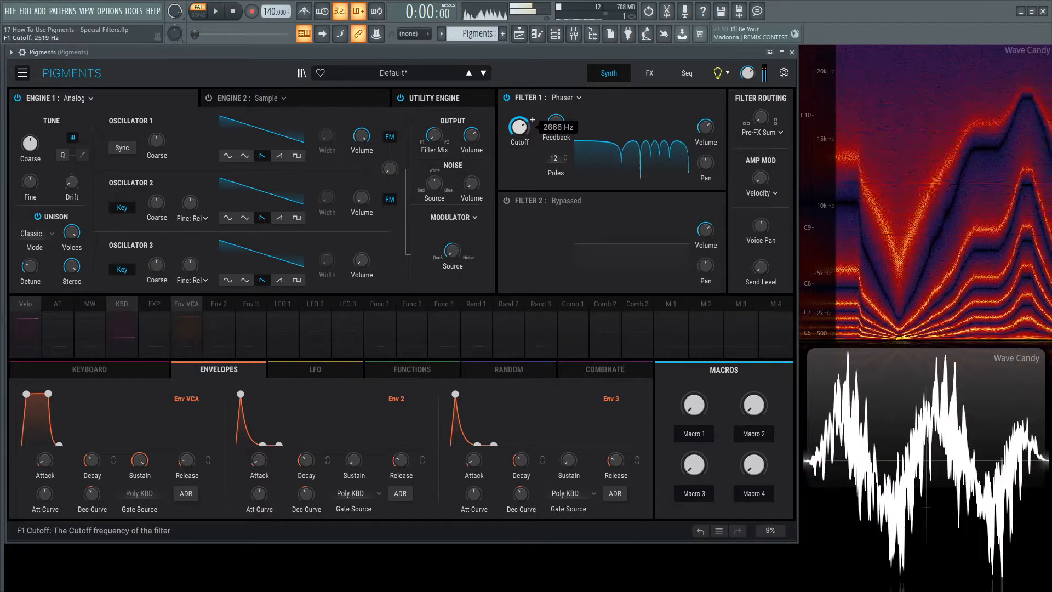
drag(518, 125, 518, 107)
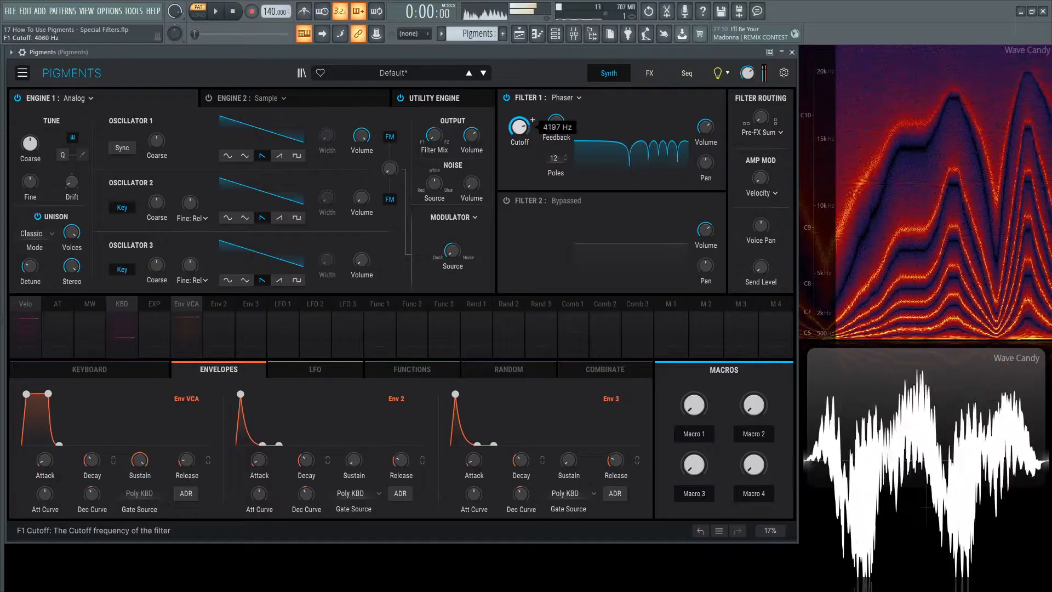
drag(519, 126, 518, 161)
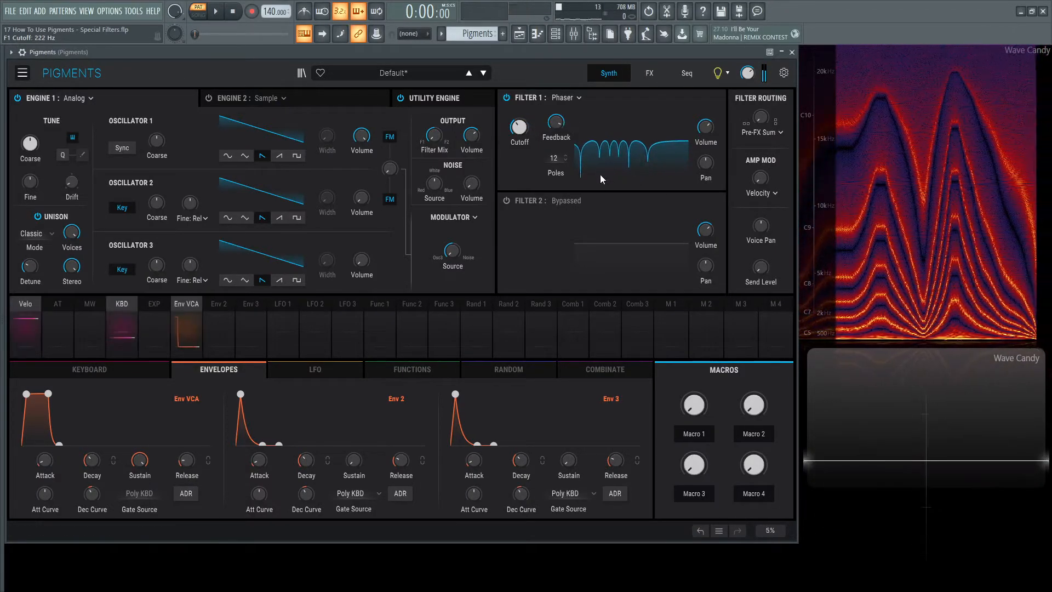
- Switch Filter 1 to the Formant type, nudging vowel morph up slightly and Q Factor to about 1.1
click(566, 98)
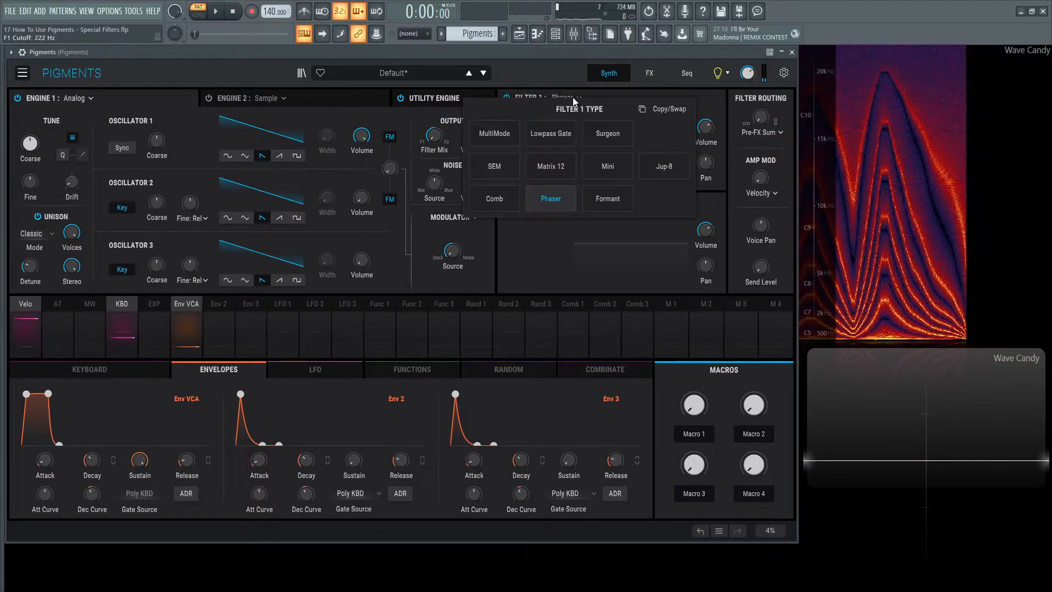
click(606, 198)
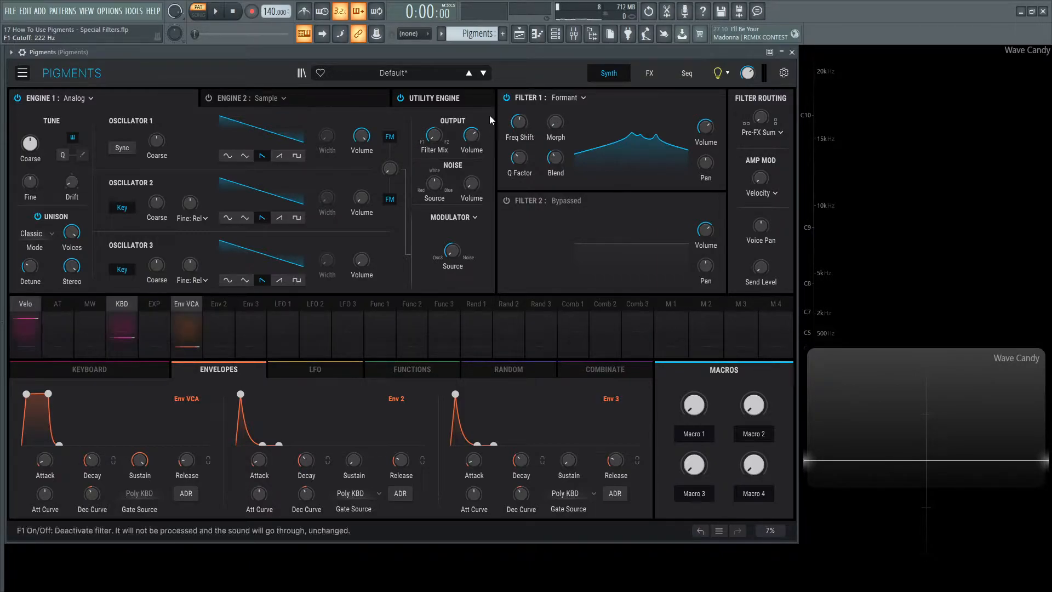
drag(519, 121, 518, 114)
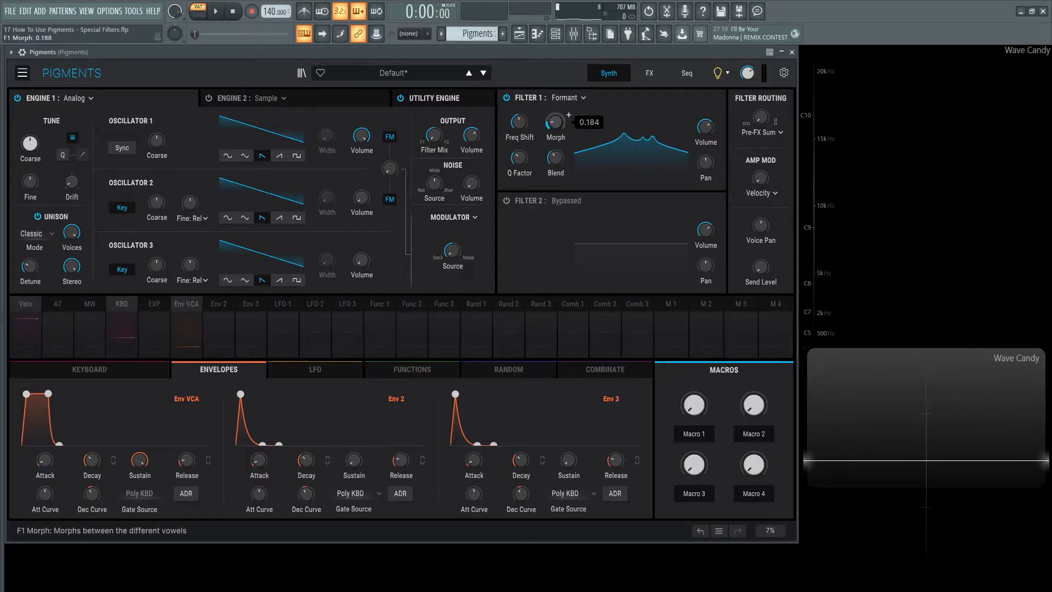
drag(554, 127, 554, 120)
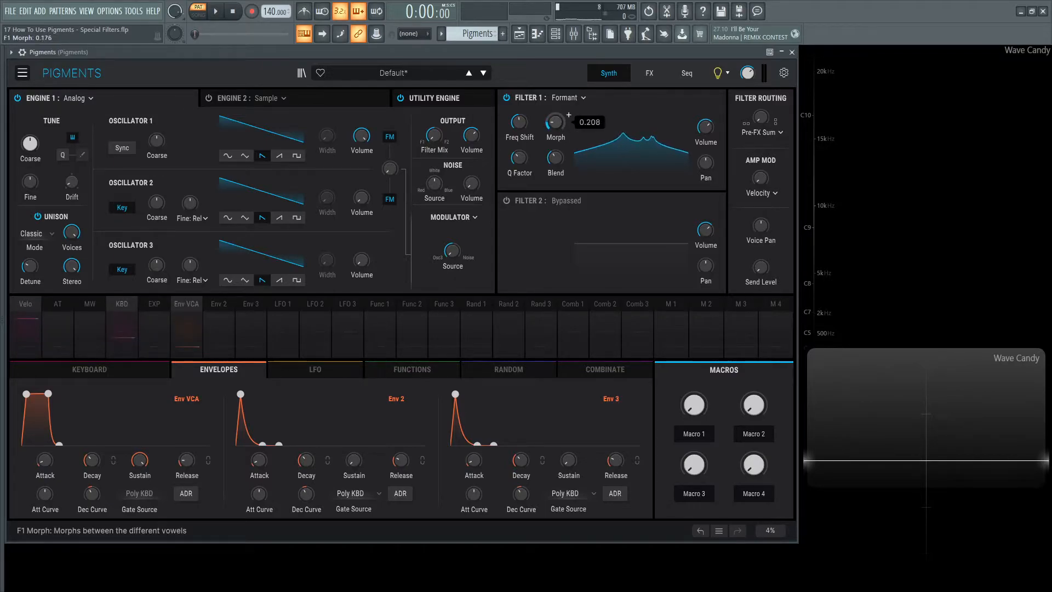
drag(554, 122, 555, 114)
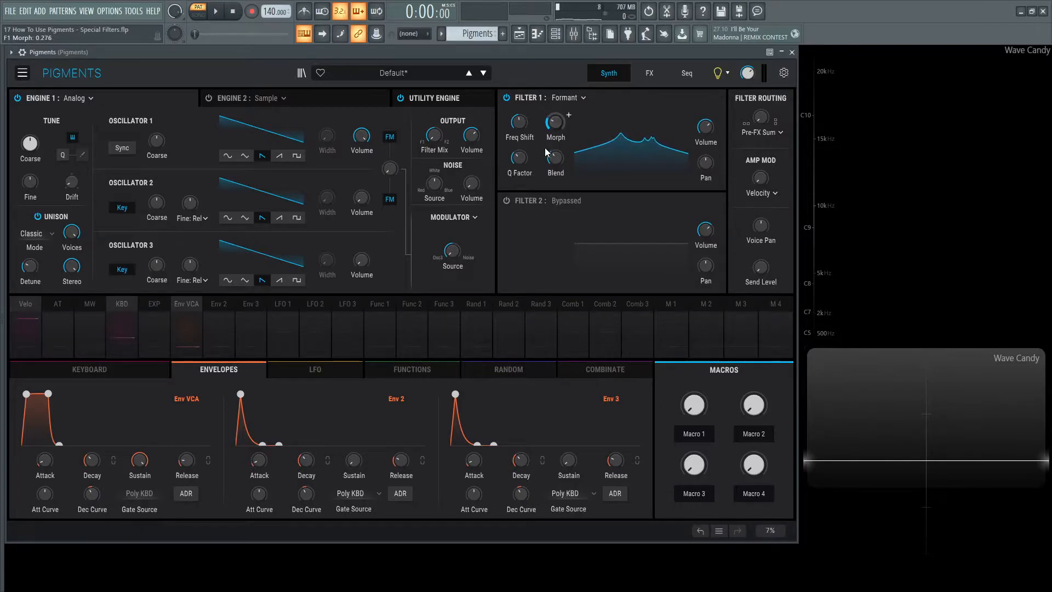
drag(518, 157, 518, 145)
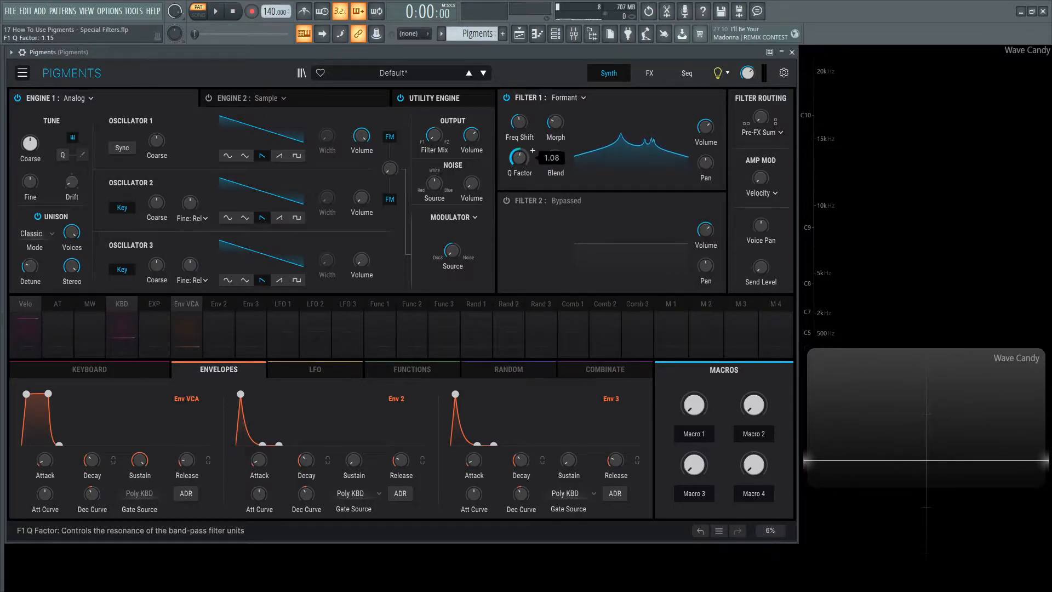
drag(518, 156, 519, 150)
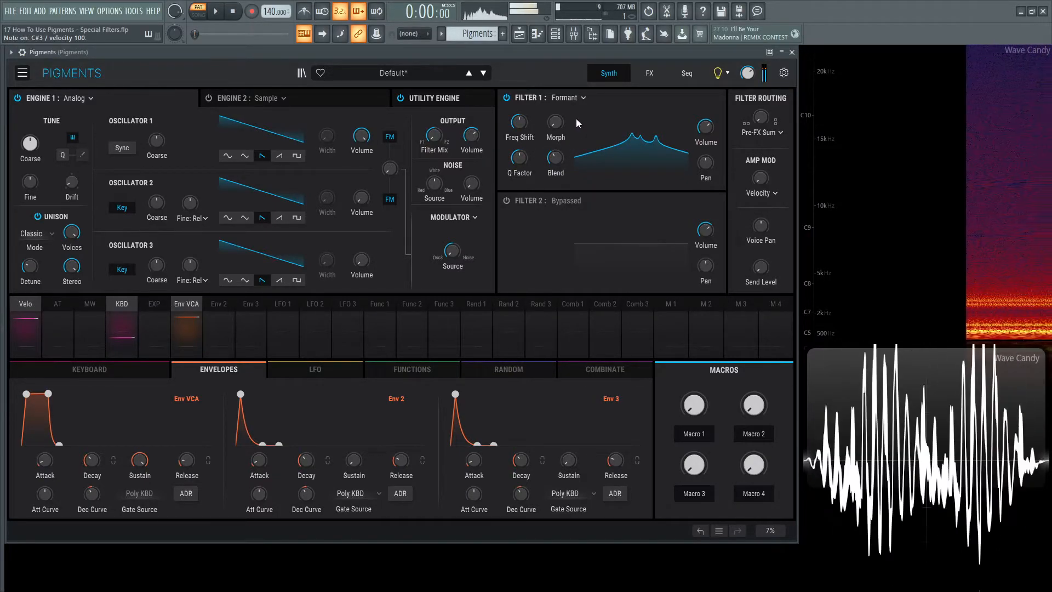
- Audition the formant frequency shift, bringing it down to about 0.78
drag(519, 121, 518, 114)
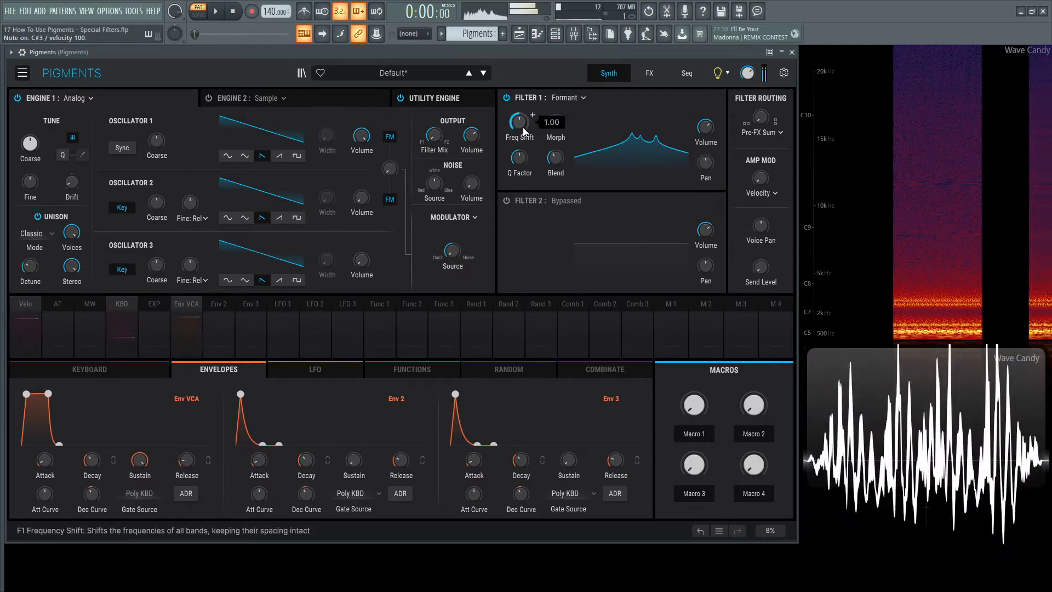
drag(519, 124, 518, 108)
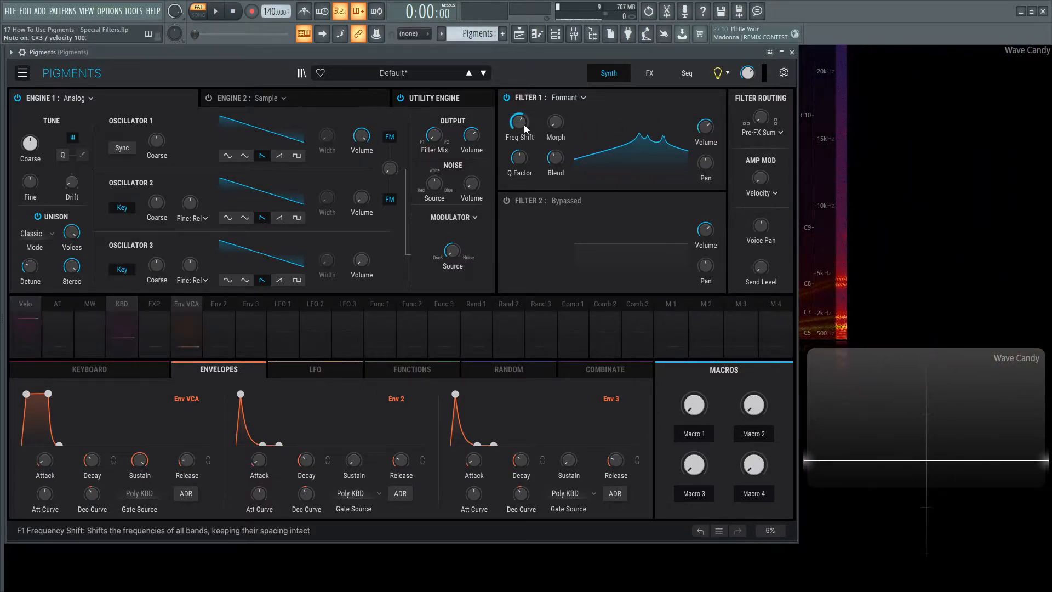
drag(519, 122, 518, 114)
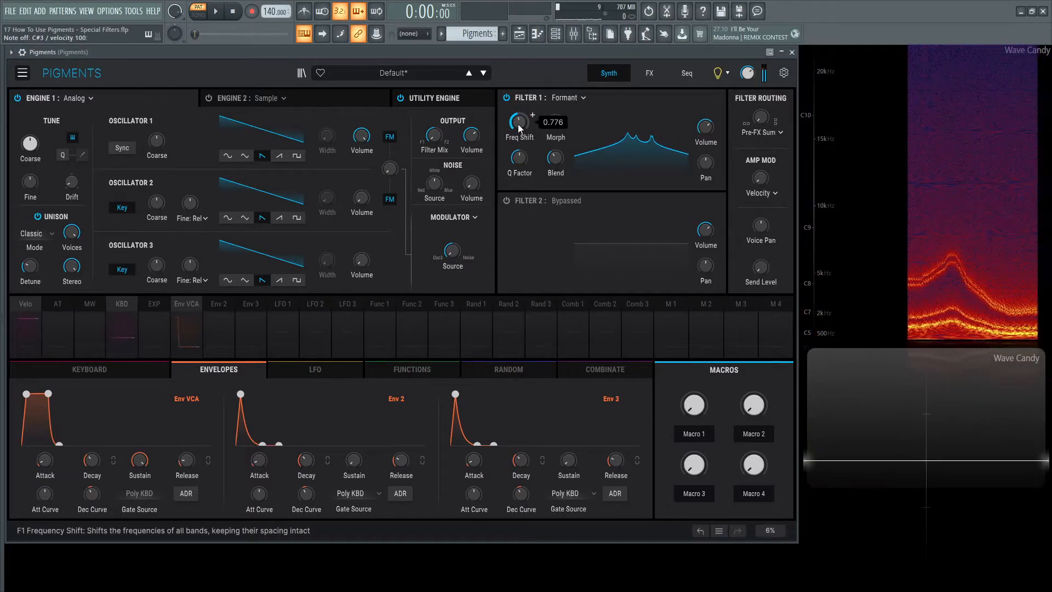
drag(519, 127, 520, 123)
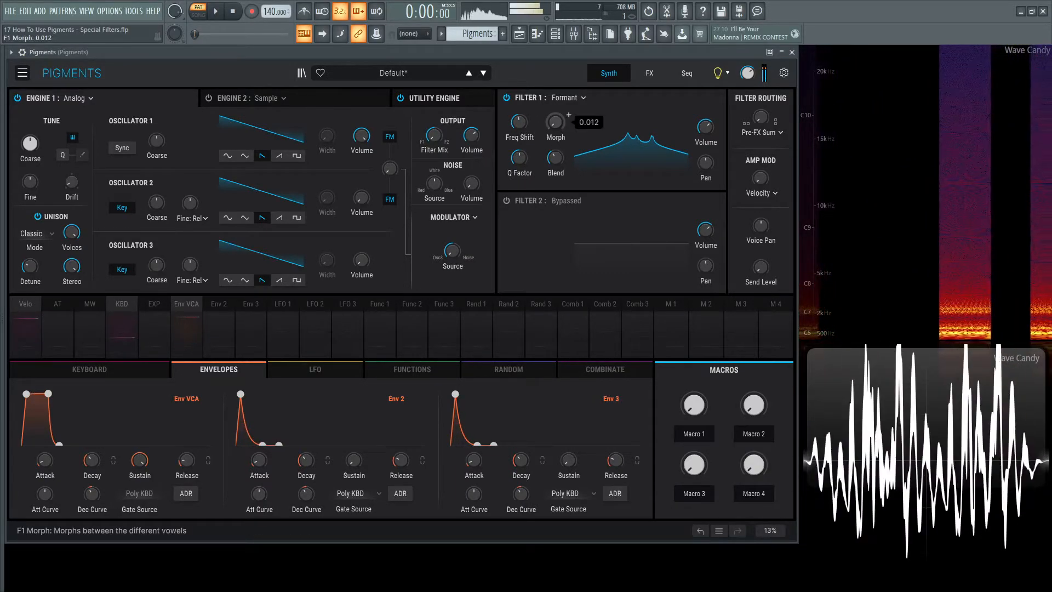
- Sweep vowel morph between about 0.09 and 0.27, settle near 0.19, and raise frequency shift to about 0.93
drag(555, 122, 556, 101)
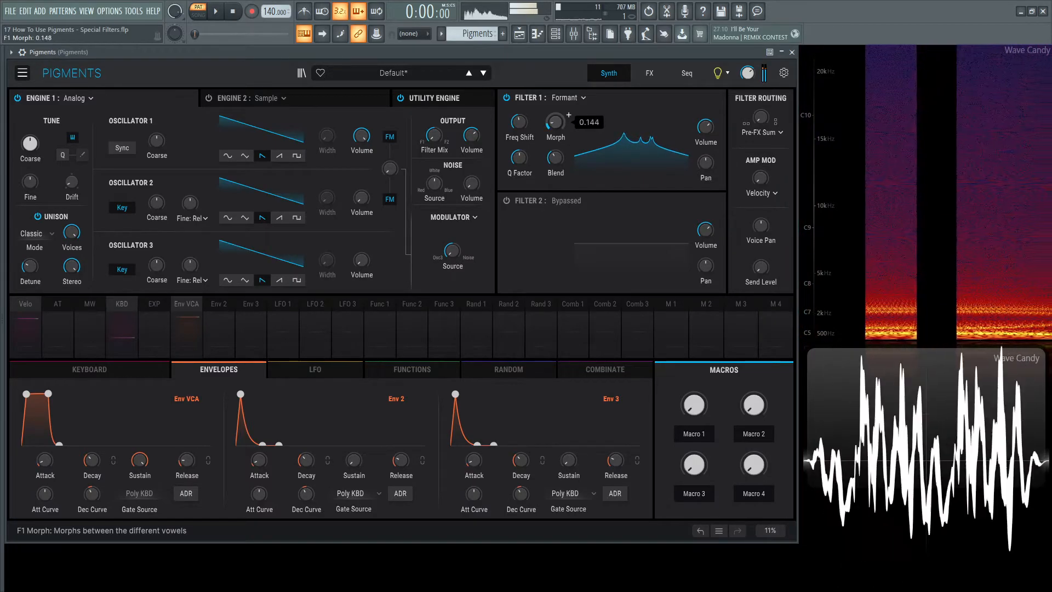
drag(554, 122, 554, 107)
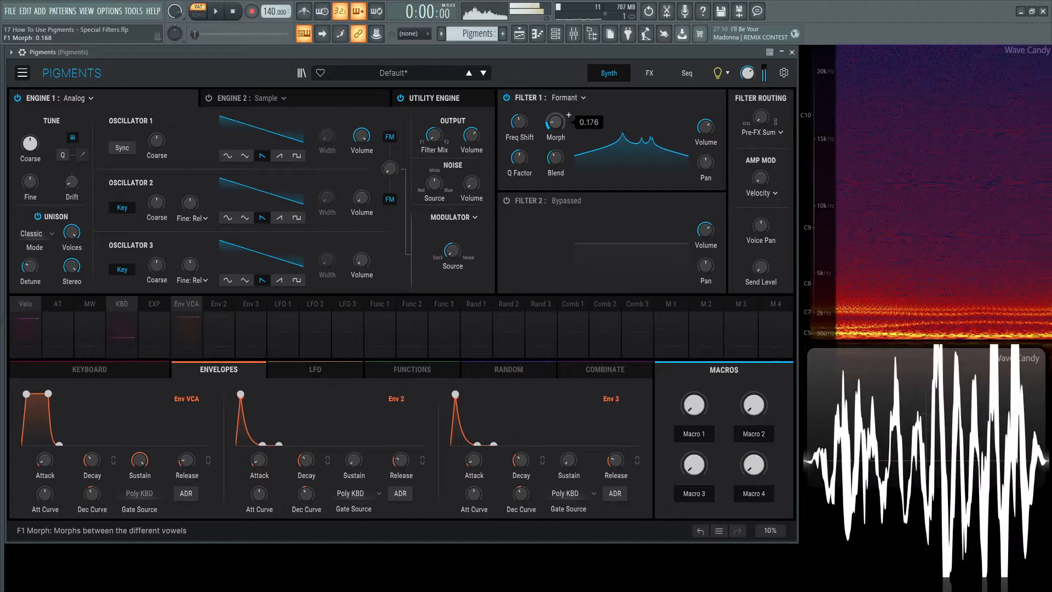
drag(554, 122, 554, 108)
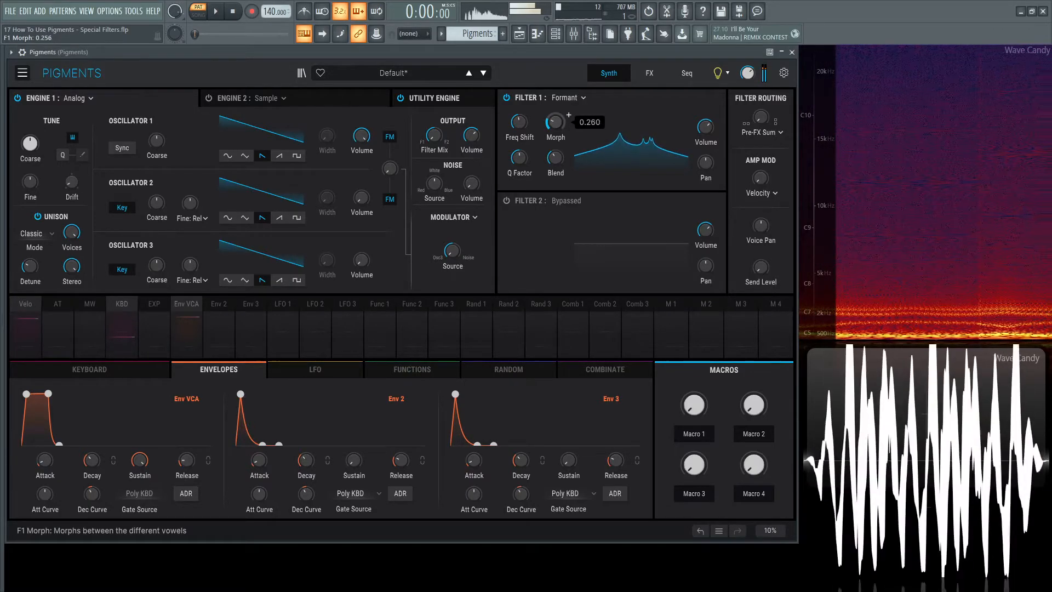
drag(555, 122, 554, 117)
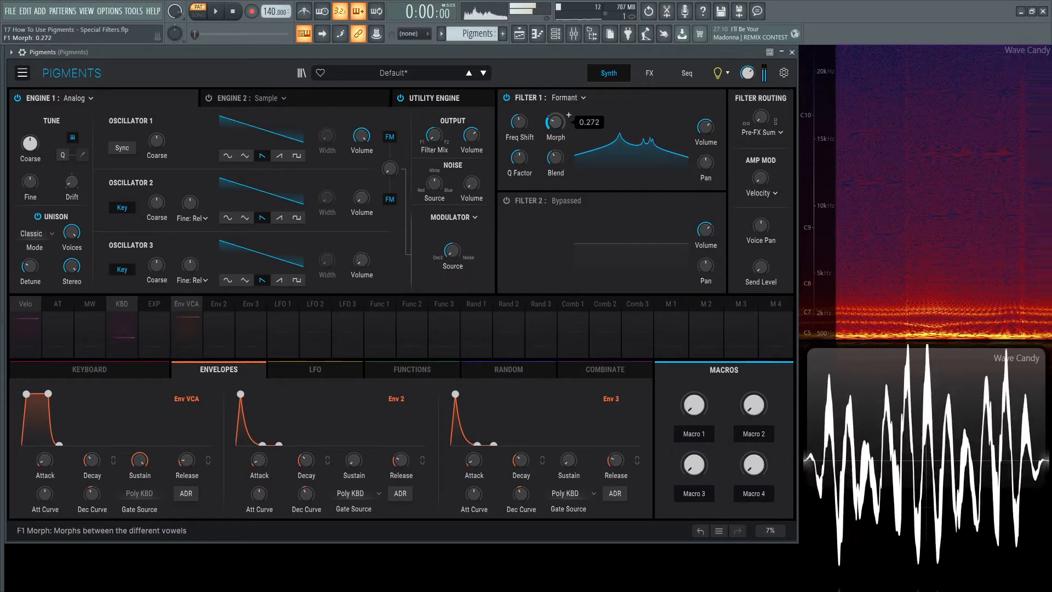
drag(554, 121, 554, 148)
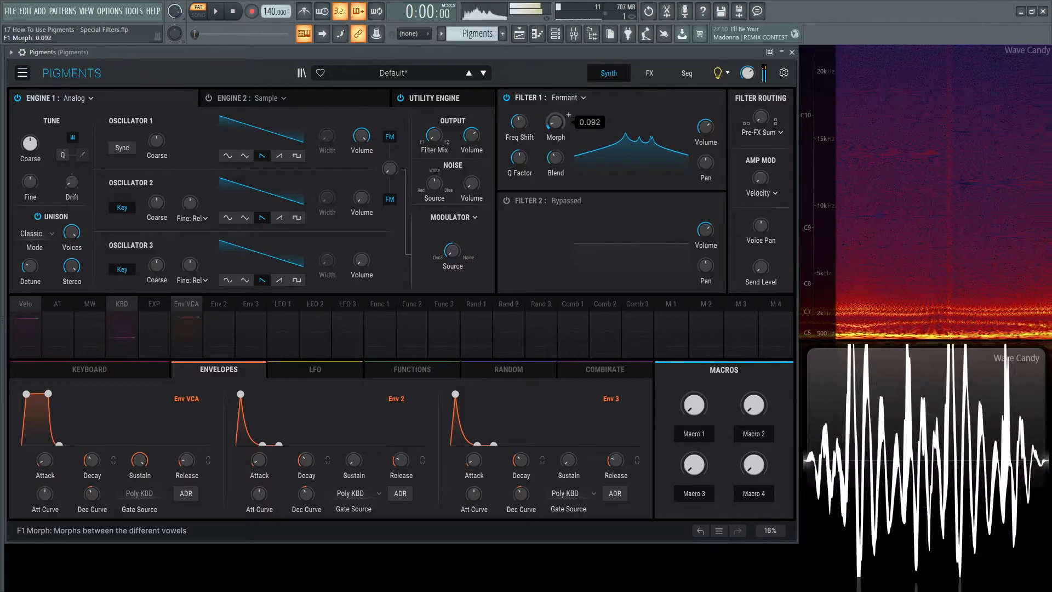
drag(518, 158, 518, 141)
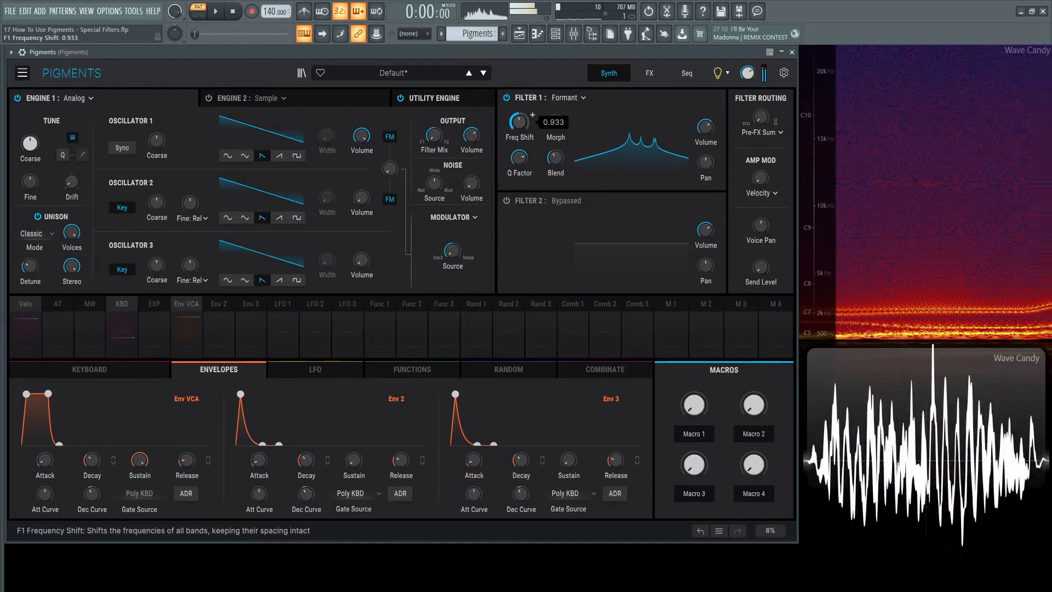
drag(518, 122, 519, 142)
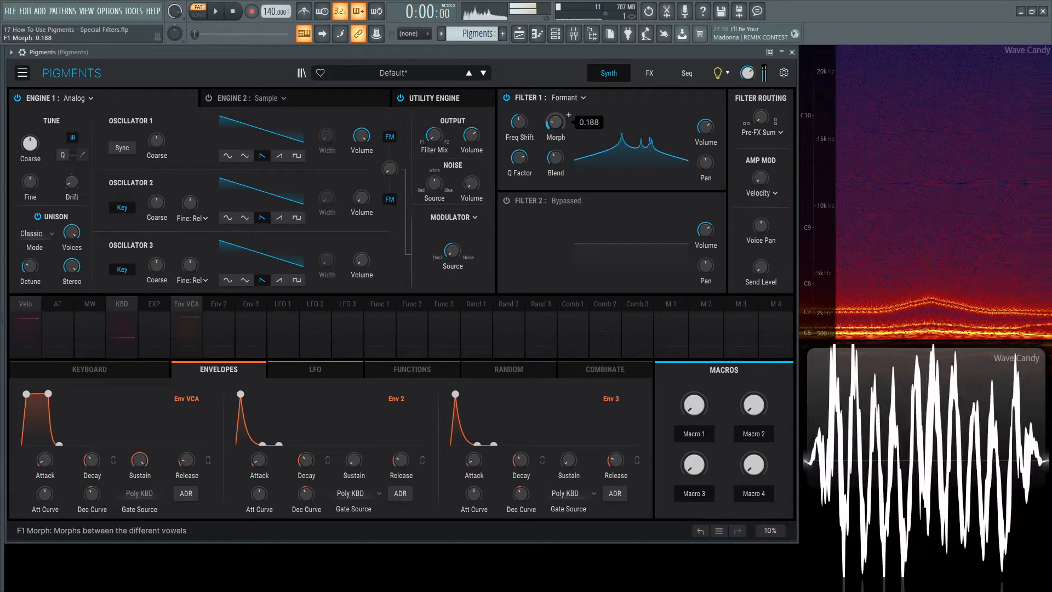
drag(554, 122, 554, 148)
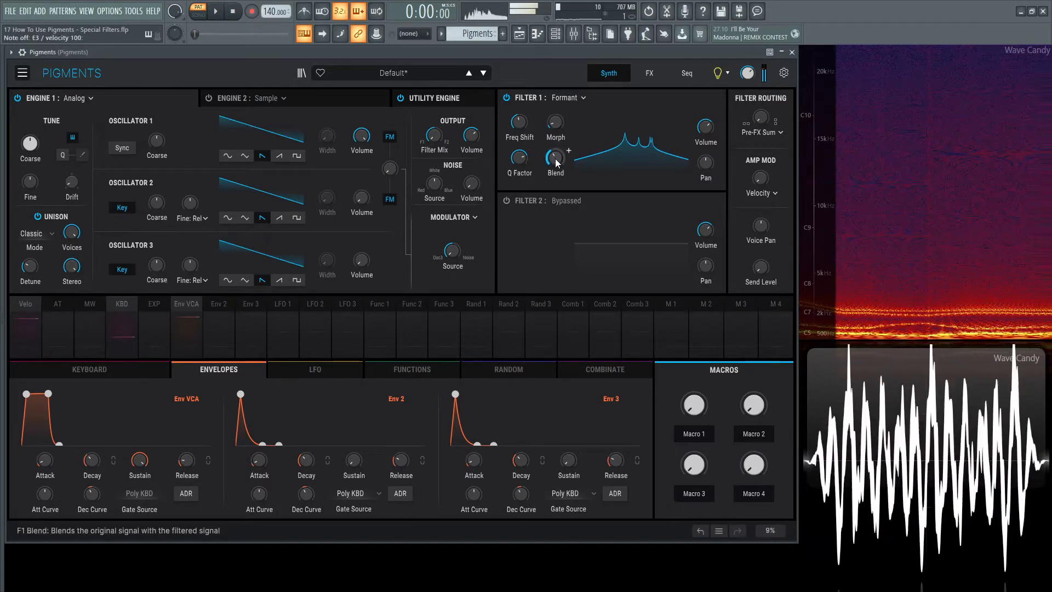
- Sweep Filter 1 Blend from about -0.7 dB down to -51.6 dB and back, then set Q Factor near 0.84
drag(554, 157, 554, 151)
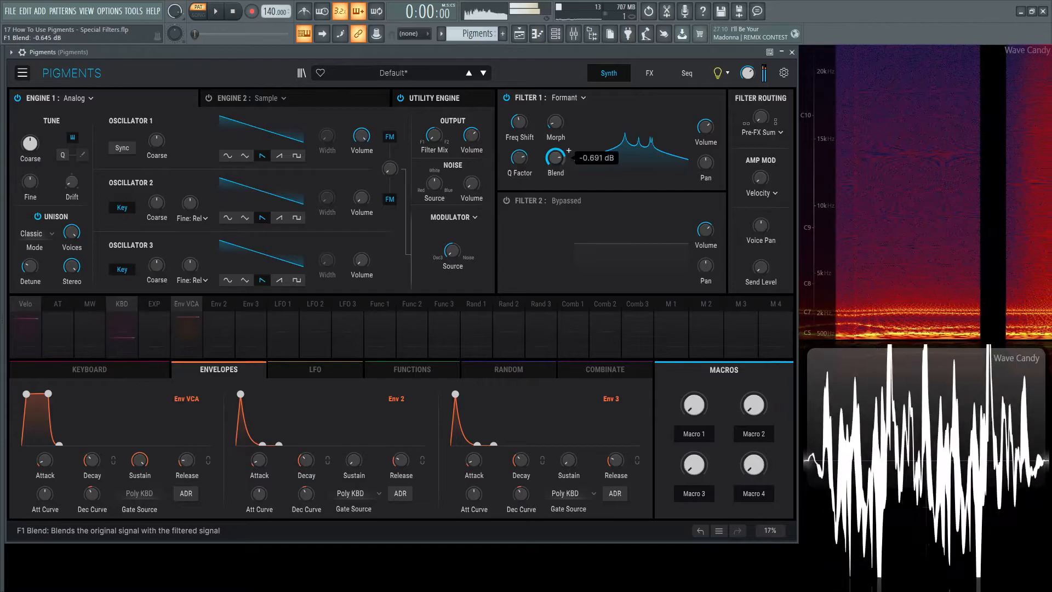
drag(554, 160, 554, 181)
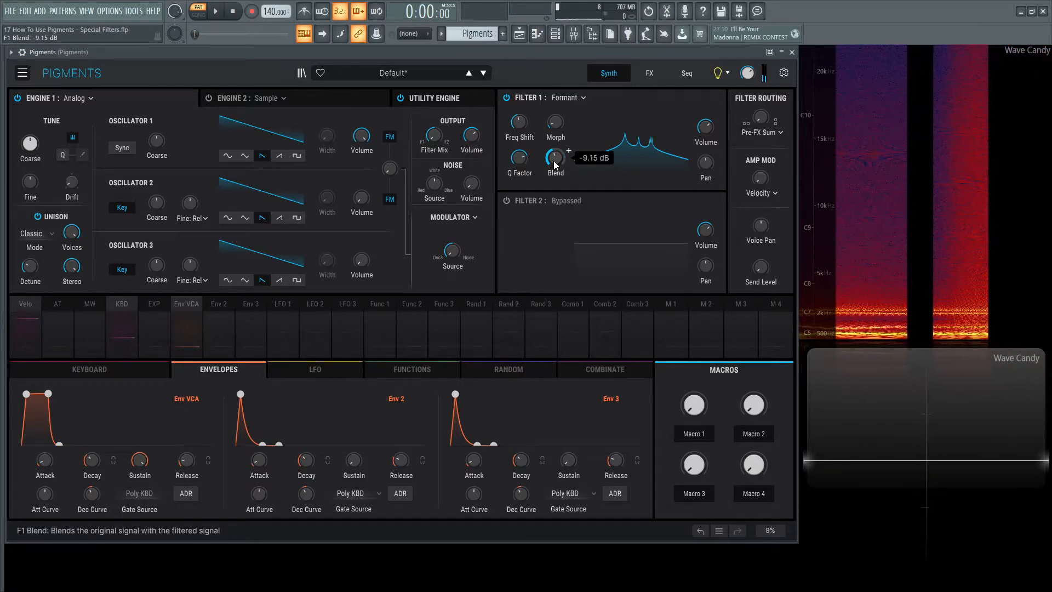
drag(554, 159, 554, 151)
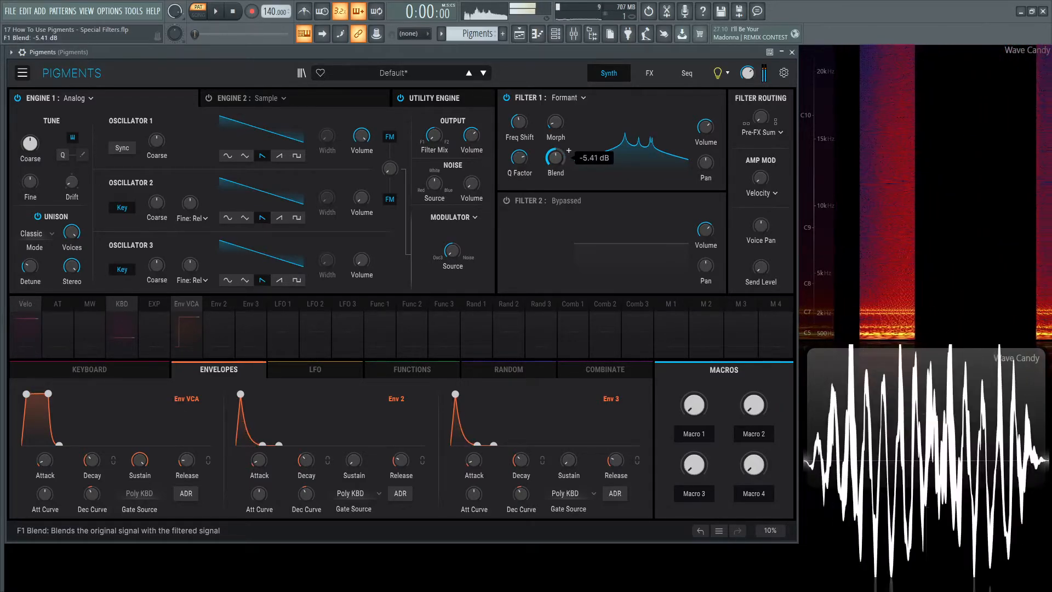
drag(554, 156, 555, 141)
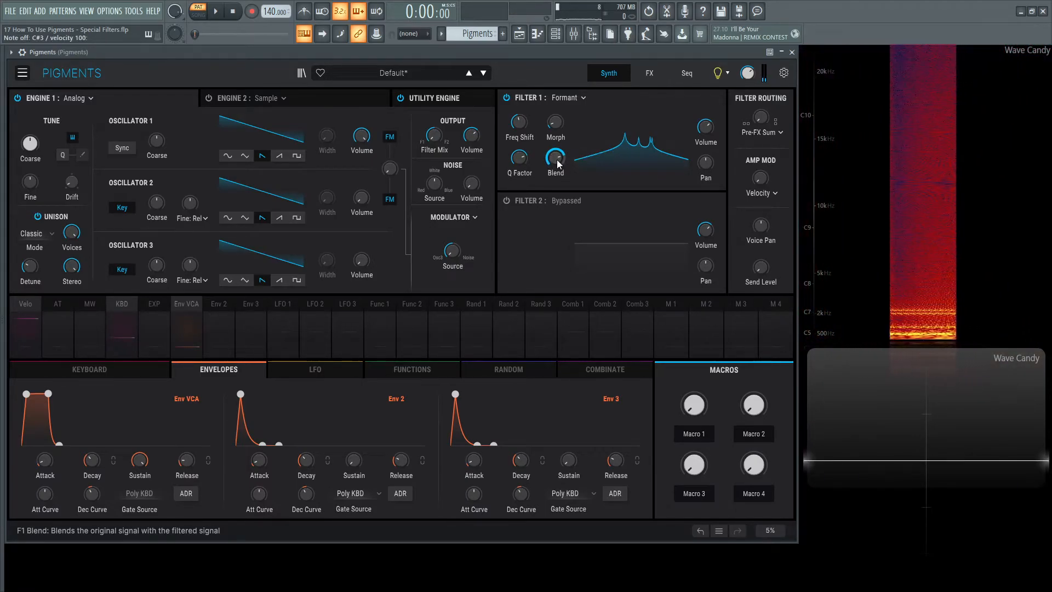
drag(555, 159, 555, 168)
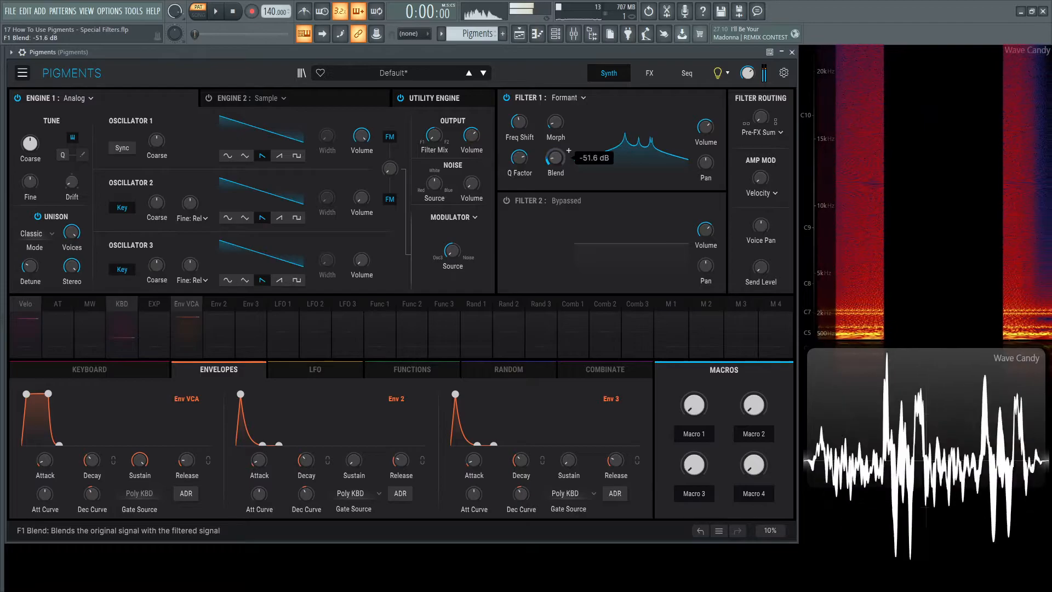
drag(518, 122, 524, 107)
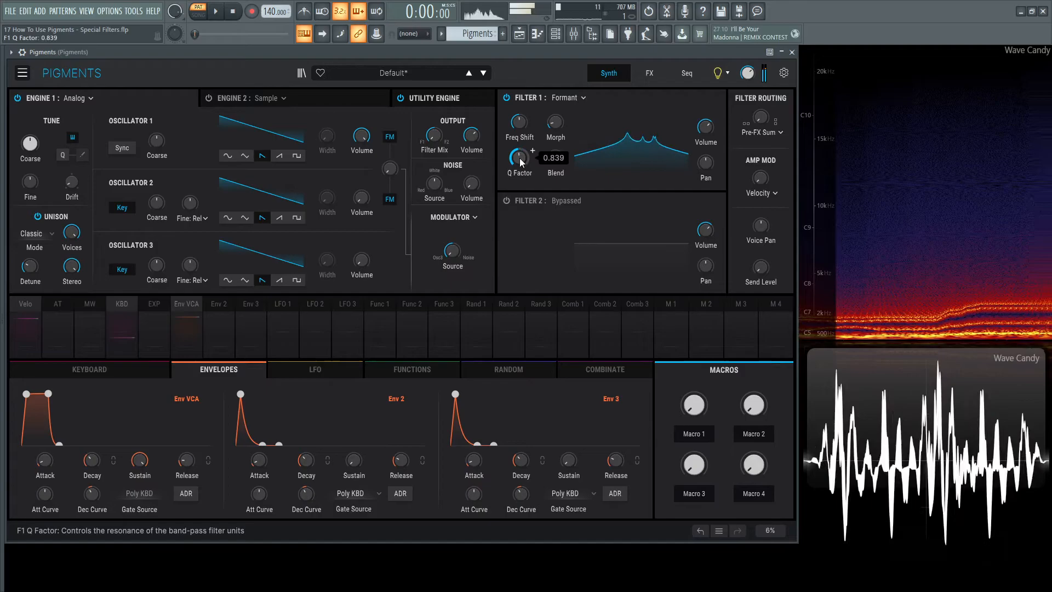
drag(519, 156, 519, 134)
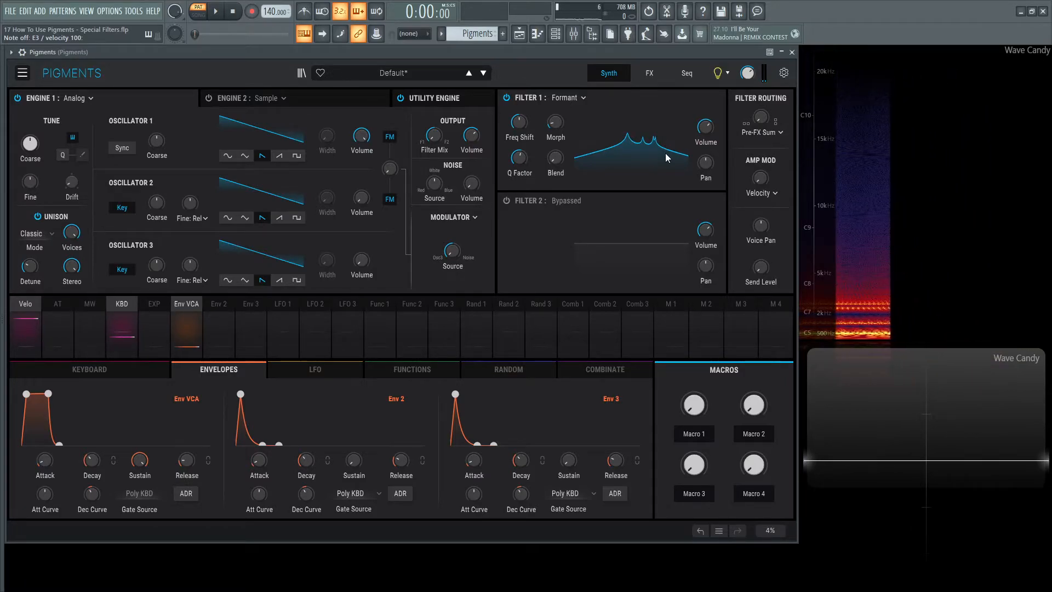
mouse_move(71, 232)
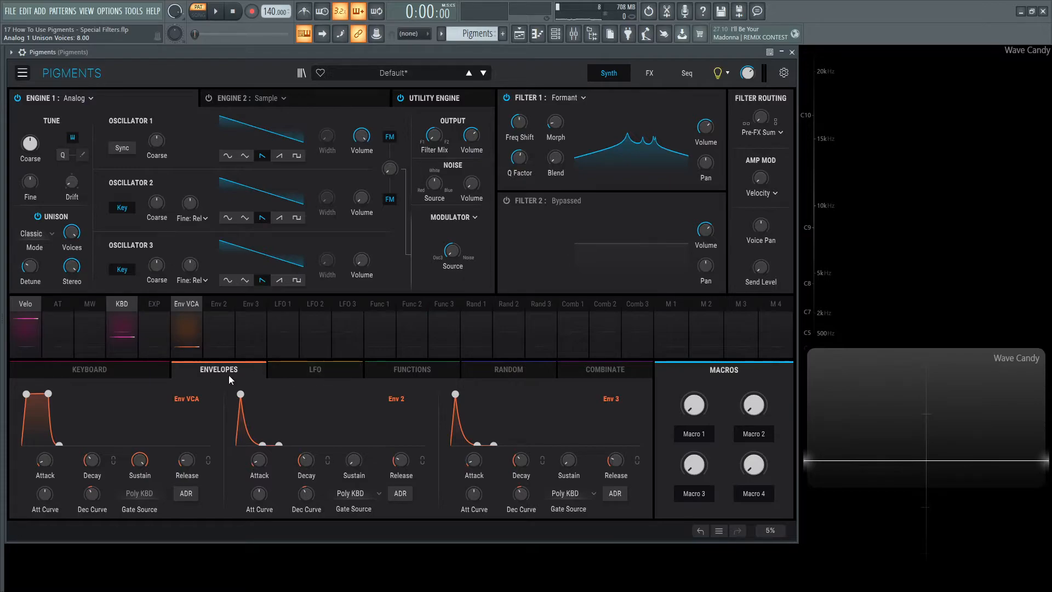
- Raise the Env VCA Attack so notes fade in slowly
drag(44, 460, 44, 443)
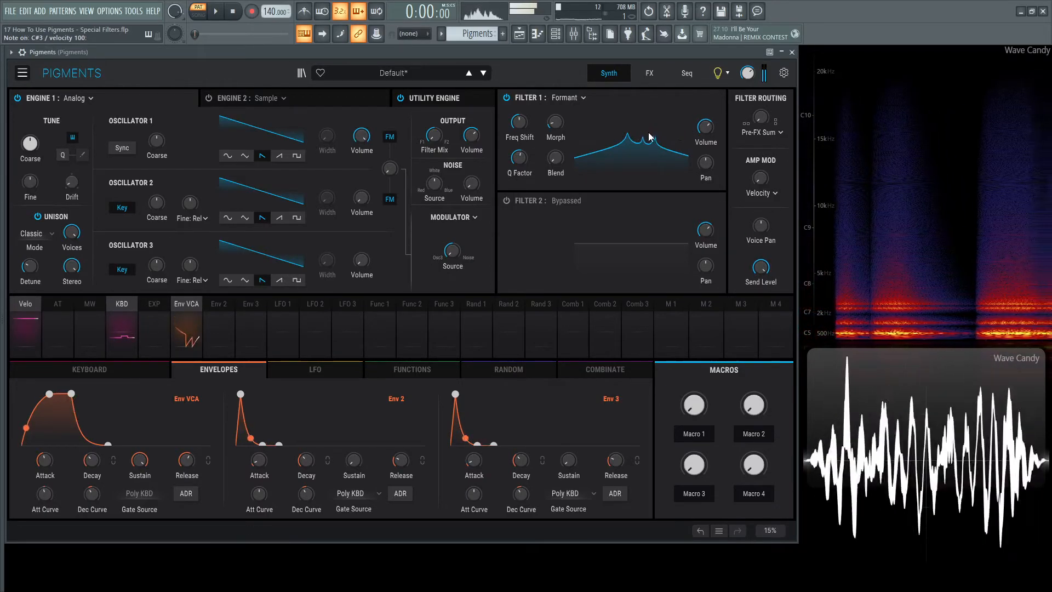
- Retune vowel morph, push frequency shift just above 1 and raise formant resonance to about 1.8
drag(554, 122, 554, 117)
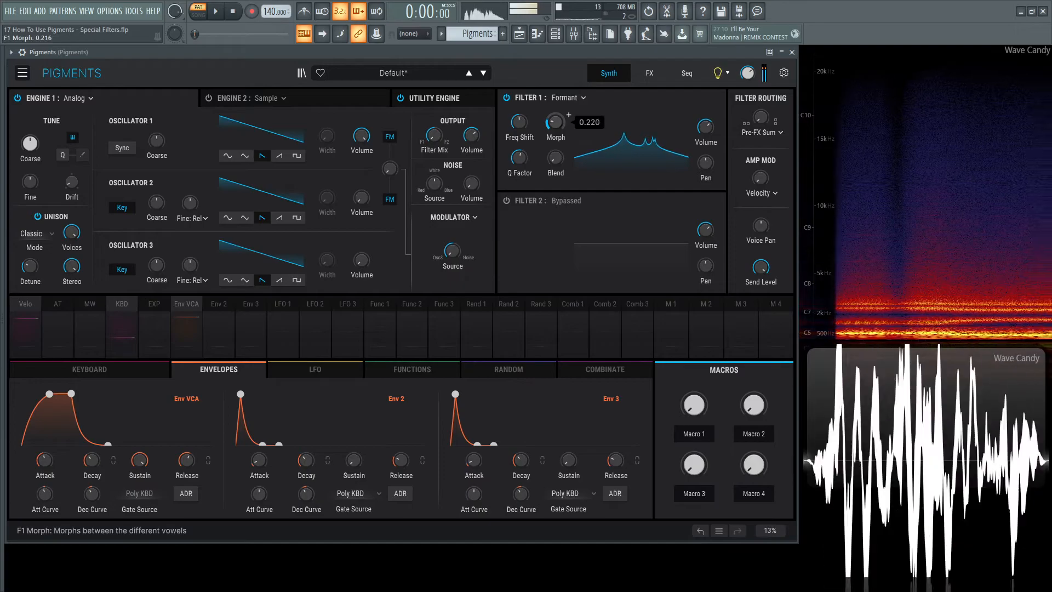
drag(554, 121, 554, 141)
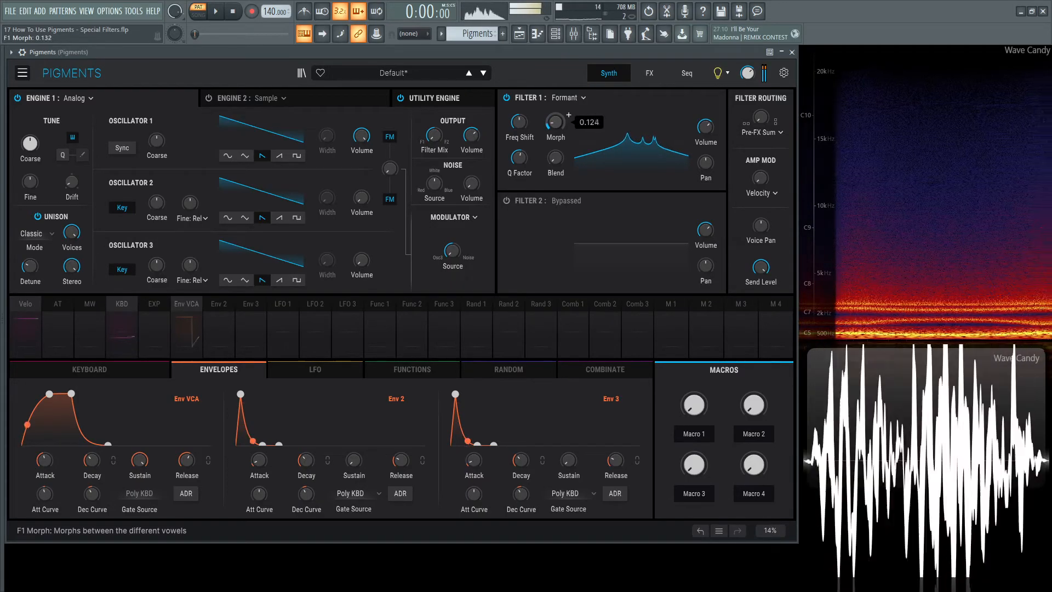
drag(555, 123, 554, 108)
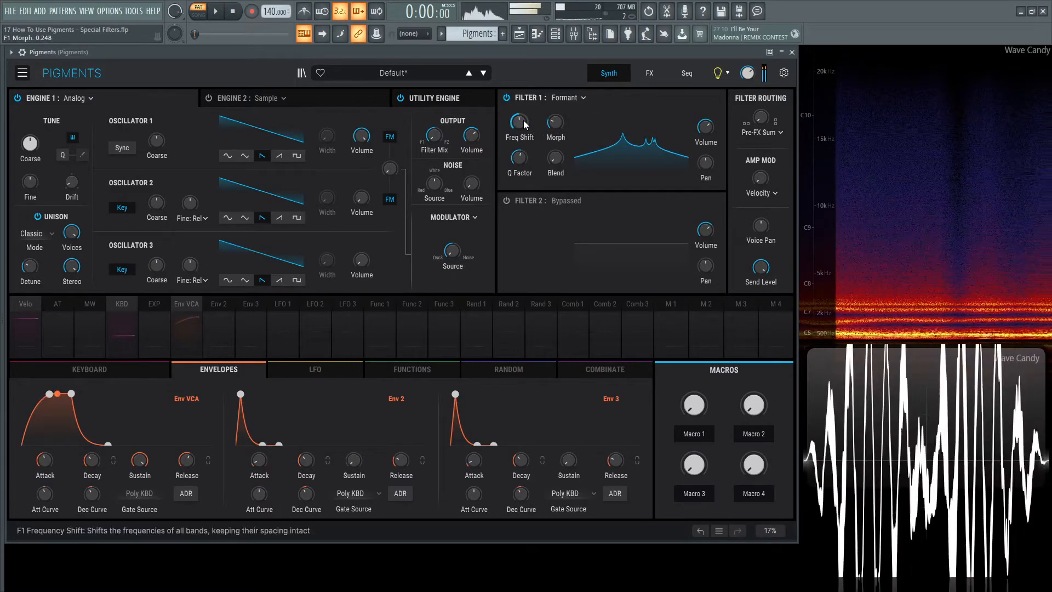
drag(518, 122, 524, 114)
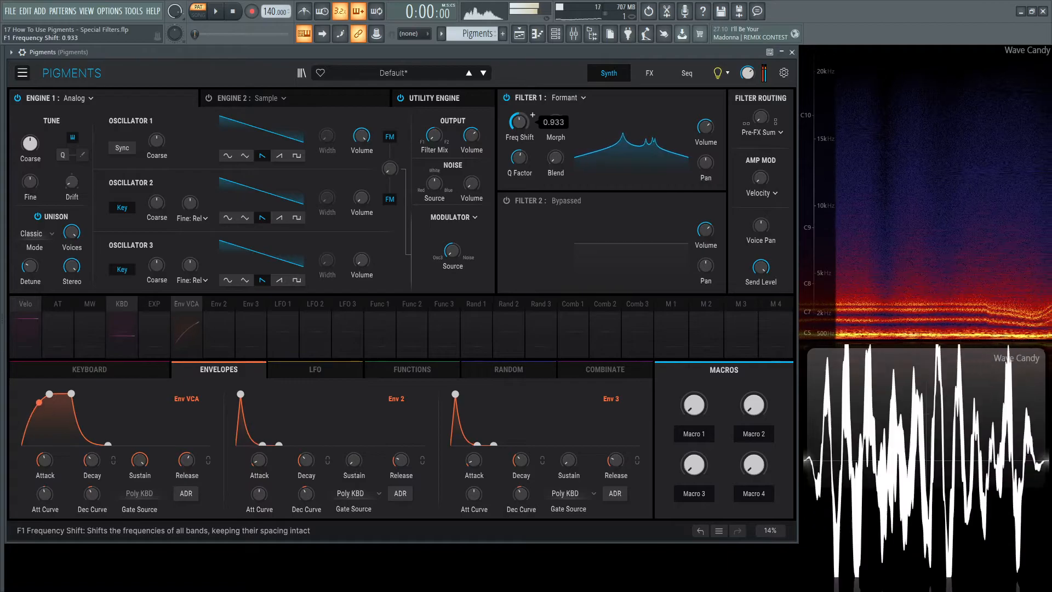
drag(518, 122, 519, 111)
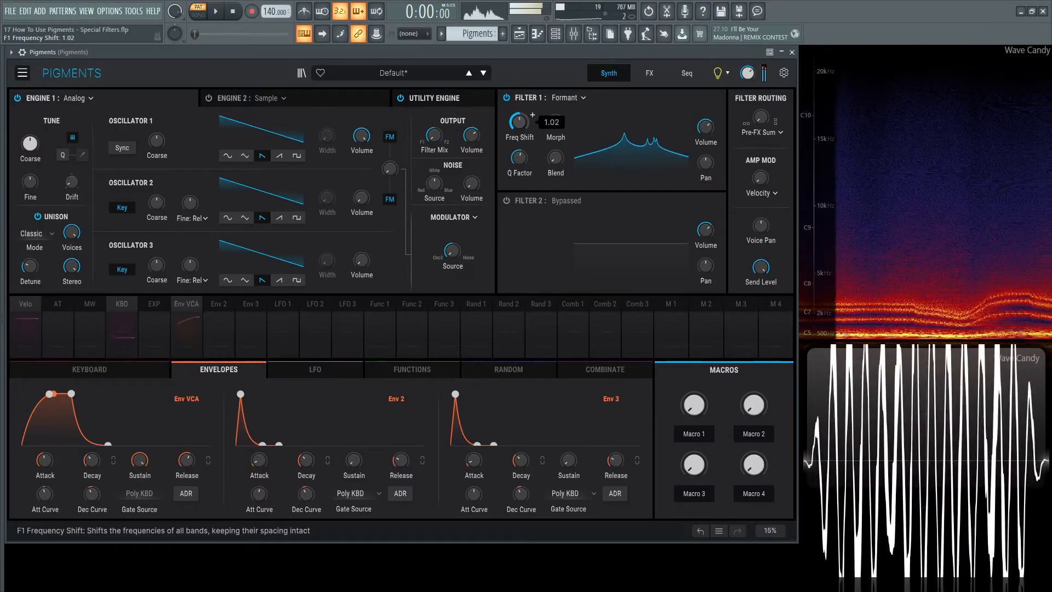
drag(518, 157, 518, 133)
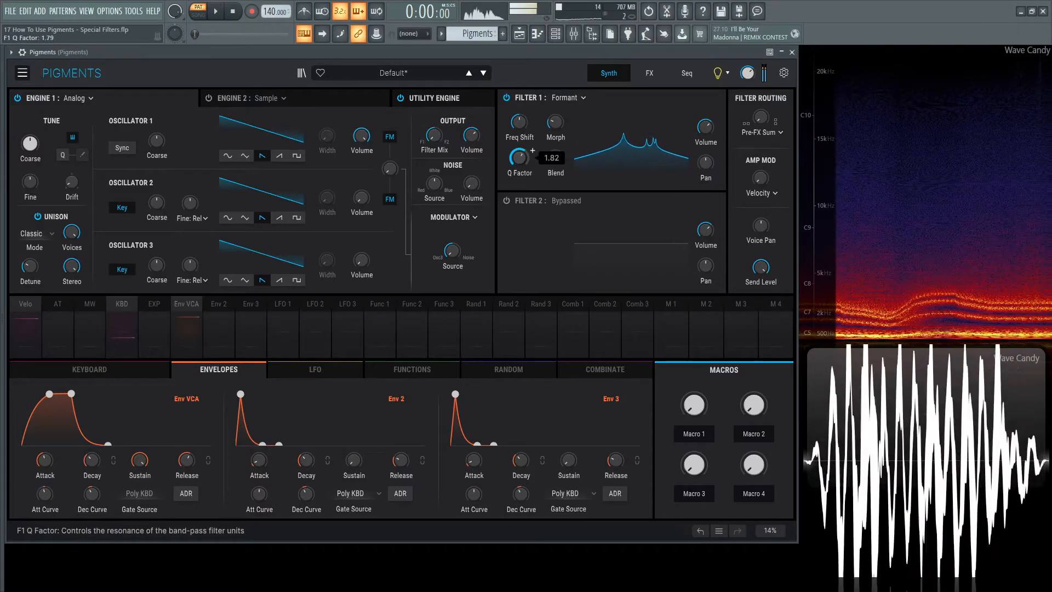
- Sweep vowel morph up to about 0.34 and back near 0.08, then lower frequency shift to about 0.79
drag(555, 123, 555, 114)
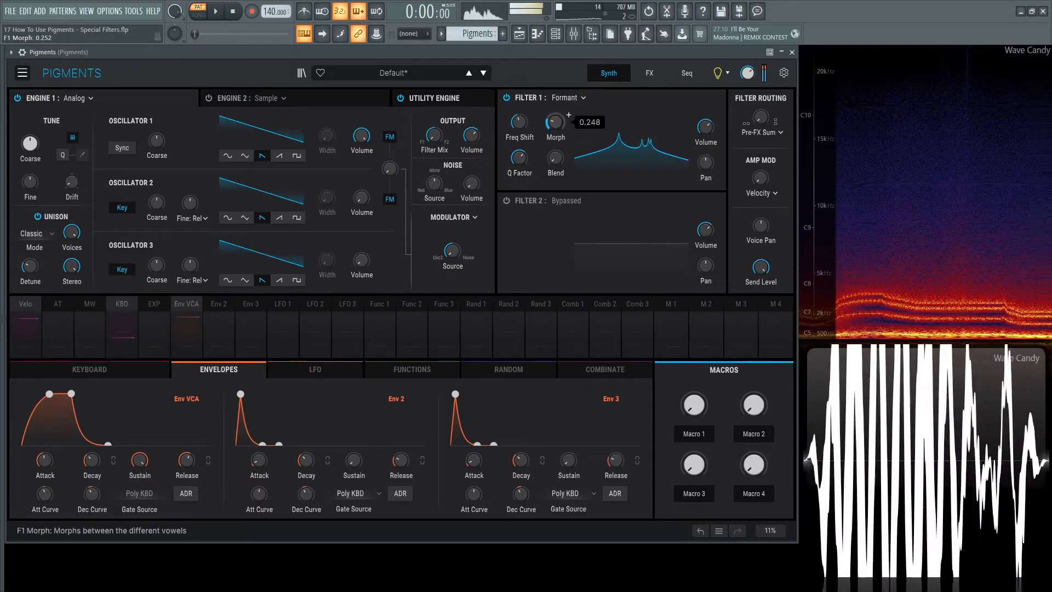
drag(554, 121, 554, 113)
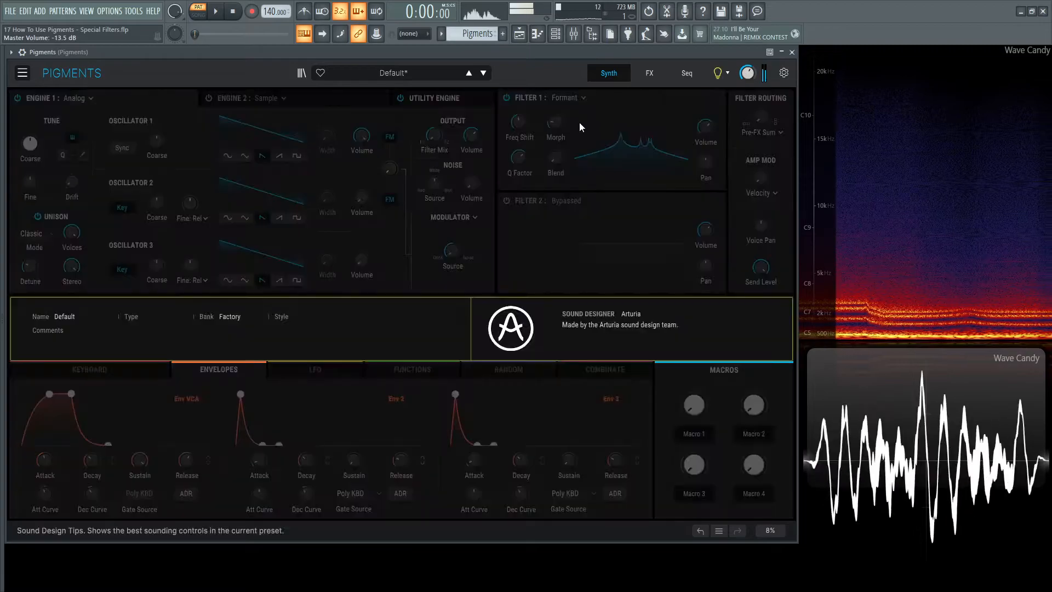
drag(554, 123, 555, 117)
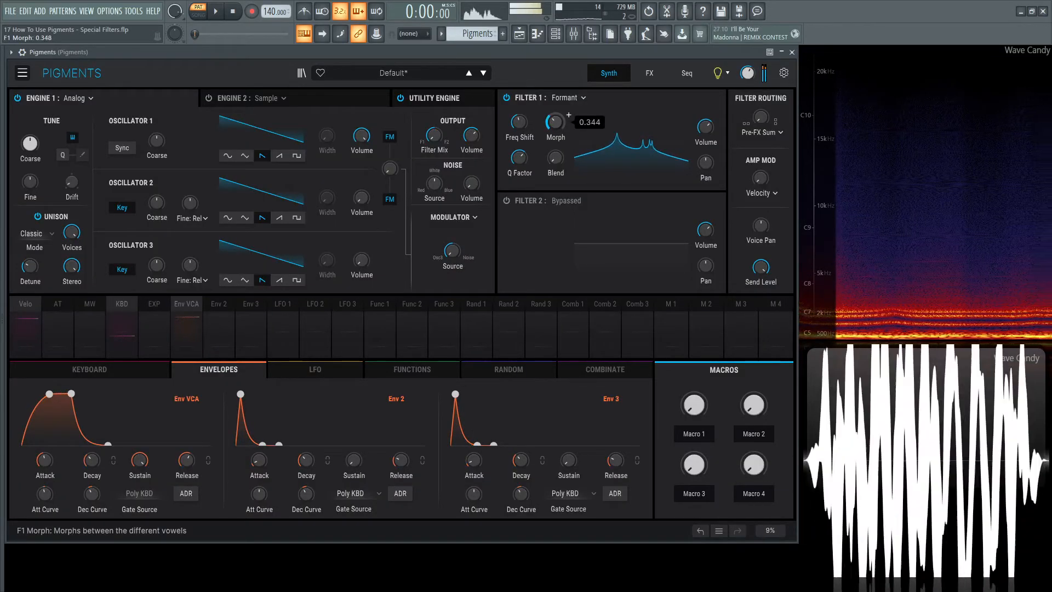
drag(555, 124, 554, 141)
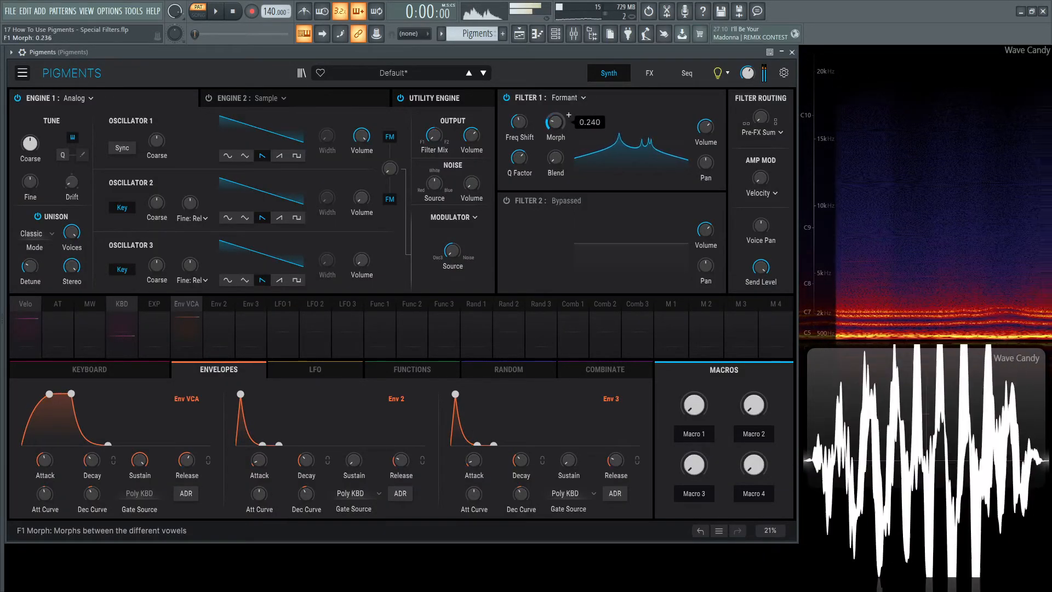
drag(554, 121, 554, 142)
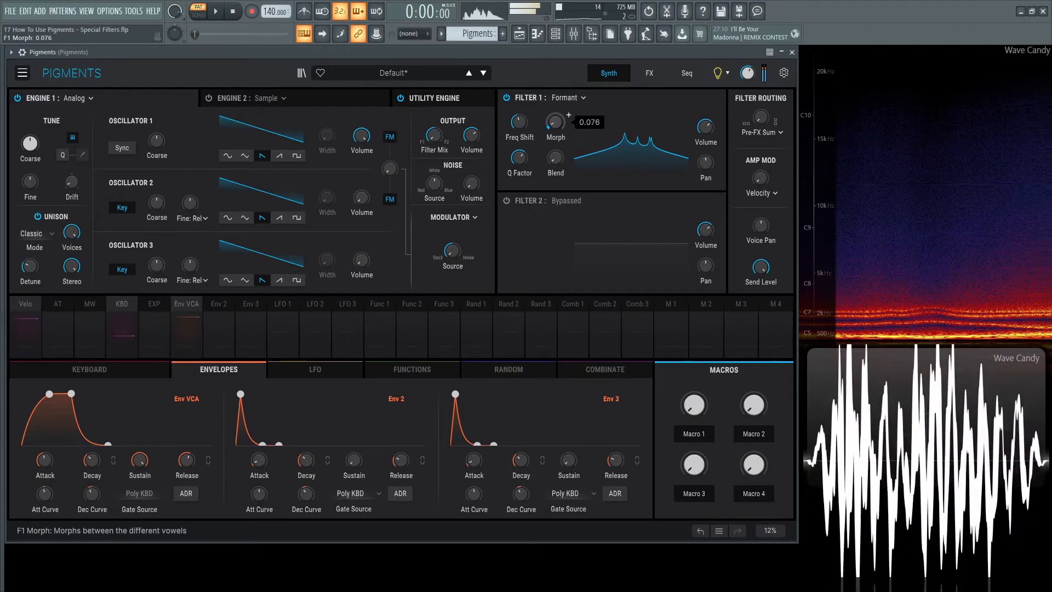
drag(554, 120, 554, 134)
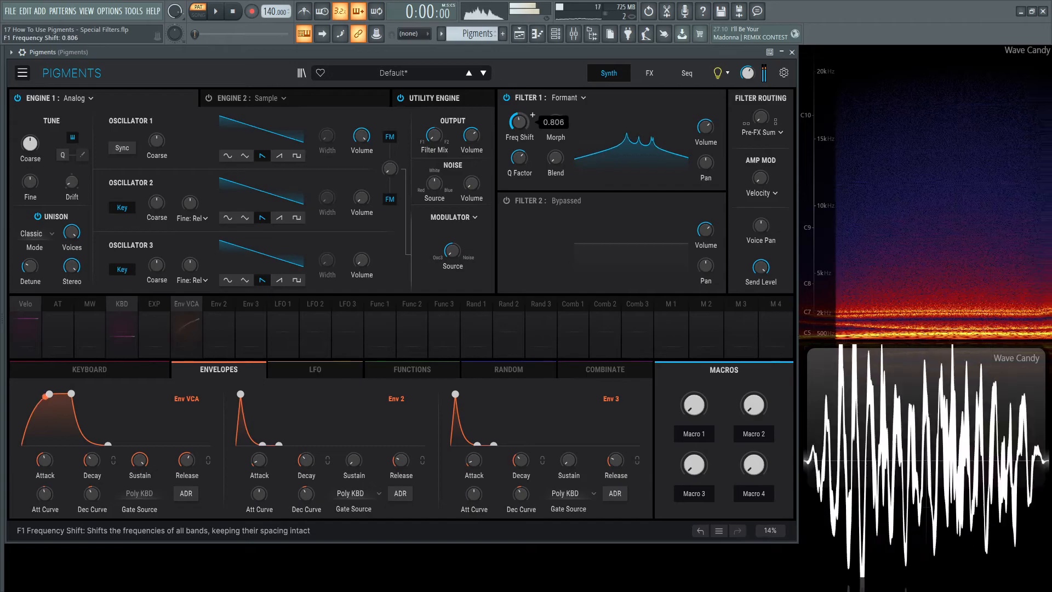
drag(518, 121, 517, 130)
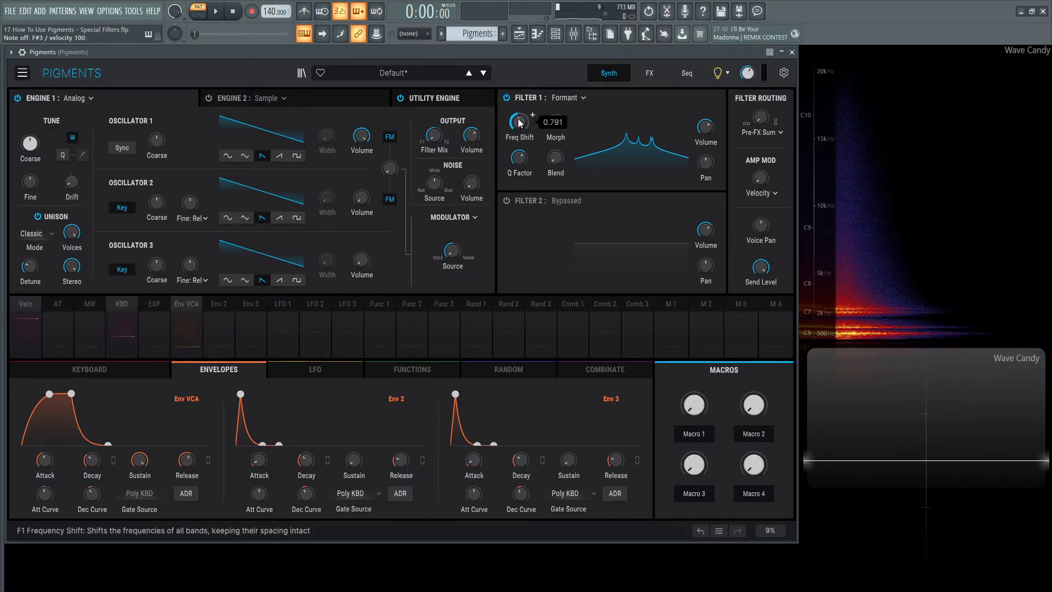
drag(519, 126, 522, 123)
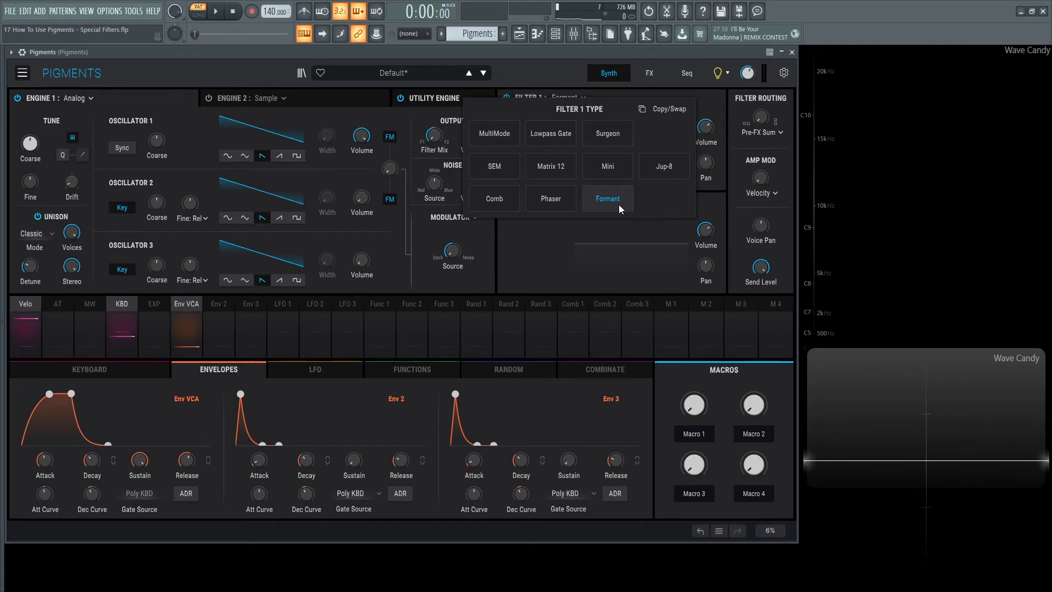
- Keep Formant as Filter 1's type, closing the filter type list
click(606, 198)
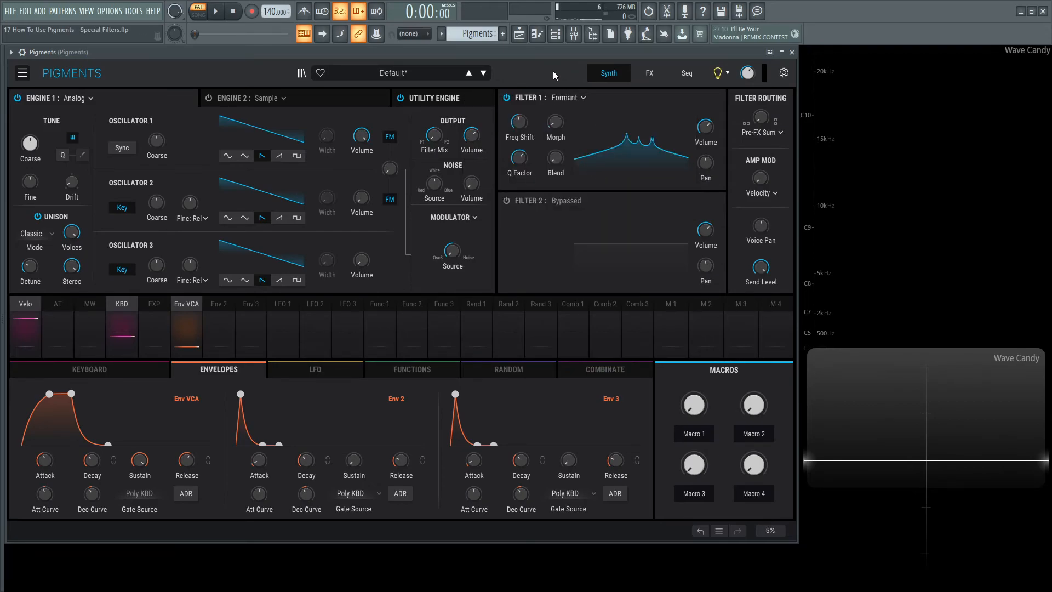